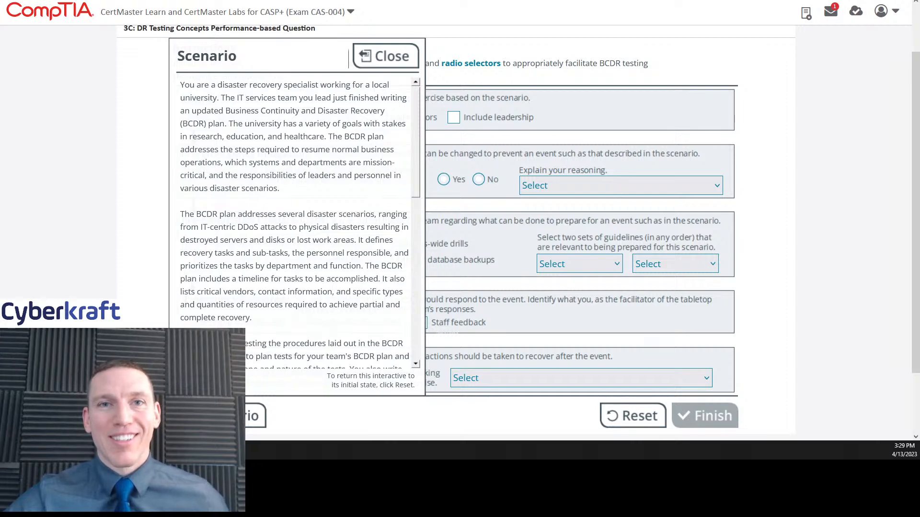
mouse_move(799, 302)
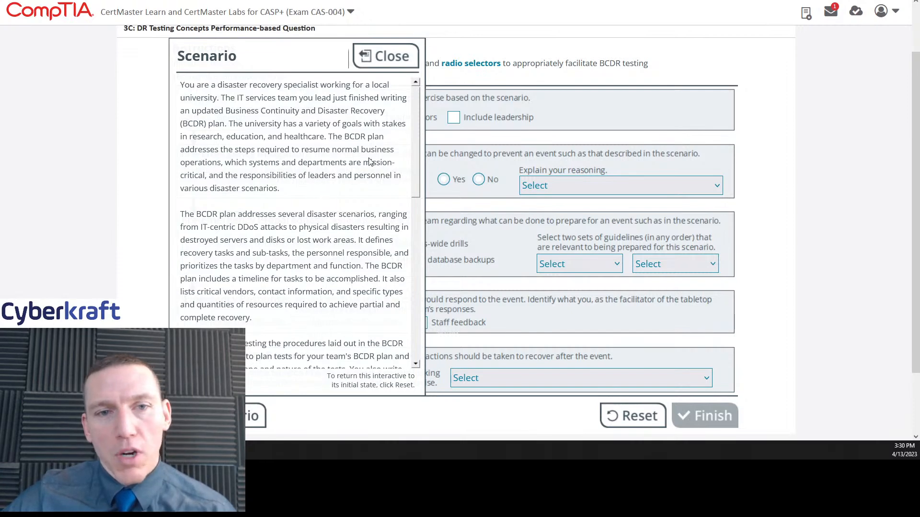
mouse_move(165, 110)
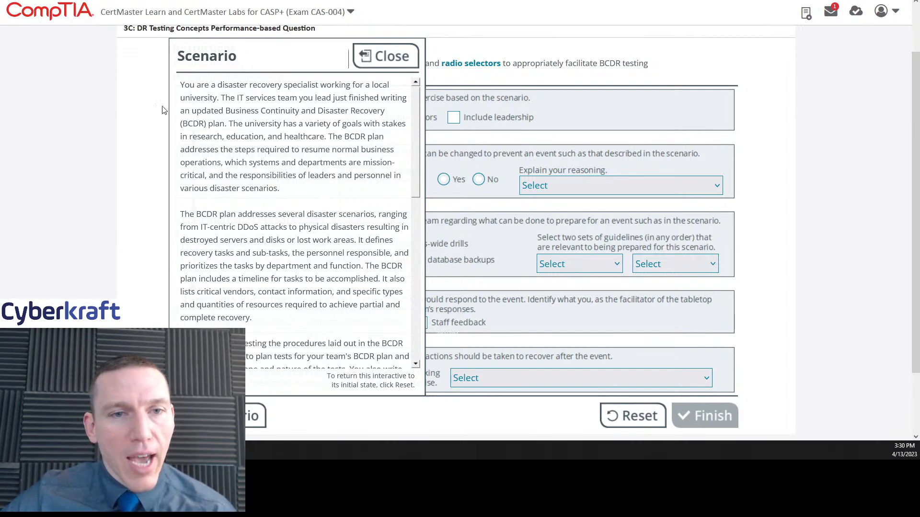
mouse_move(359, 196)
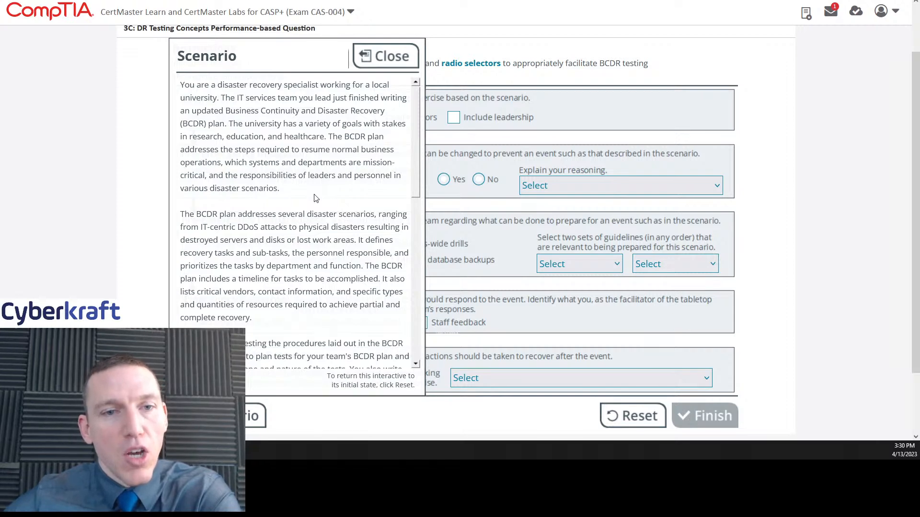
mouse_move(371, 196)
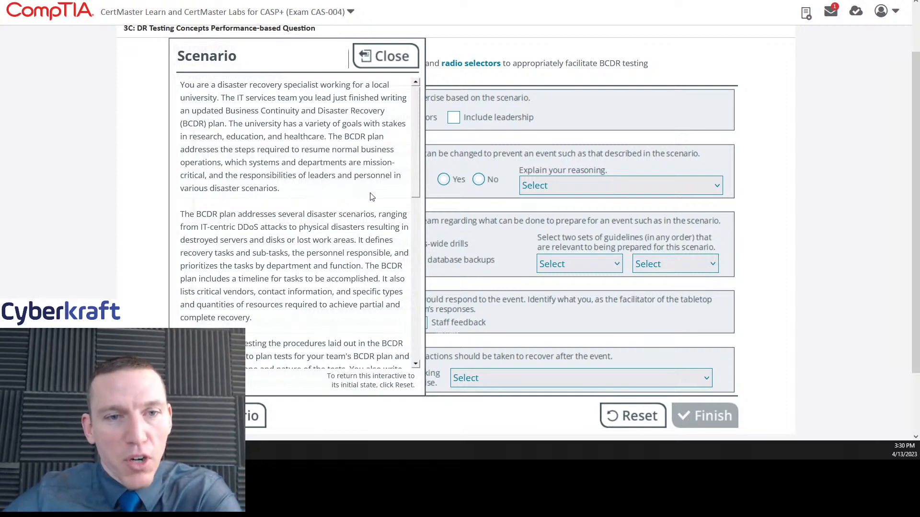
mouse_move(419, 158)
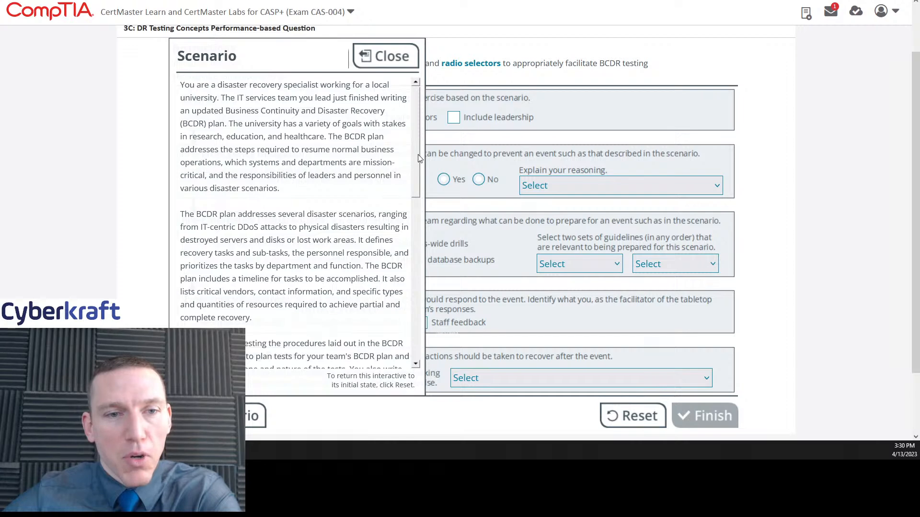
- Read down the scenario's key BCDR plan points to the scope of testing
scroll("down", 3)
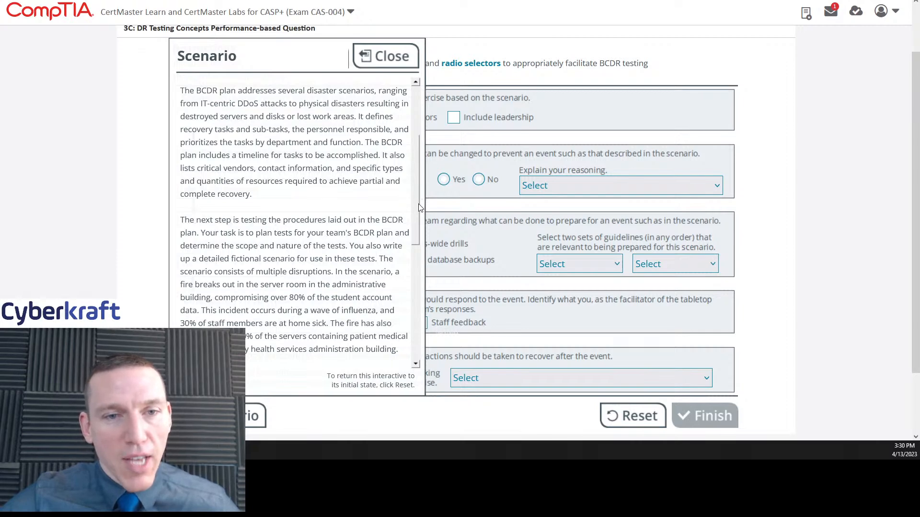
mouse_move(418, 194)
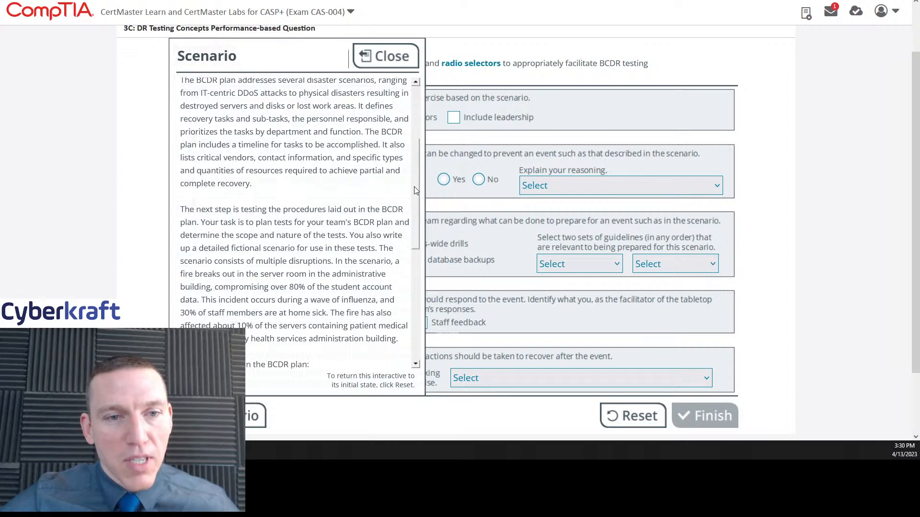
scroll("down", 3)
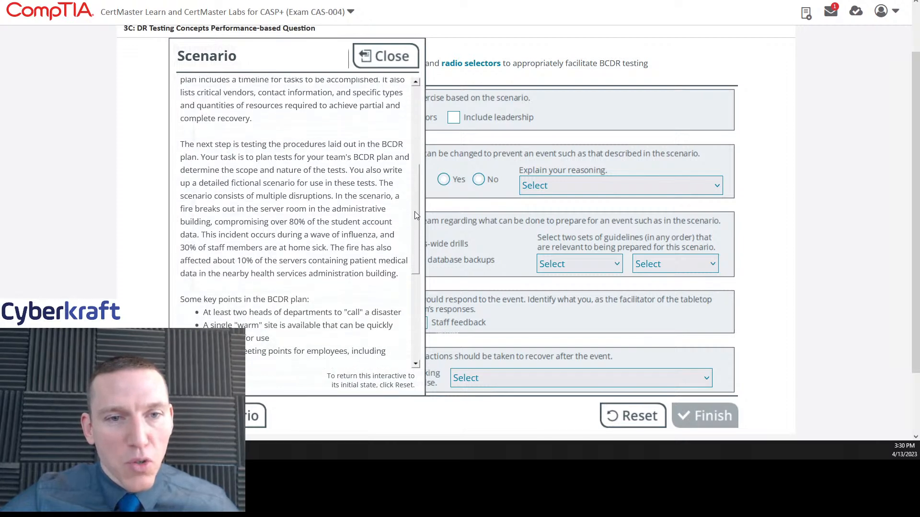
scroll("down", 3)
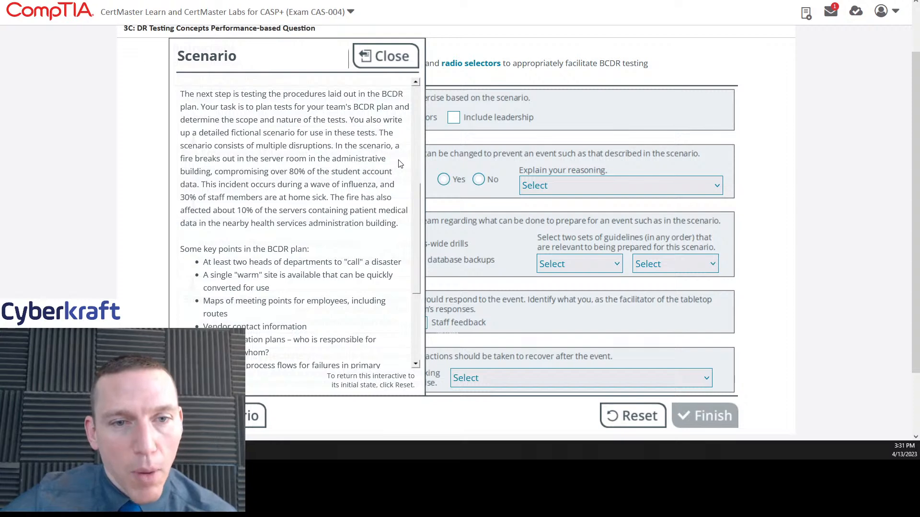
mouse_move(364, 159)
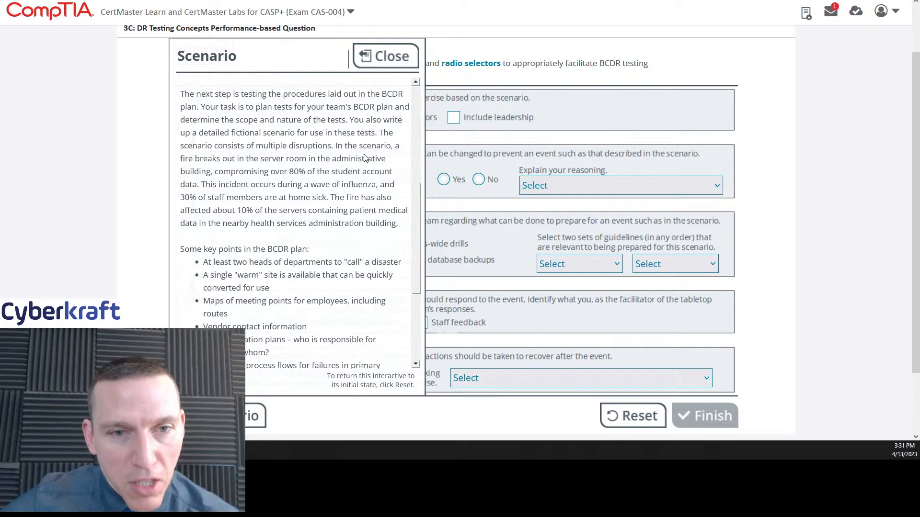
mouse_move(404, 166)
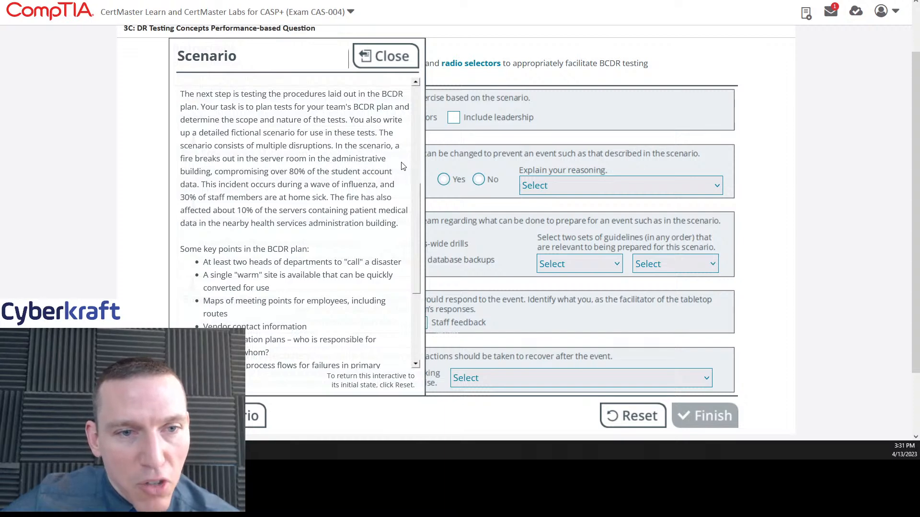
mouse_move(394, 175)
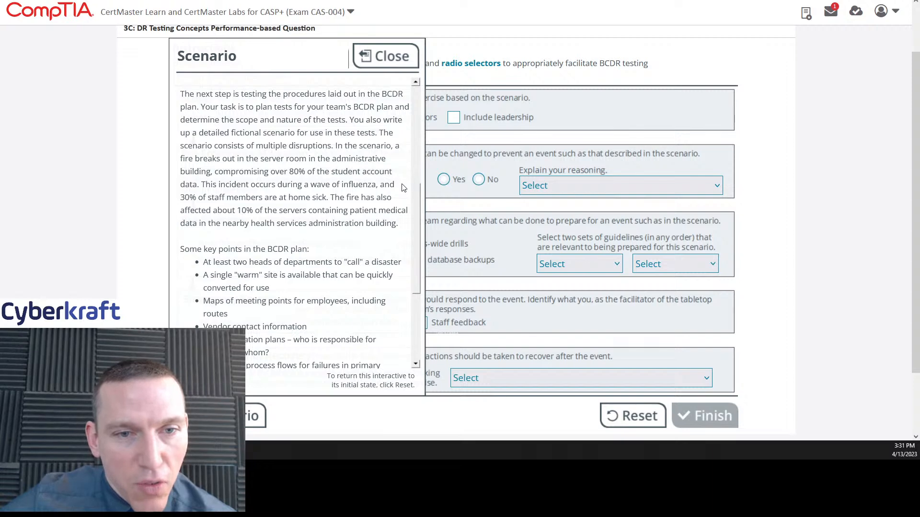
mouse_move(292, 241)
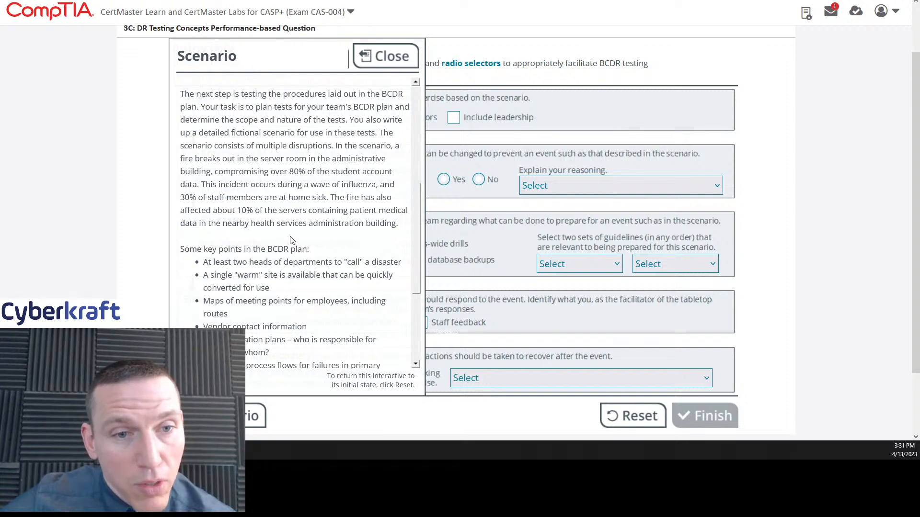
mouse_move(376, 237)
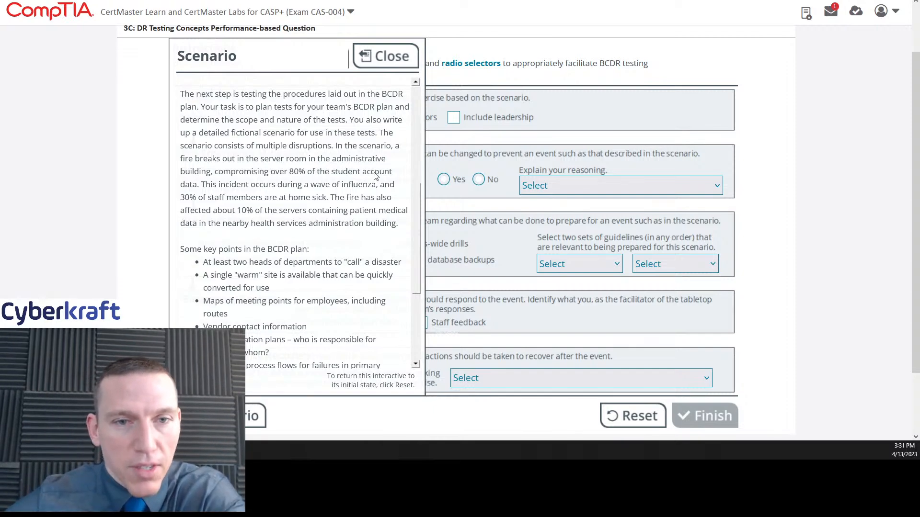
mouse_move(354, 185)
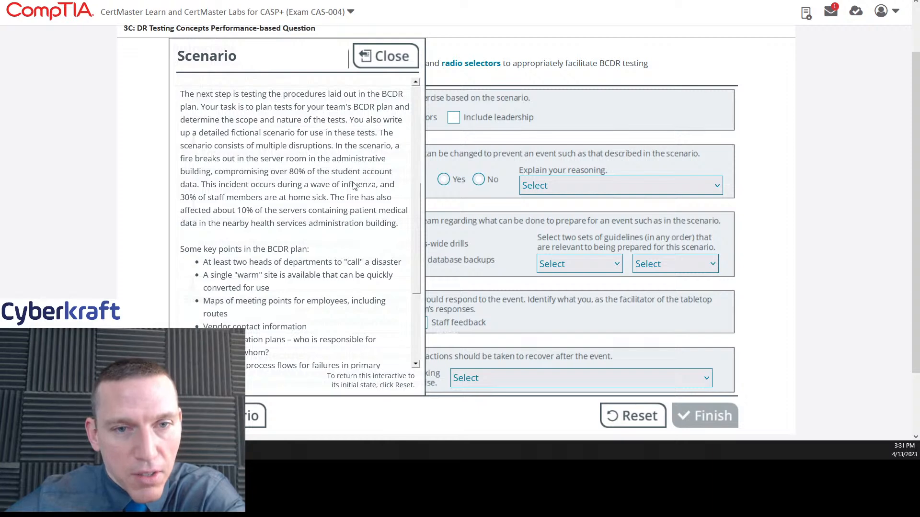
mouse_move(405, 172)
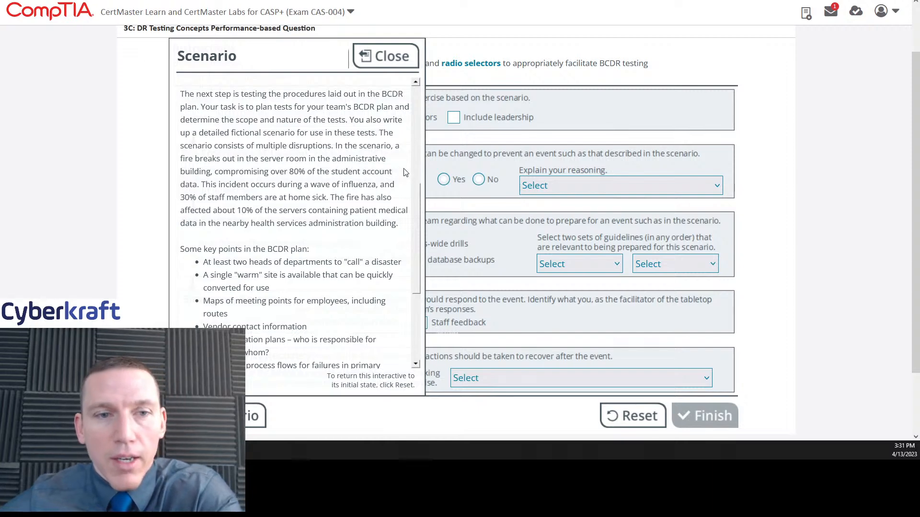
mouse_move(315, 203)
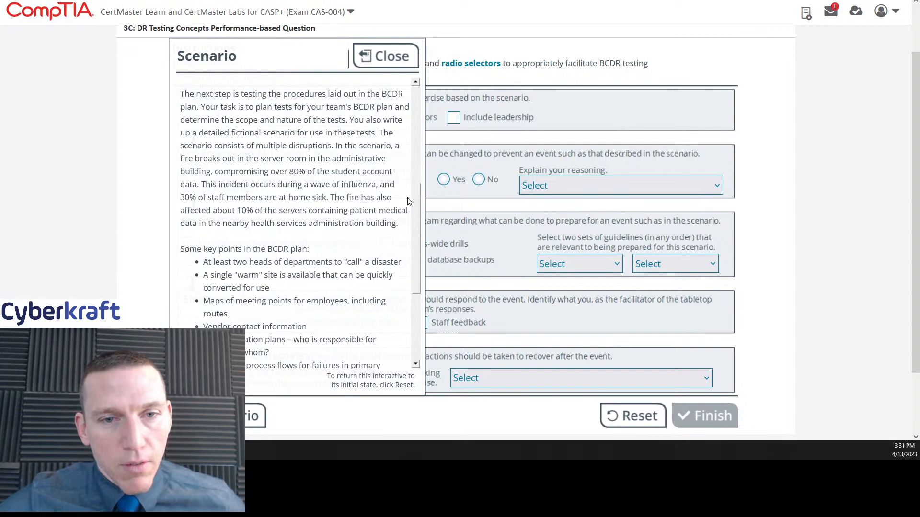
scroll("down", 3)
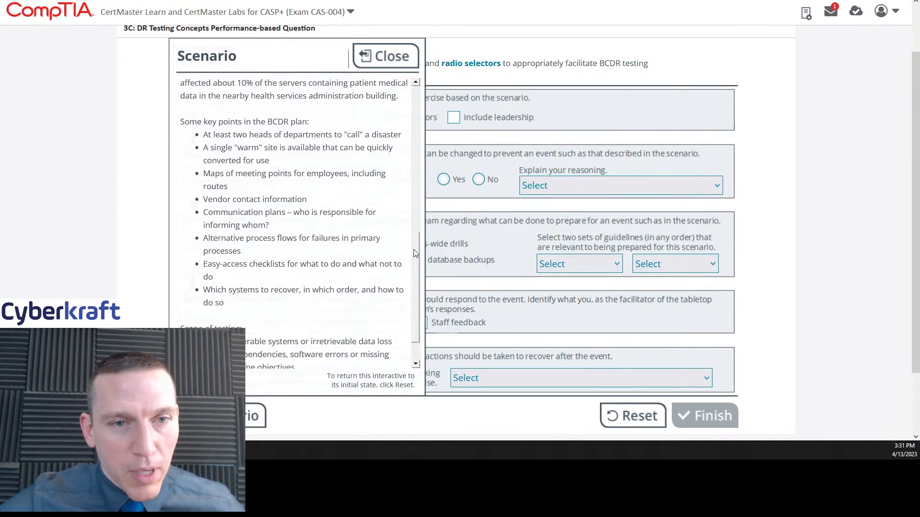
scroll("down", 3)
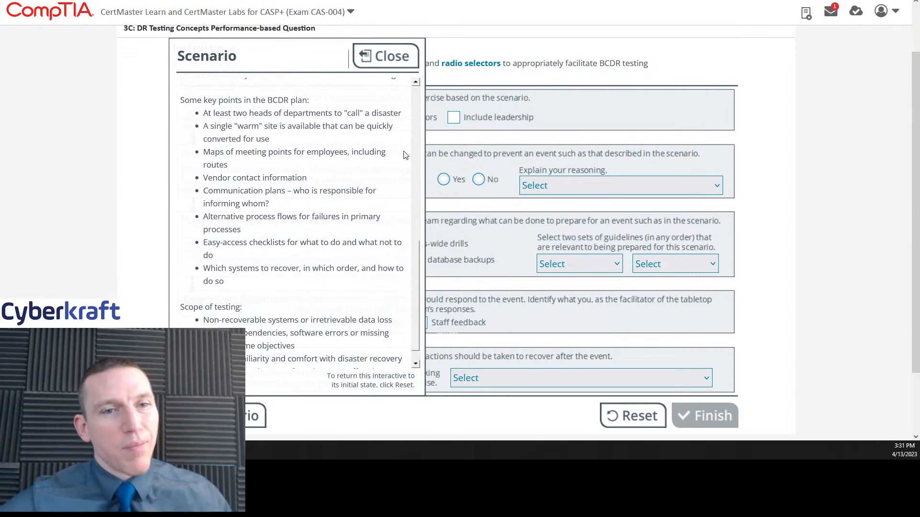
mouse_move(322, 144)
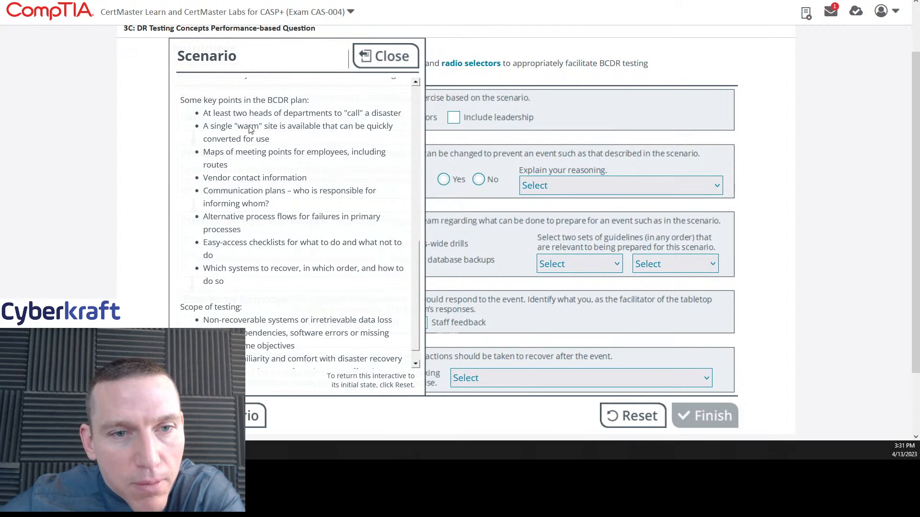
mouse_move(279, 120)
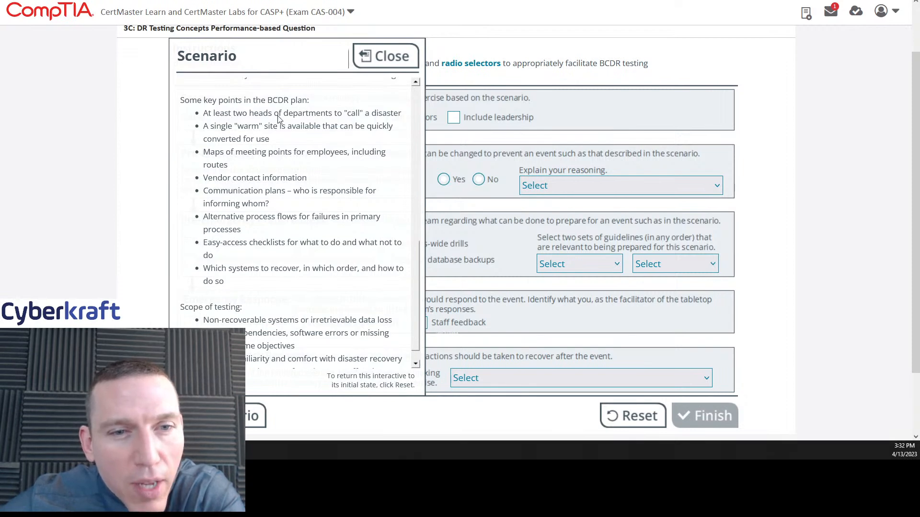
mouse_move(399, 135)
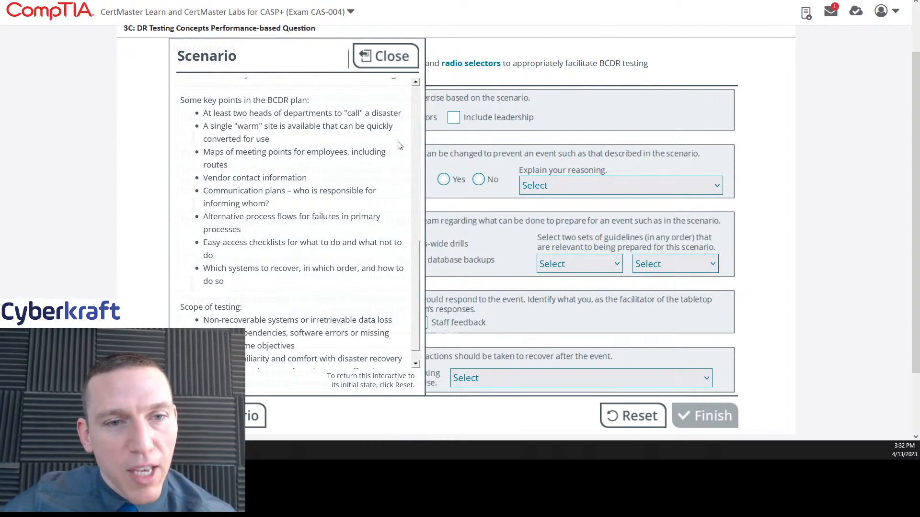
mouse_move(287, 141)
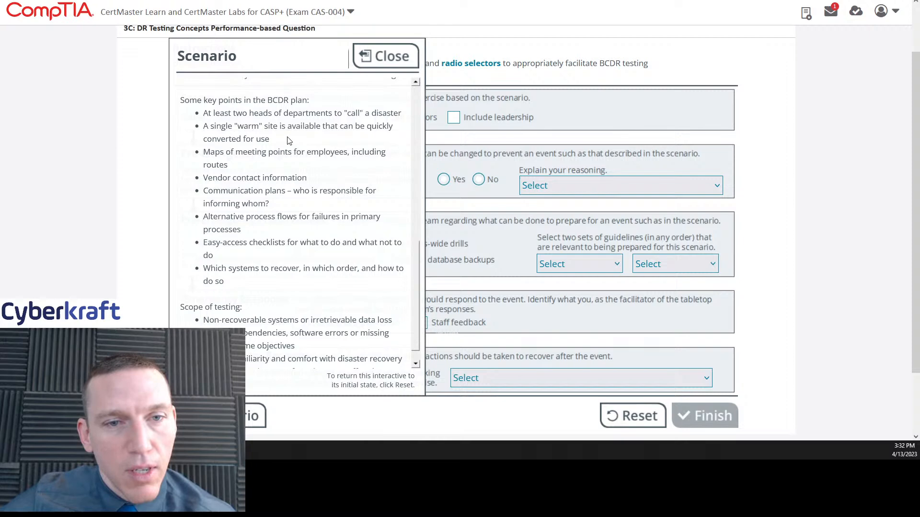
mouse_move(245, 150)
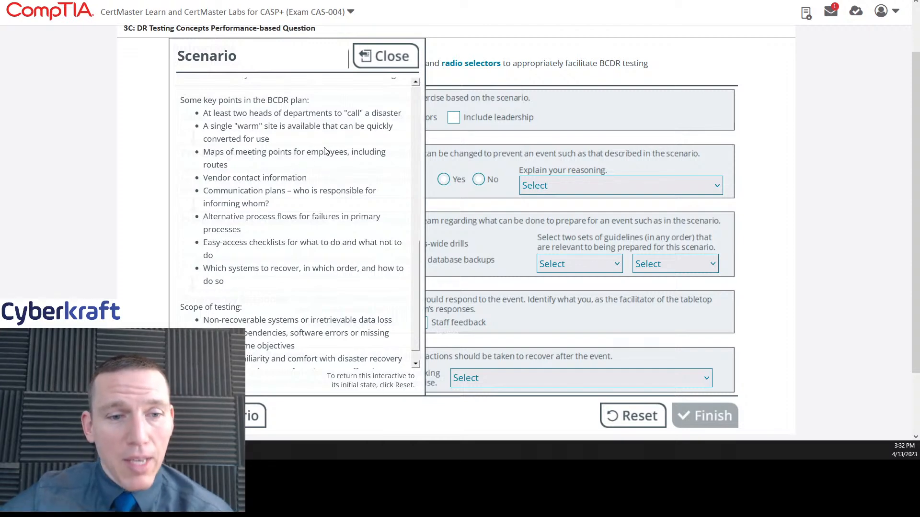
mouse_move(323, 165)
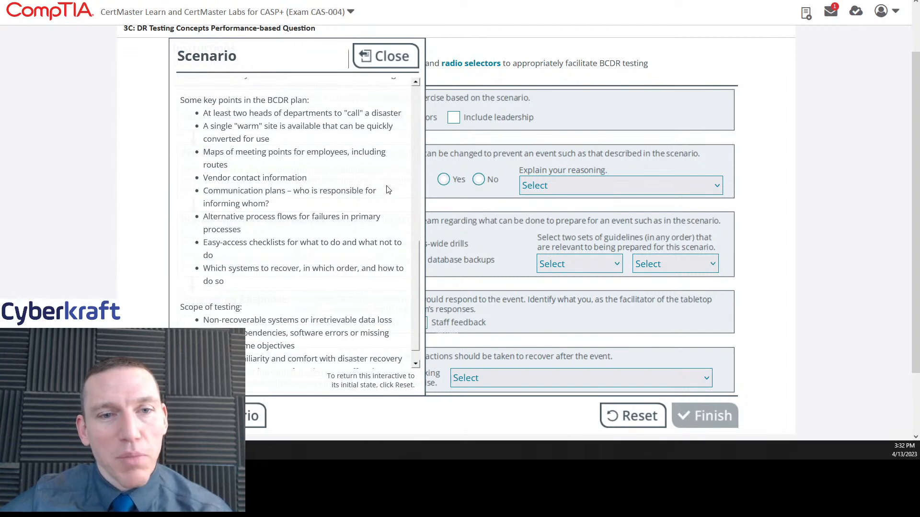
mouse_move(393, 211)
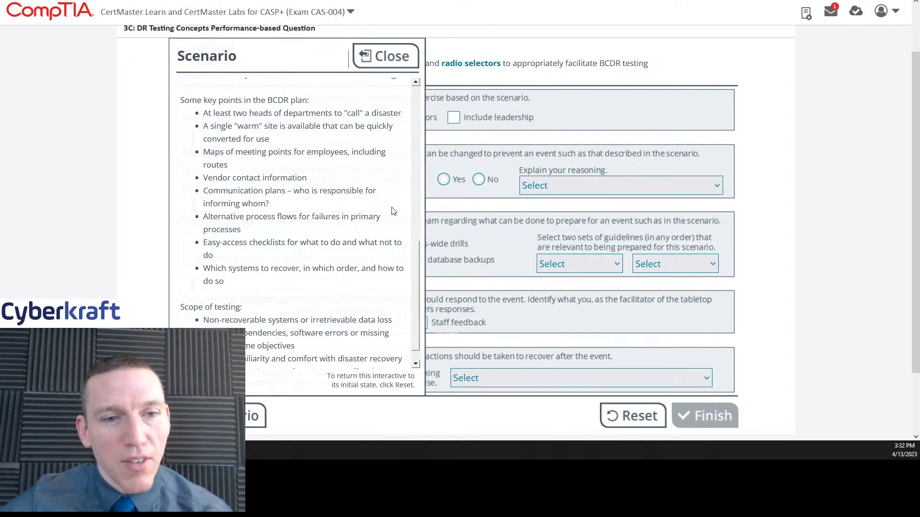
mouse_move(343, 192)
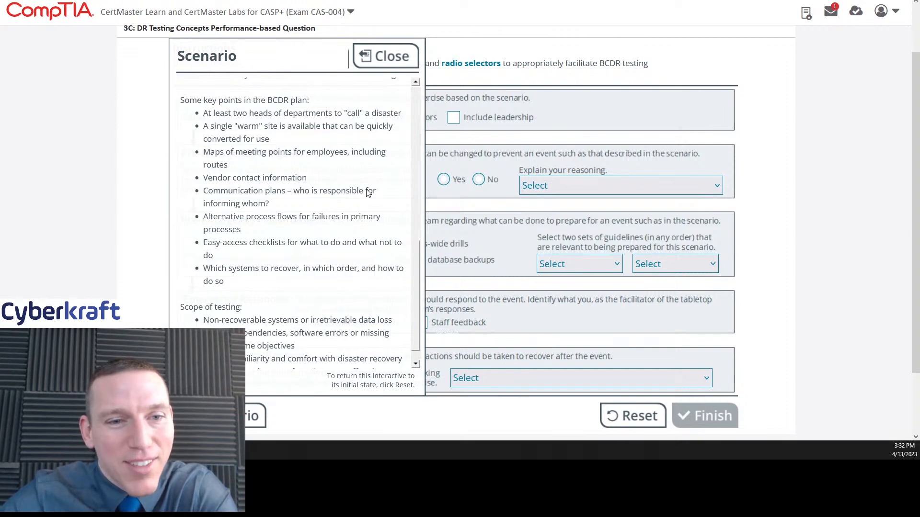
mouse_move(393, 259)
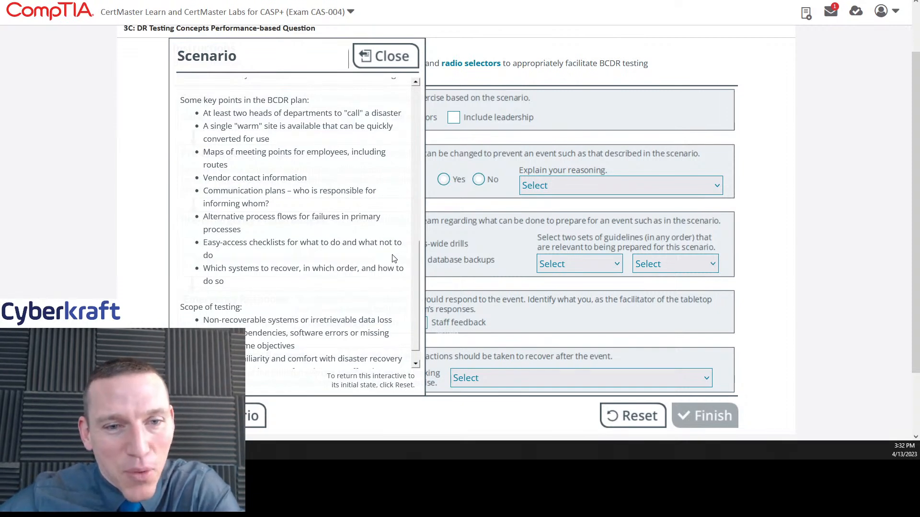
scroll("down", 3)
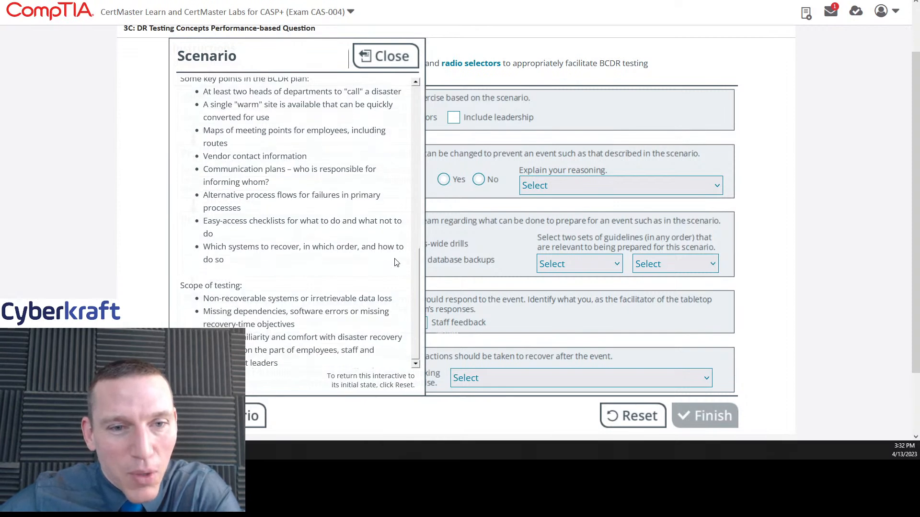
scroll("down", 3)
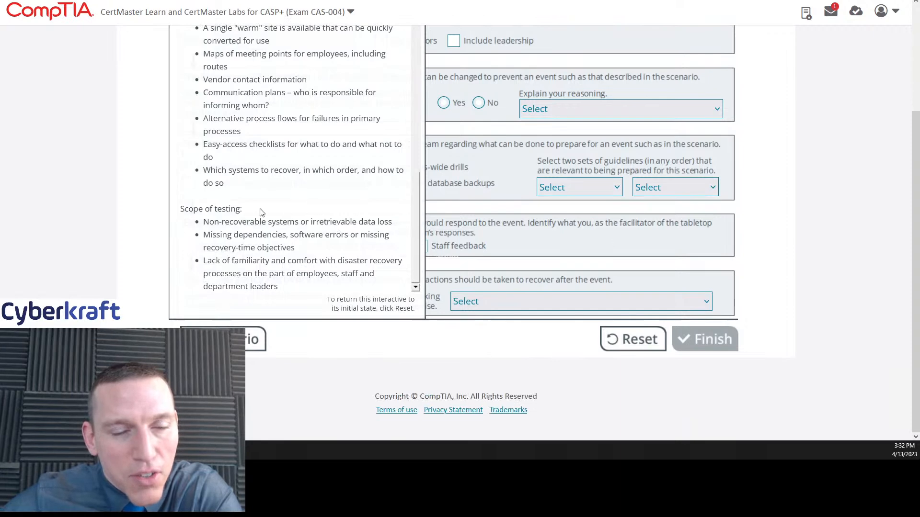
mouse_move(305, 231)
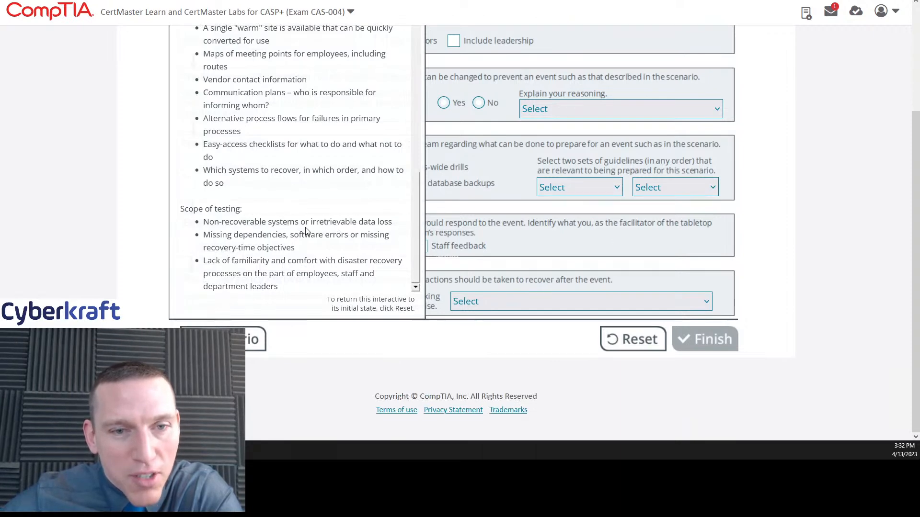
mouse_move(388, 229)
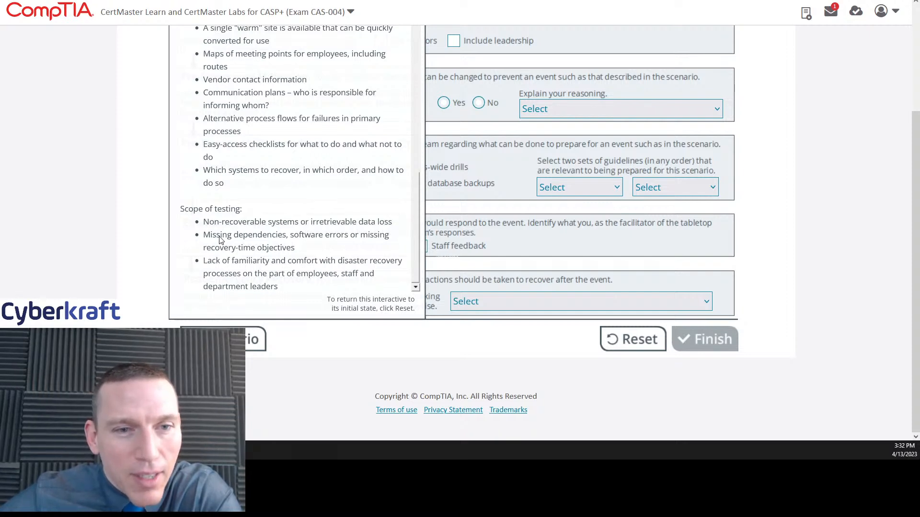
mouse_move(309, 244)
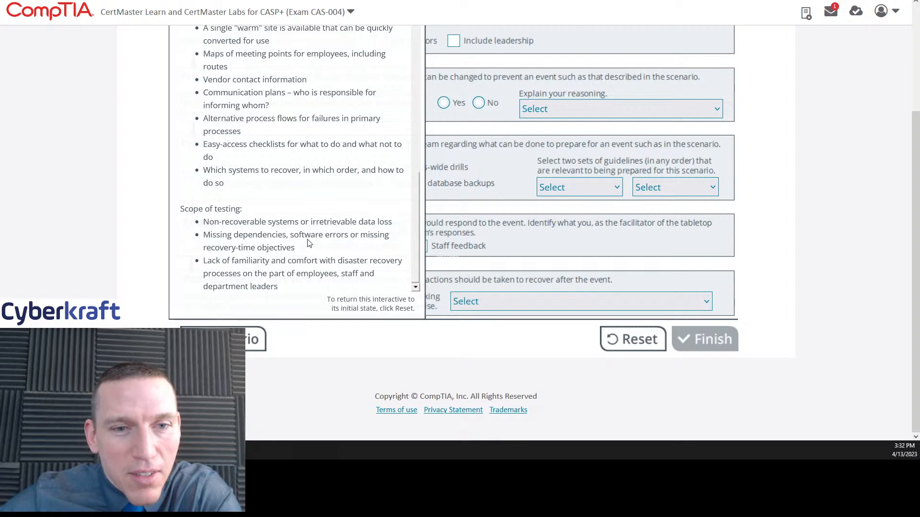
mouse_move(283, 252)
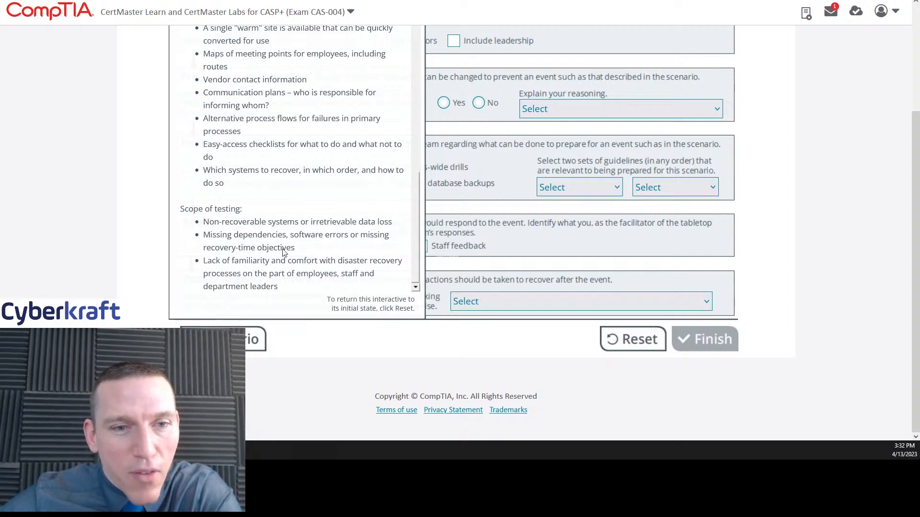
mouse_move(321, 251)
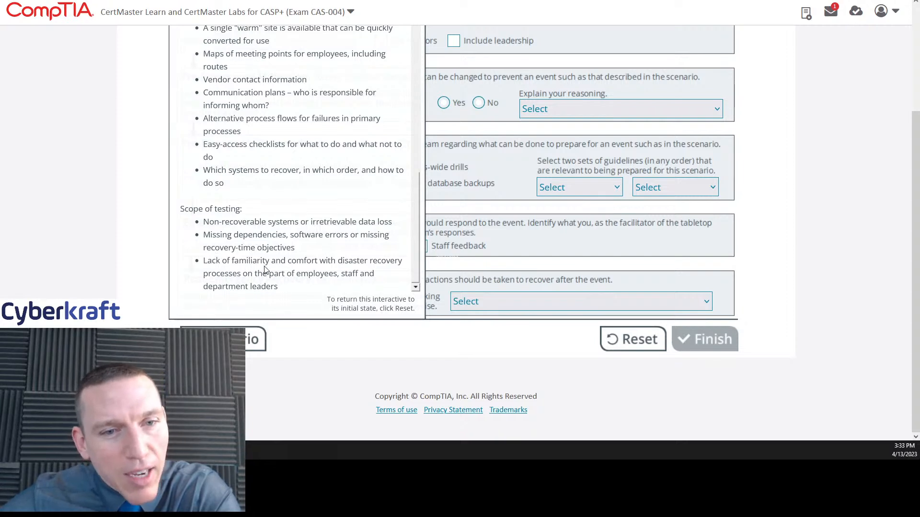
mouse_move(392, 273)
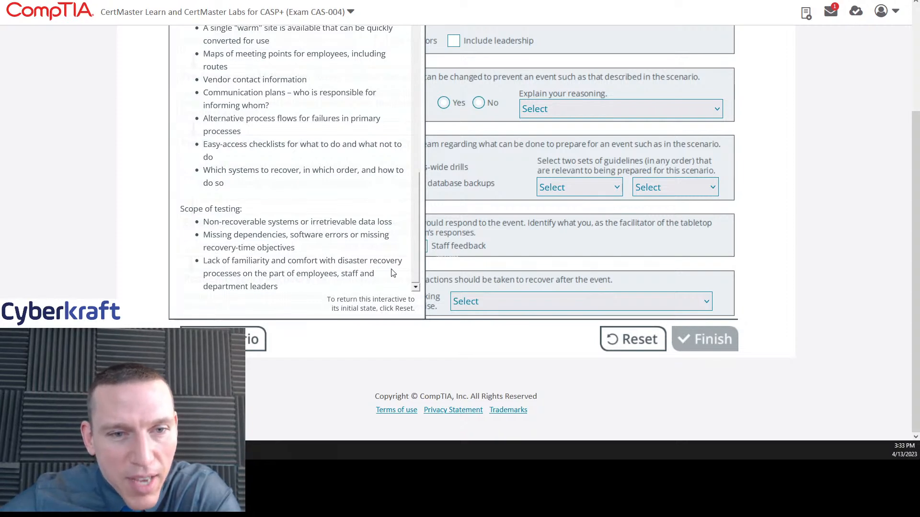
mouse_move(360, 285)
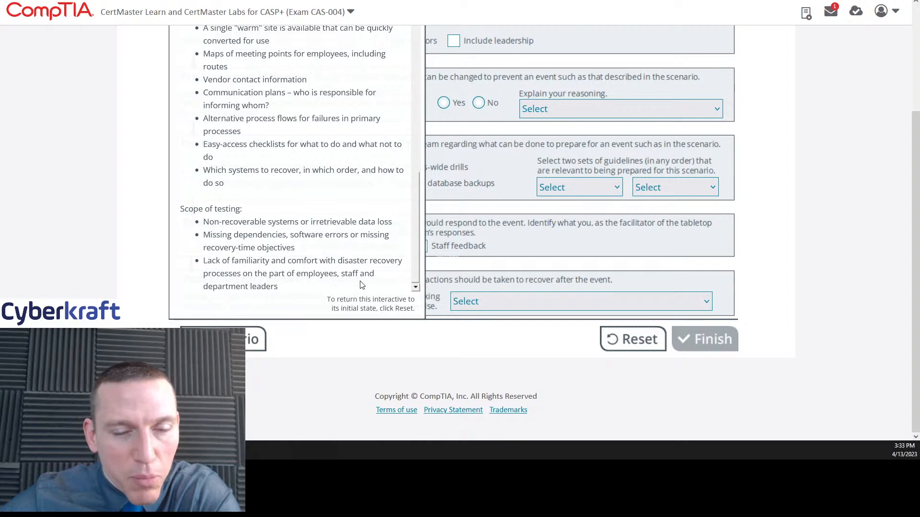
mouse_move(303, 253)
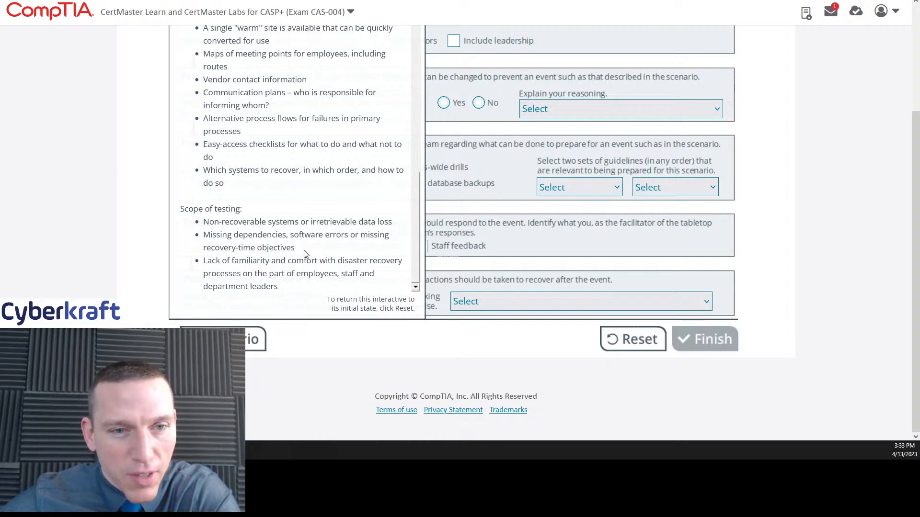
mouse_move(276, 282)
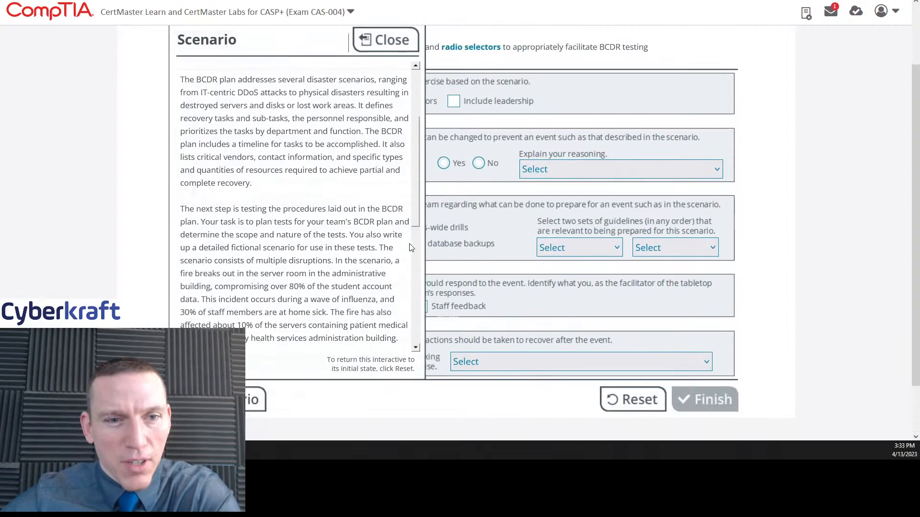
scroll("down", 3)
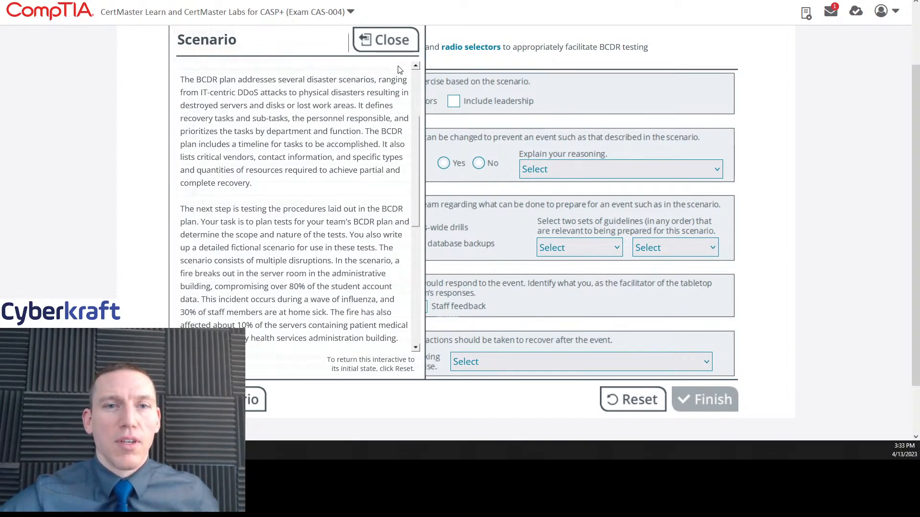
left_click(385, 40)
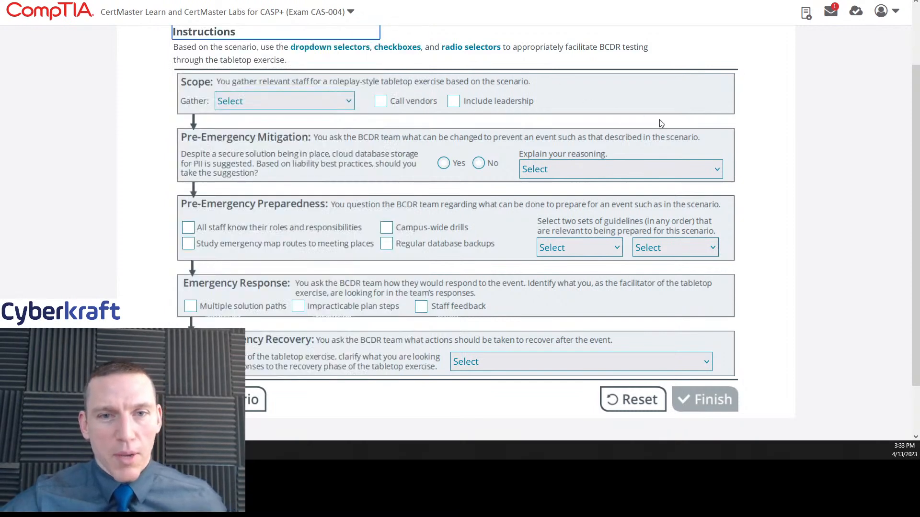
mouse_move(209, 87)
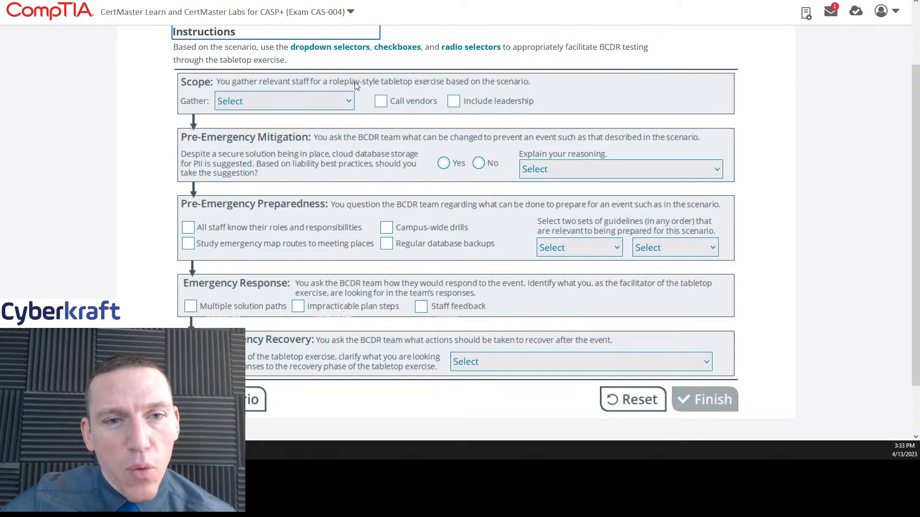
mouse_move(519, 88)
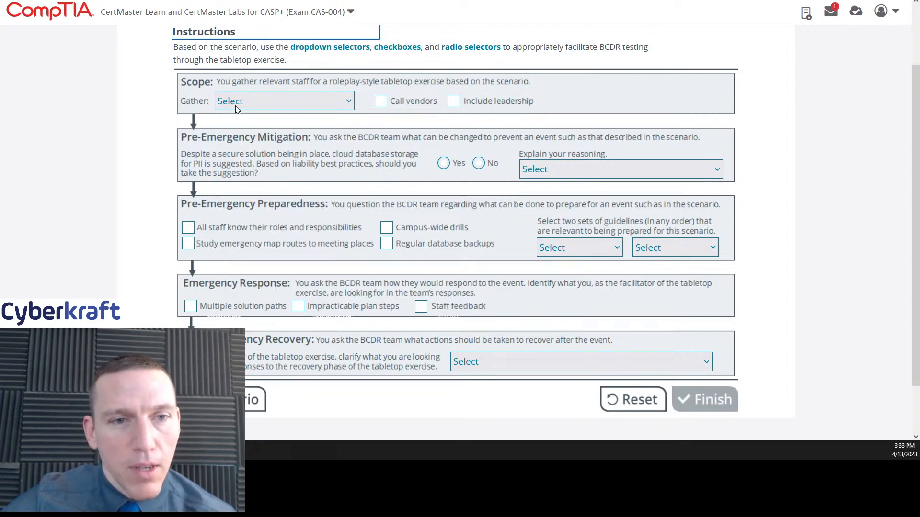
left_click(284, 101)
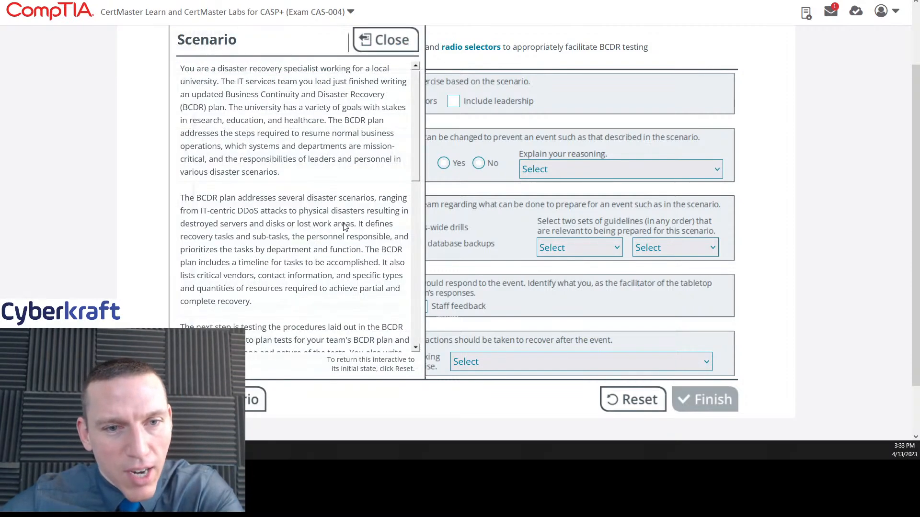
- Close the scenario description and bring up the Scope 'Gather' staff options
scroll("down", 3)
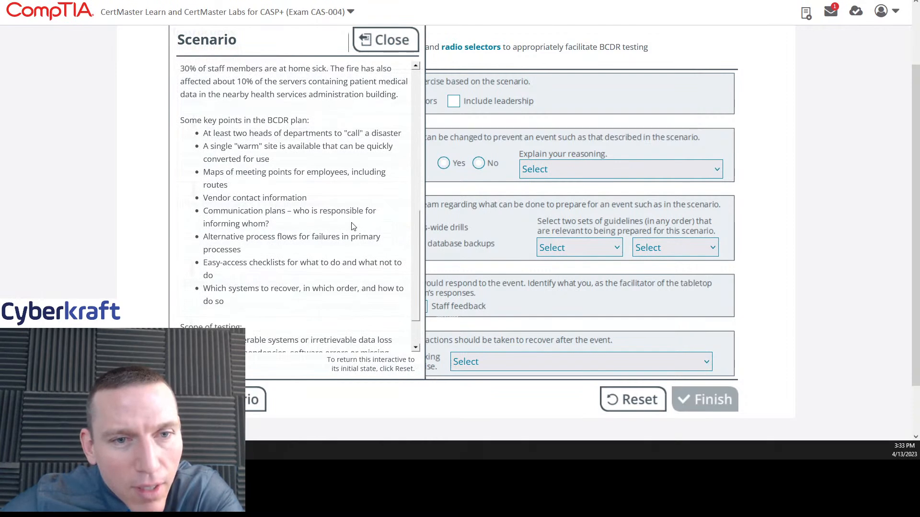
mouse_move(385, 39)
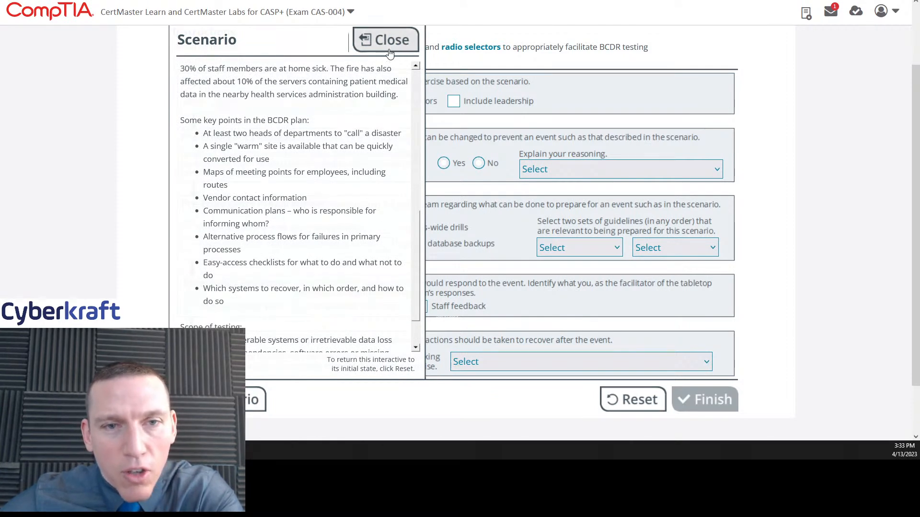
left_click(385, 39)
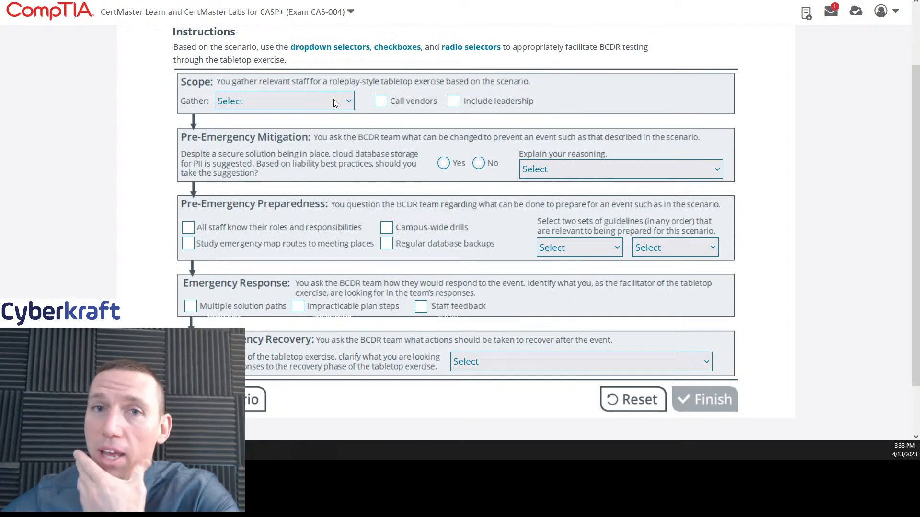
left_click(284, 100)
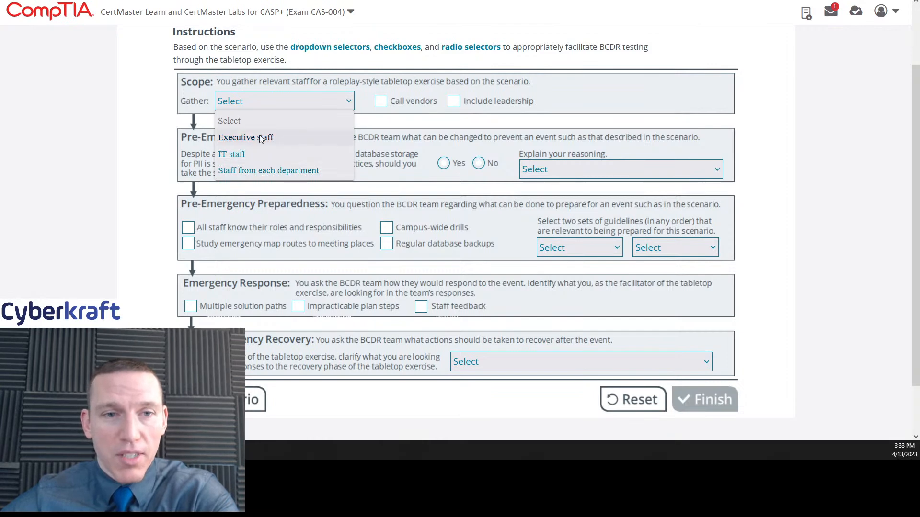
mouse_move(280, 170)
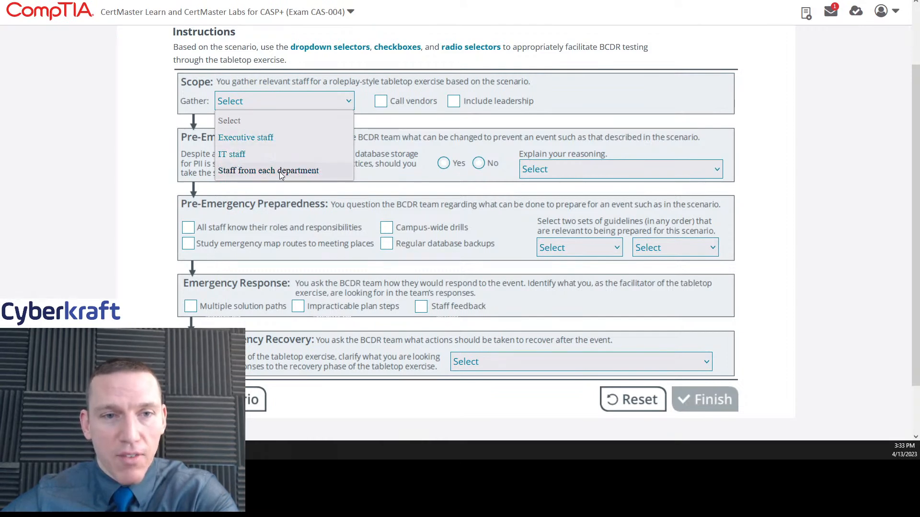
- Gather staff from each department, and include calling vendors and leadership in the scope
left_click(267, 170)
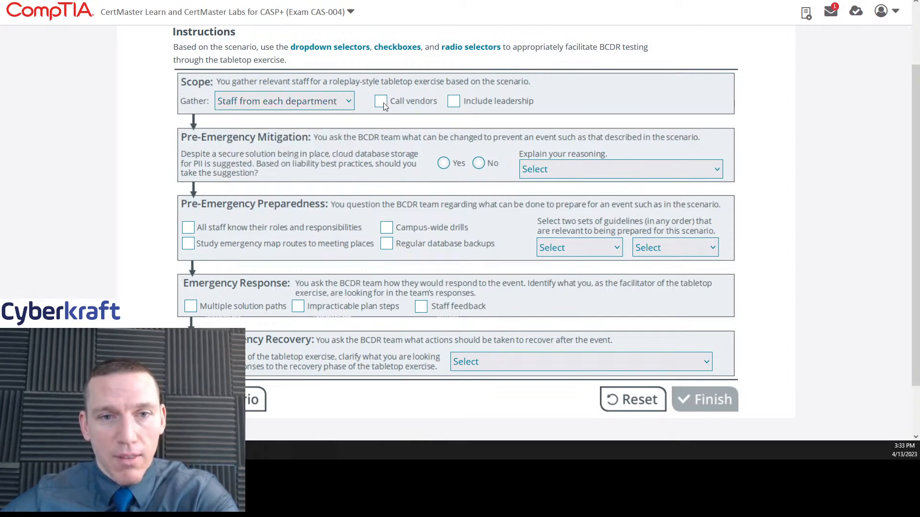
left_click(381, 101)
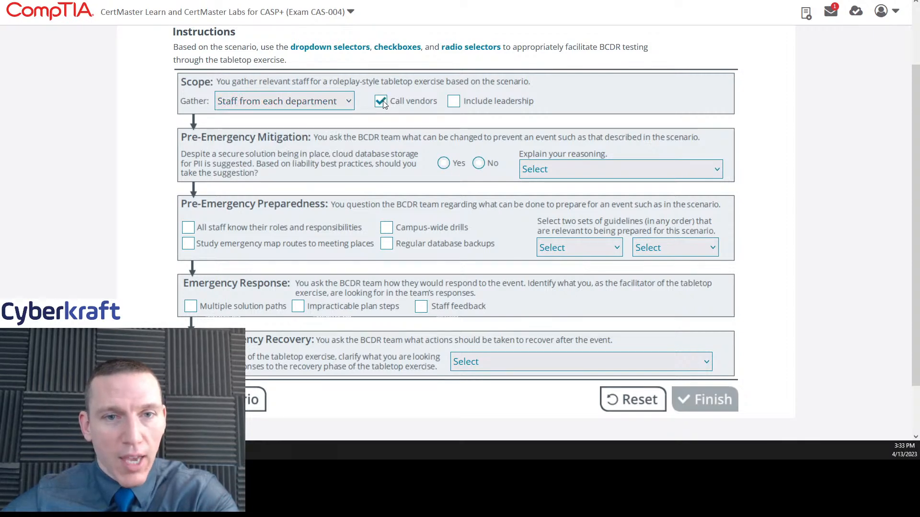
left_click(453, 102)
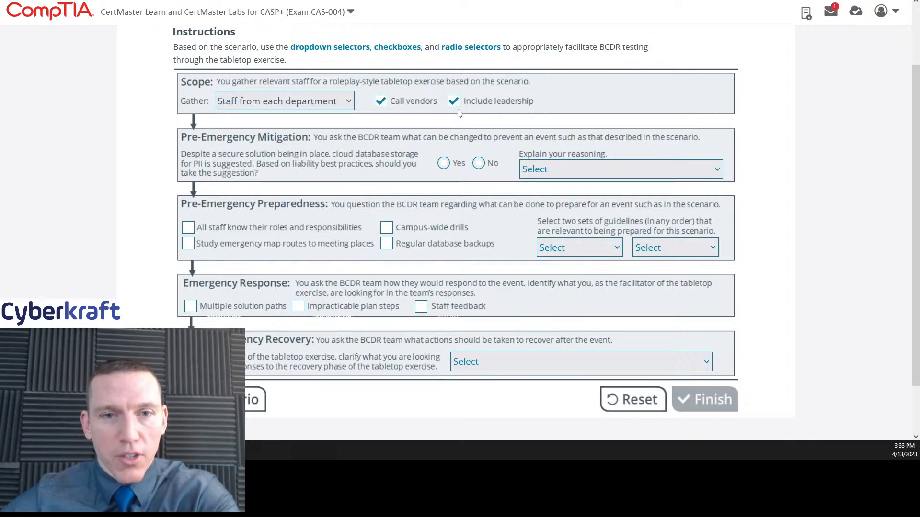
mouse_move(443, 86)
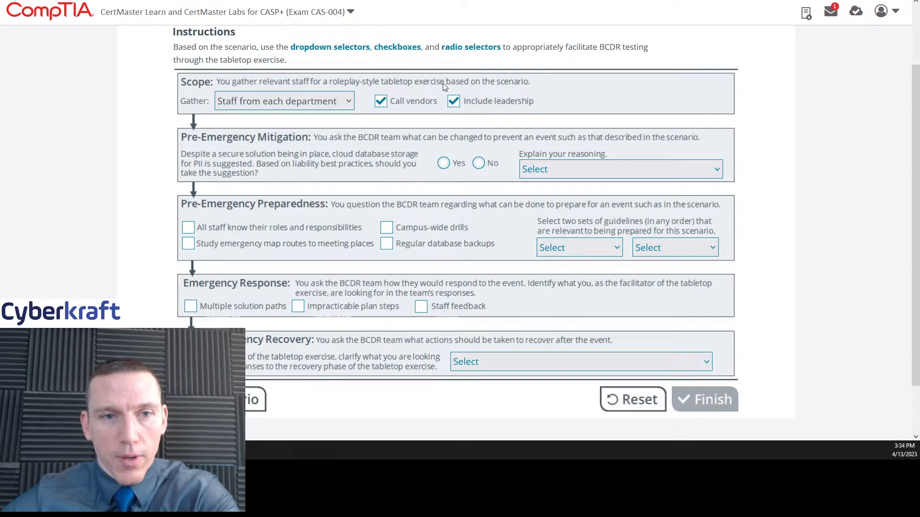
scroll("down", 3)
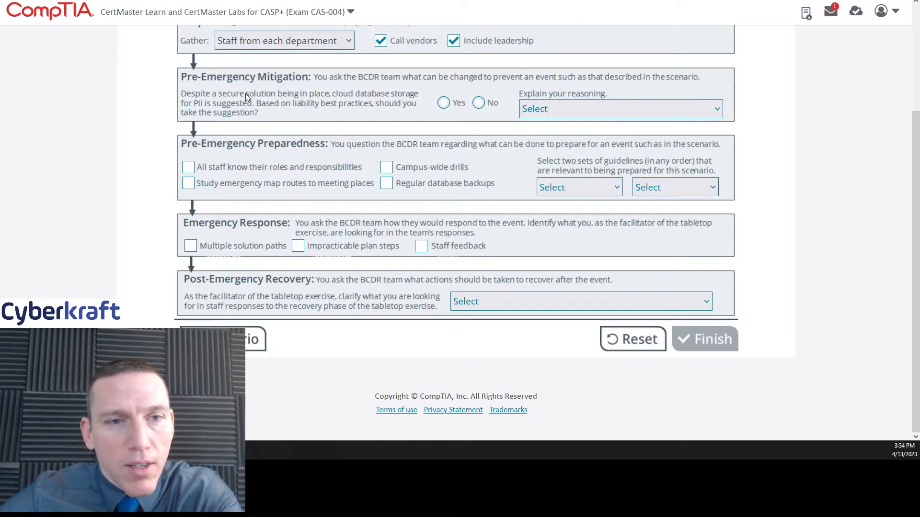
mouse_move(314, 115)
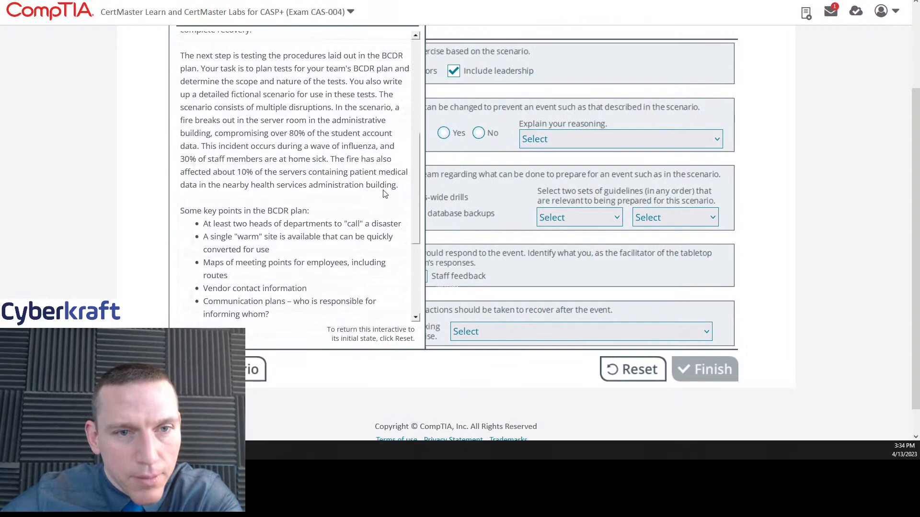
scroll("down", 3)
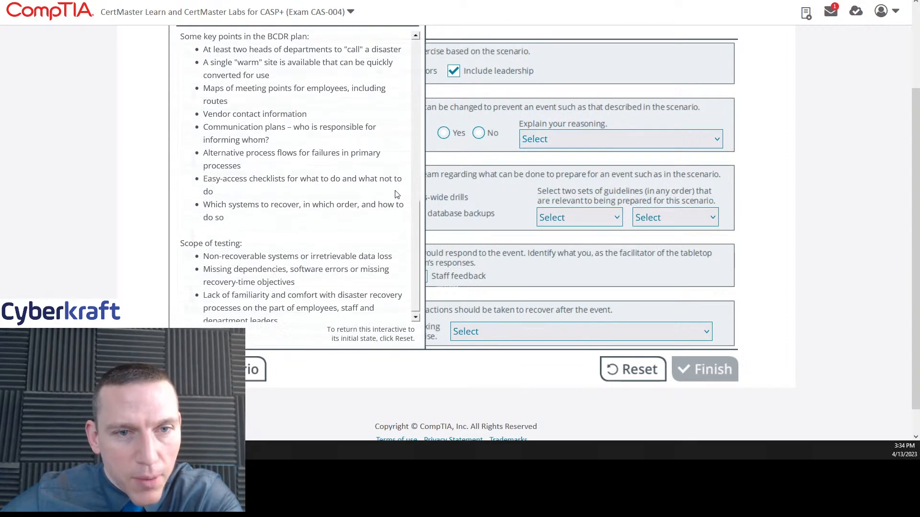
scroll("down", 3)
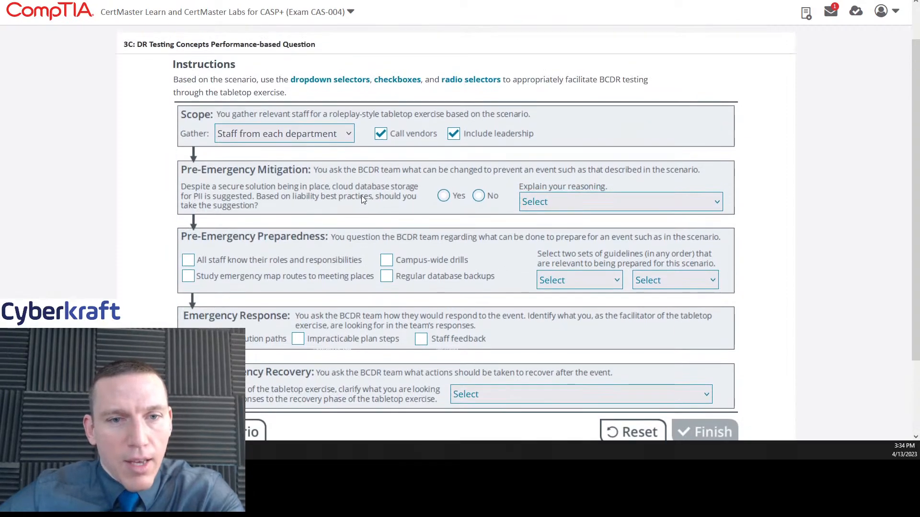
scroll("down", 3)
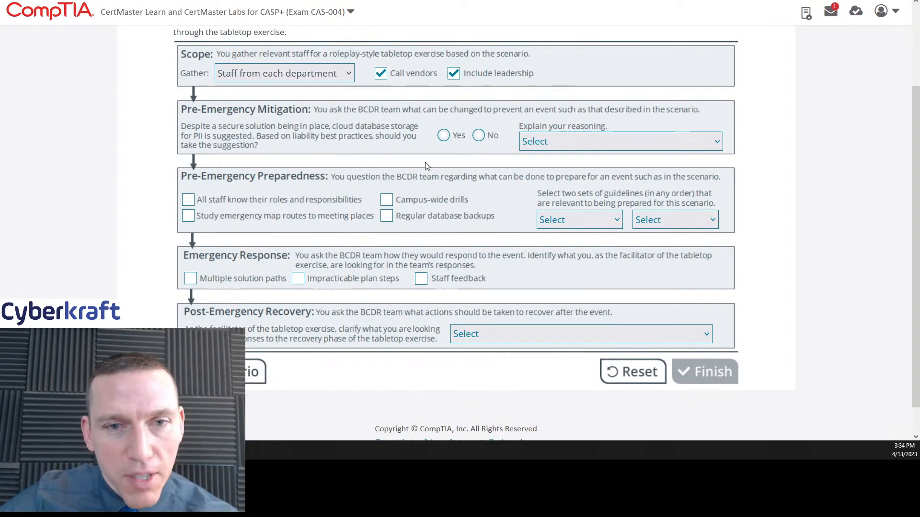
- Answer No to cloud storage, reasoning the university, not the CSP, is ultimately responsible
left_click(620, 141)
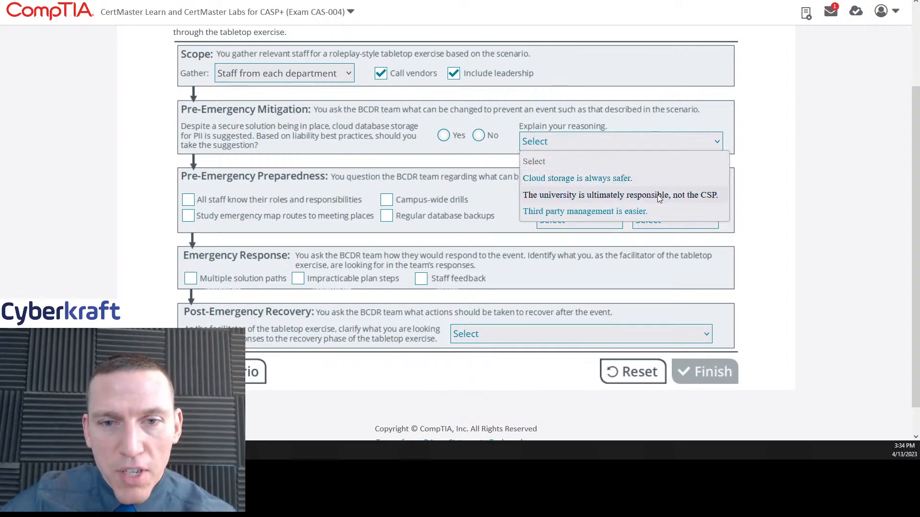
mouse_move(703, 201)
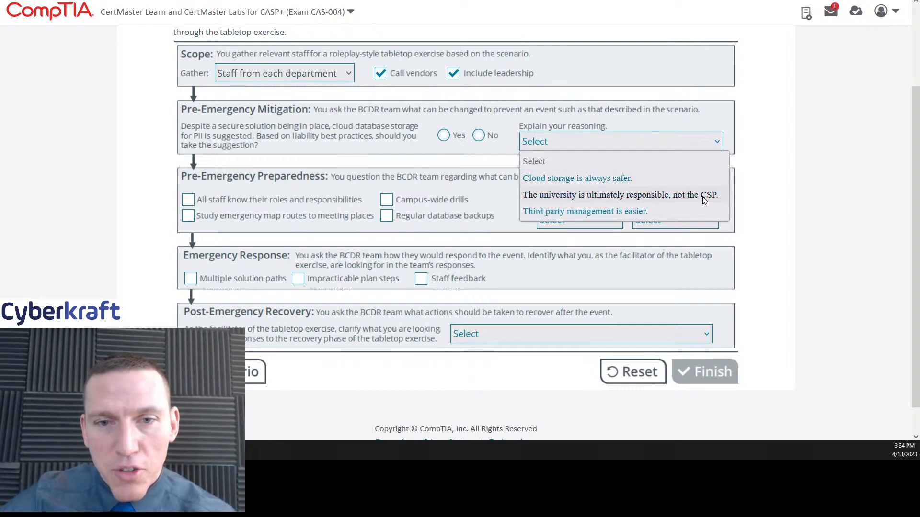
mouse_move(625, 212)
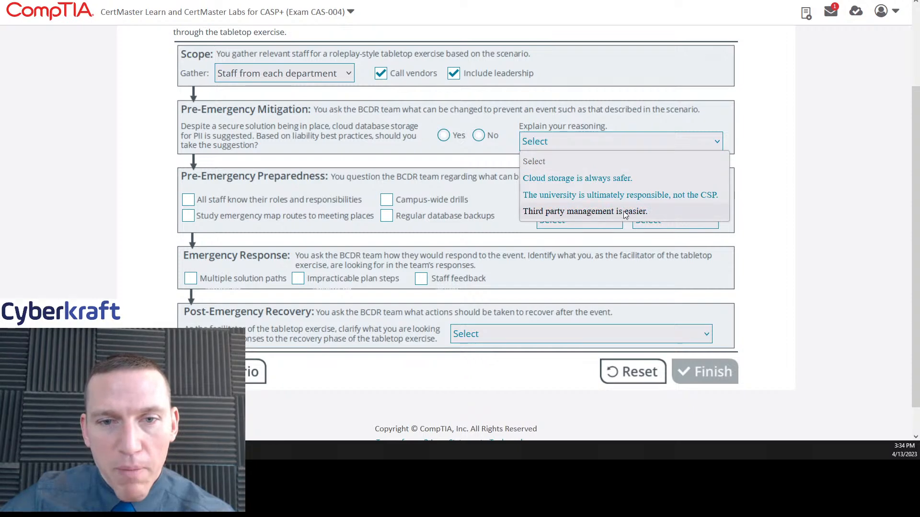
mouse_move(543, 218)
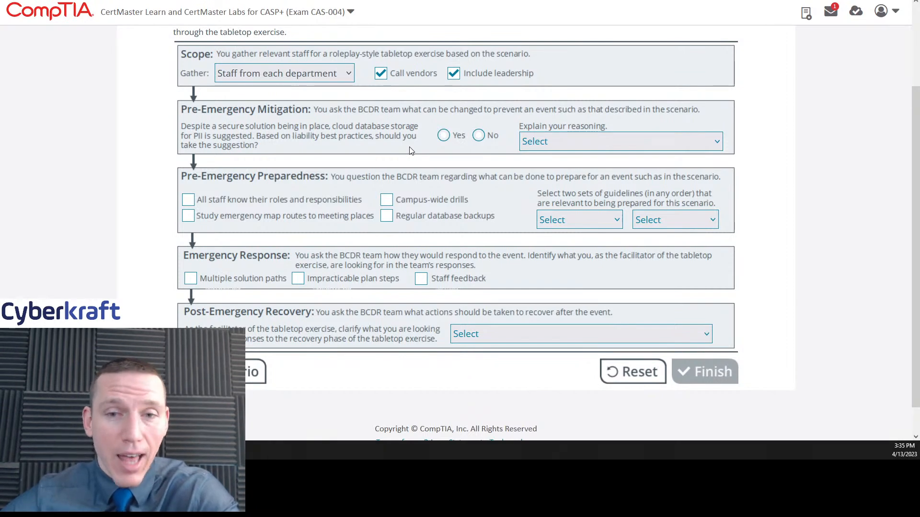
mouse_move(435, 149)
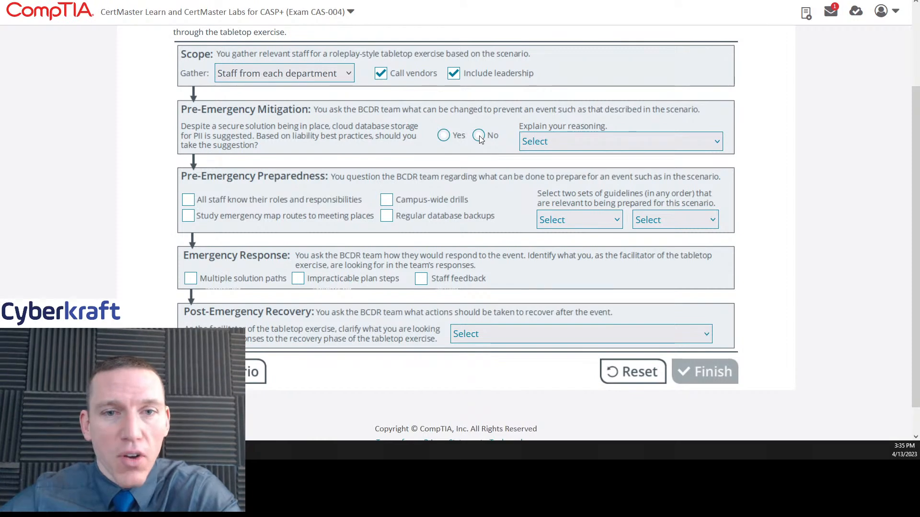
left_click(478, 135)
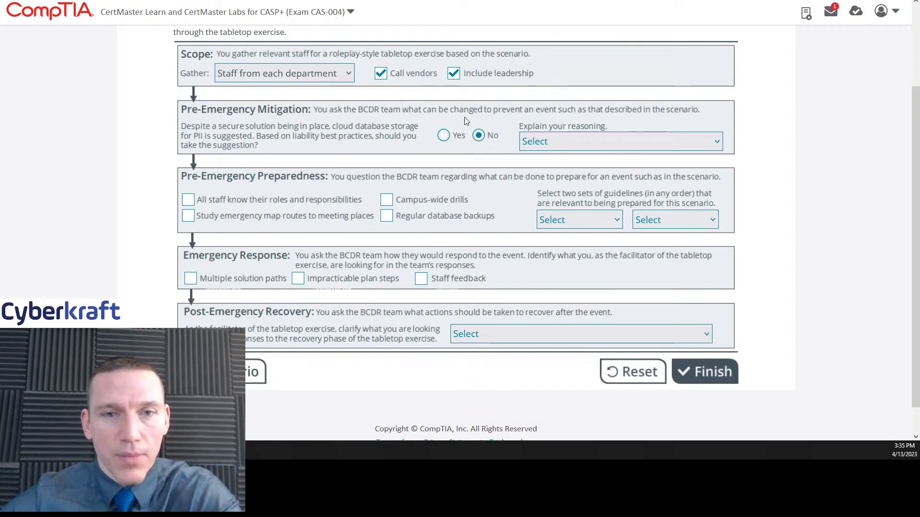
mouse_move(491, 157)
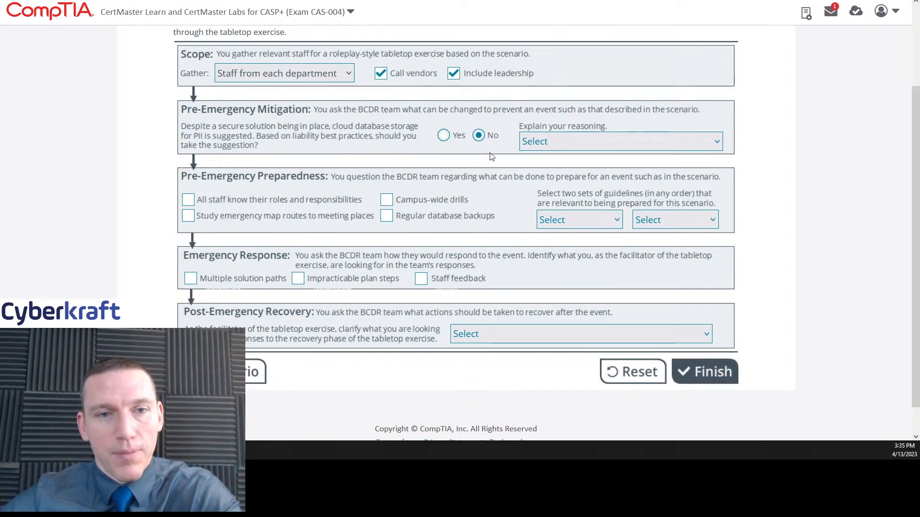
mouse_move(476, 157)
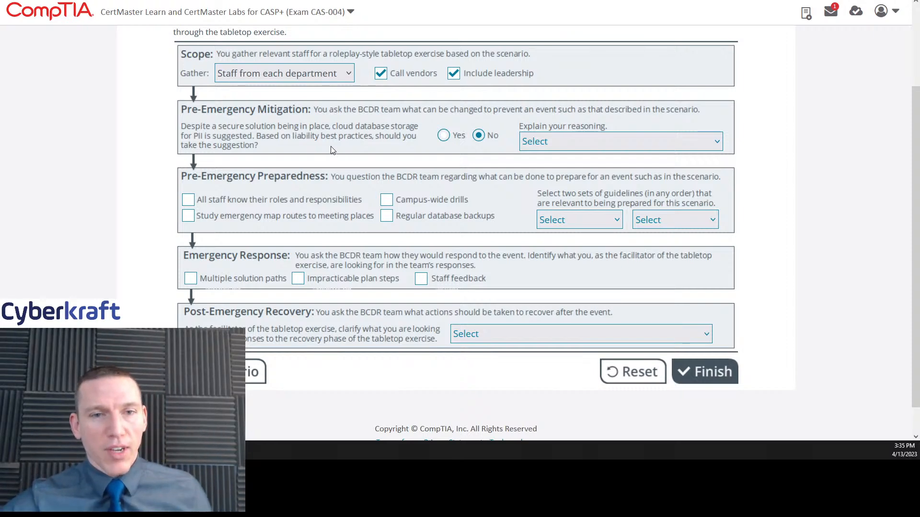
left_click(619, 142)
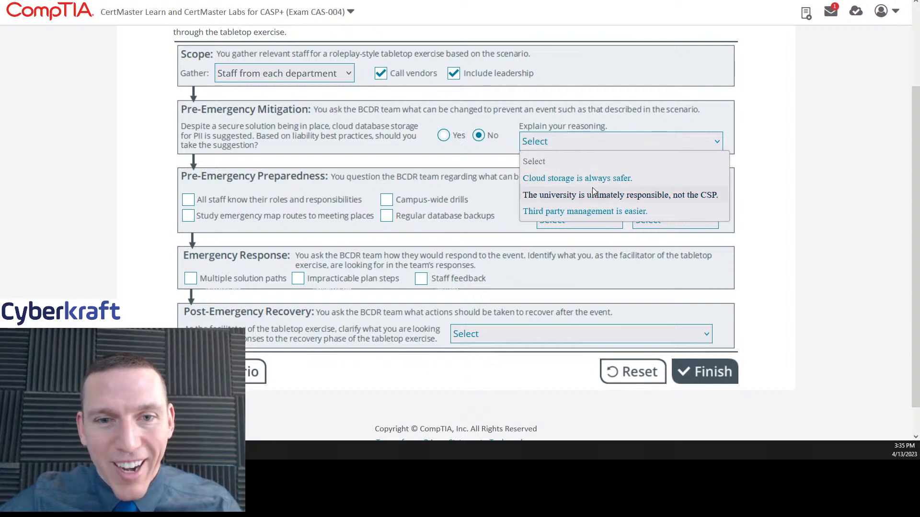
mouse_move(586, 211)
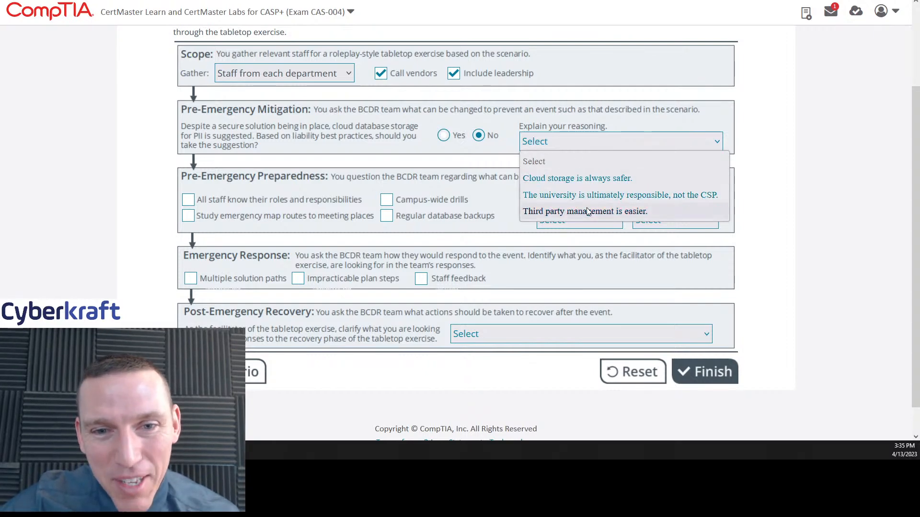
mouse_move(616, 195)
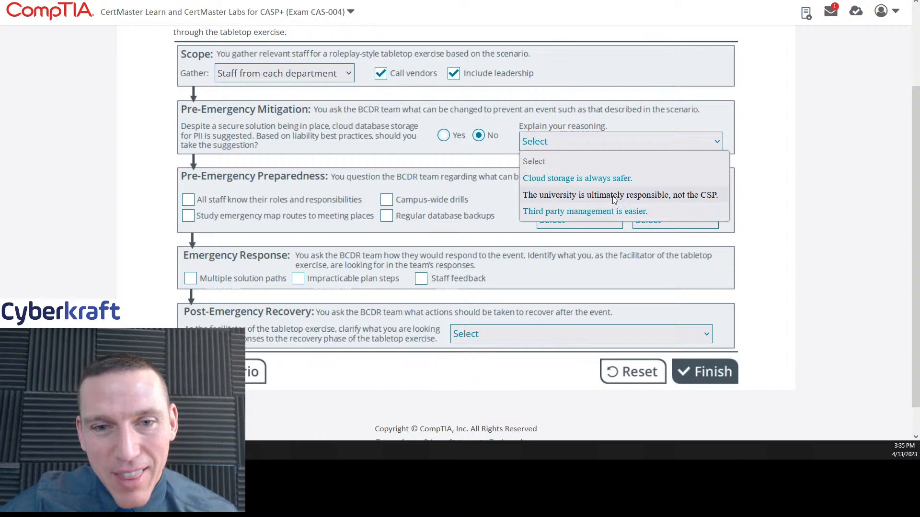
mouse_move(632, 201)
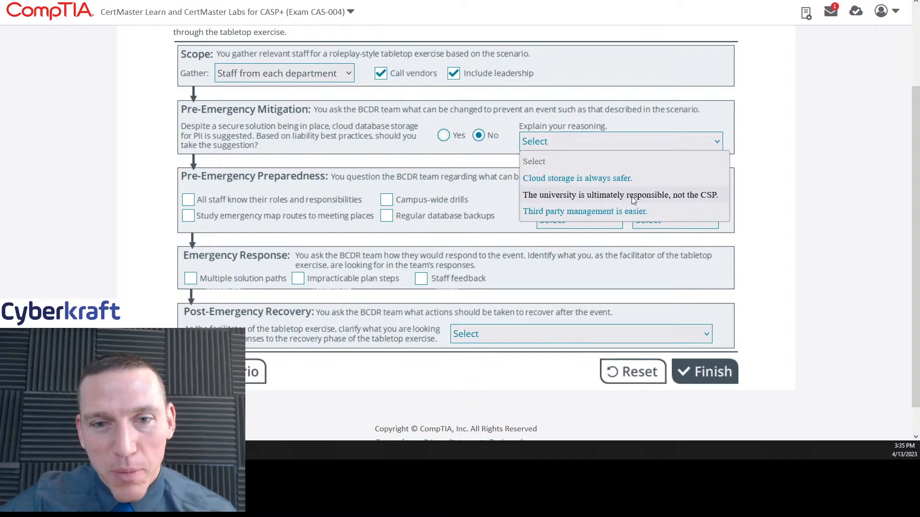
left_click(619, 195)
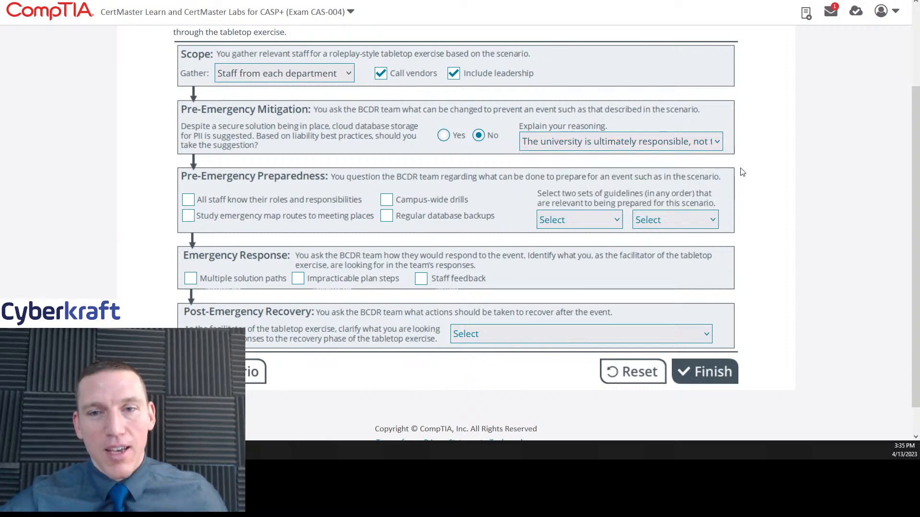
scroll("down", 3)
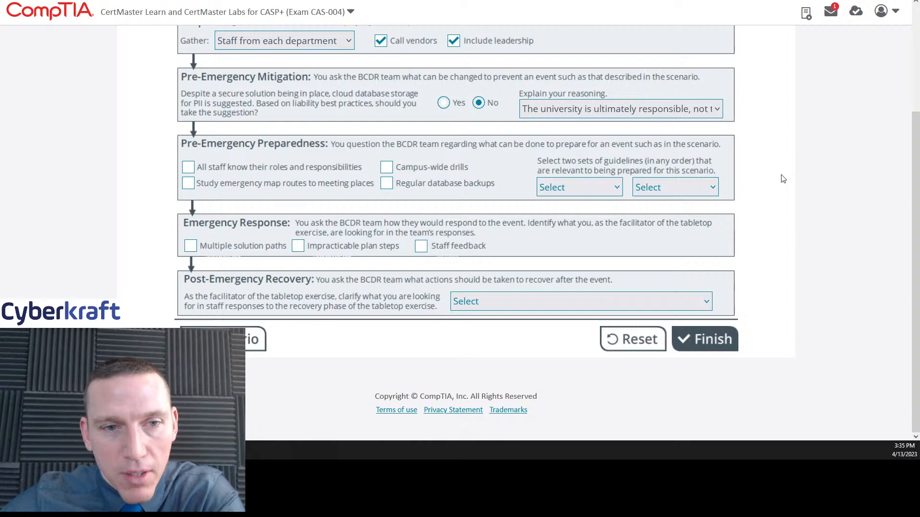
mouse_move(332, 163)
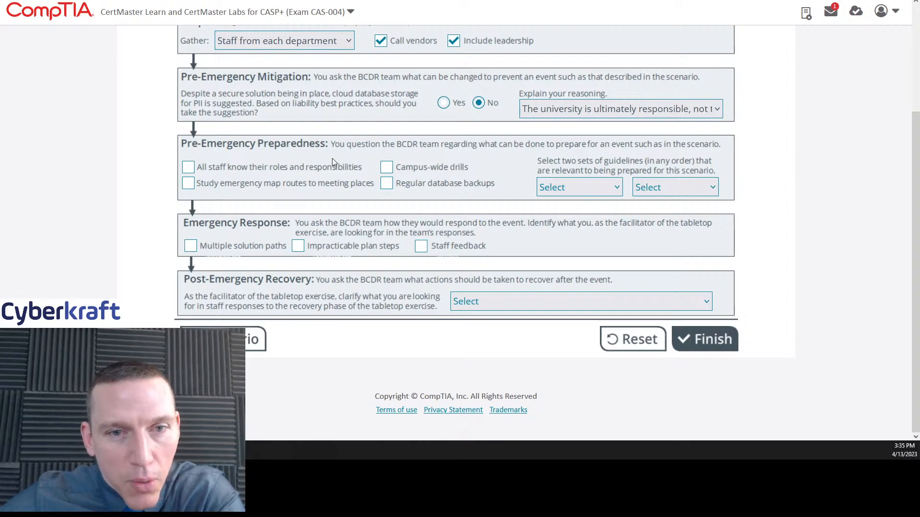
mouse_move(332, 179)
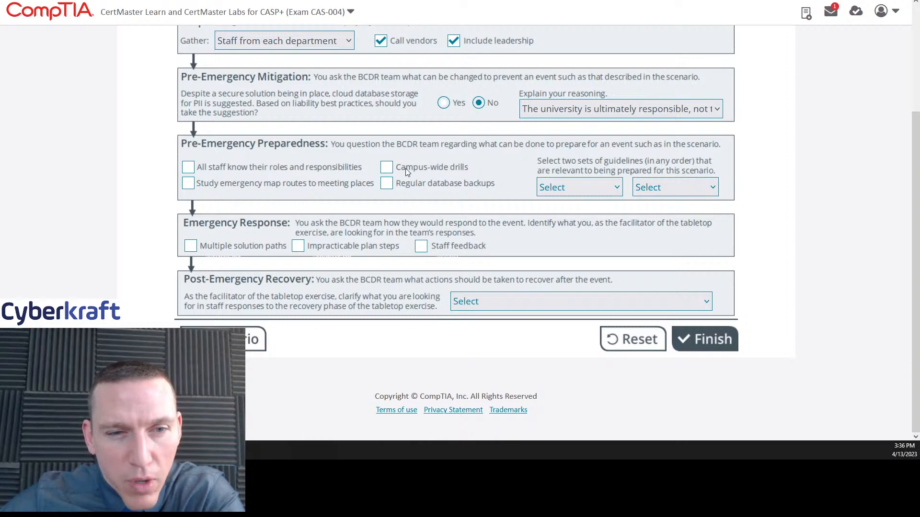
mouse_move(311, 193)
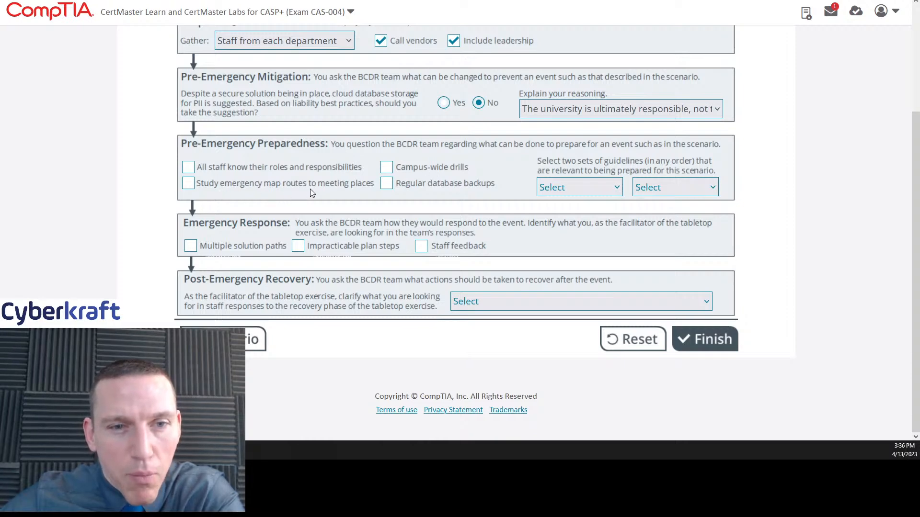
mouse_move(443, 198)
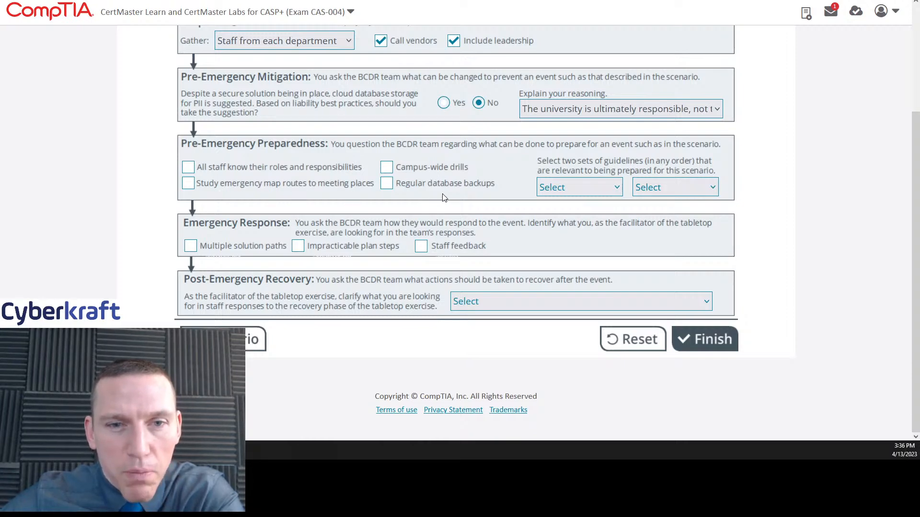
mouse_move(463, 195)
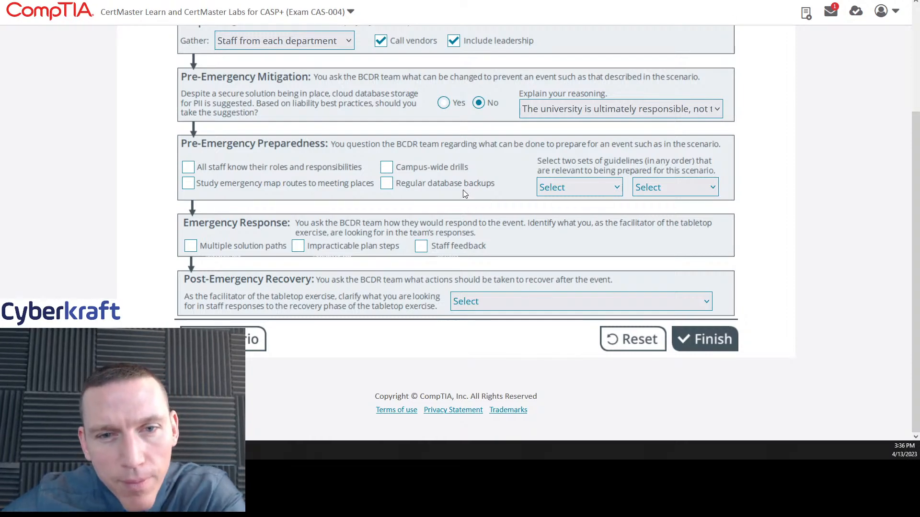
mouse_move(339, 198)
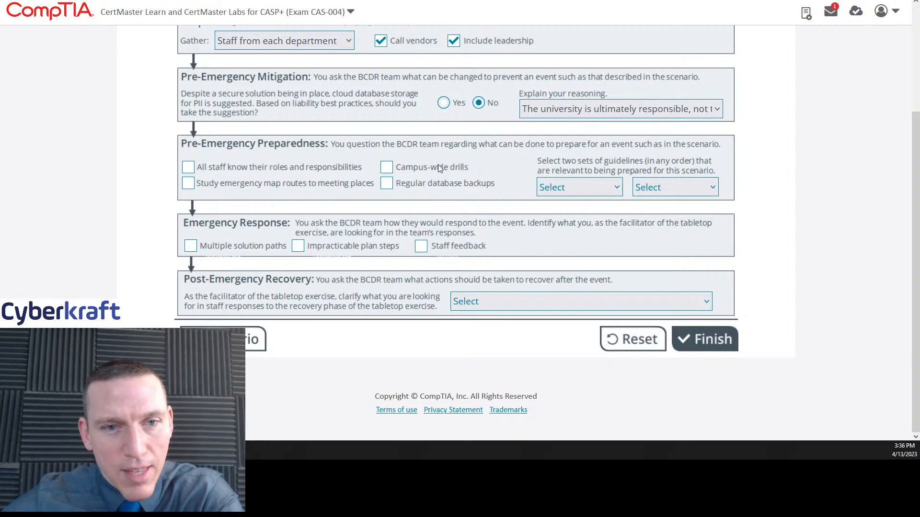
mouse_move(425, 184)
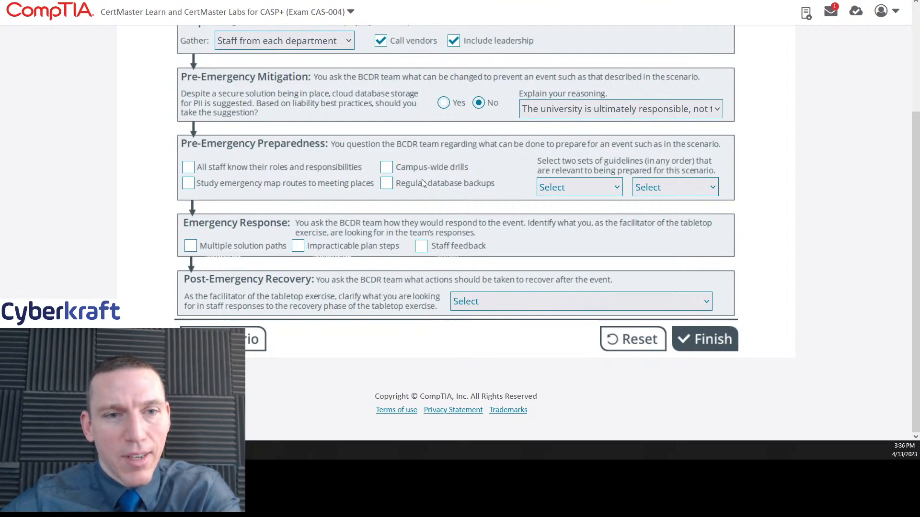
mouse_move(427, 208)
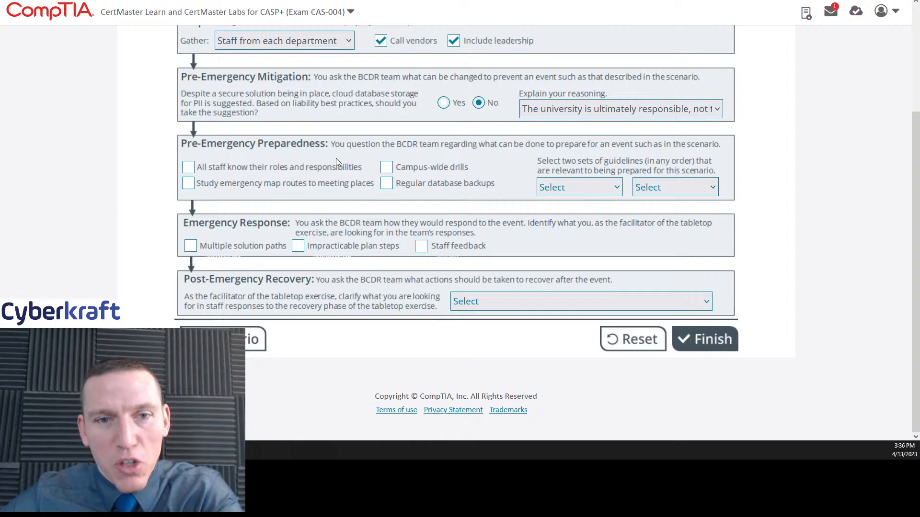
mouse_move(438, 187)
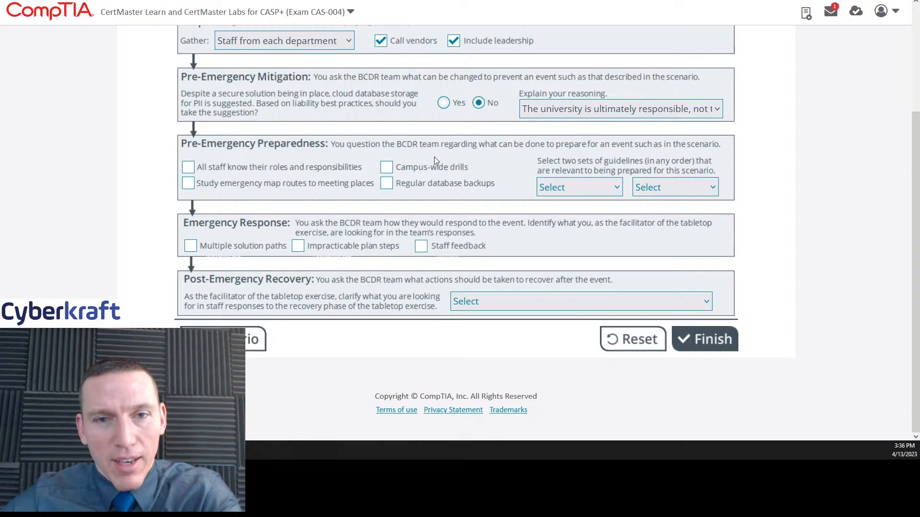
mouse_move(490, 152)
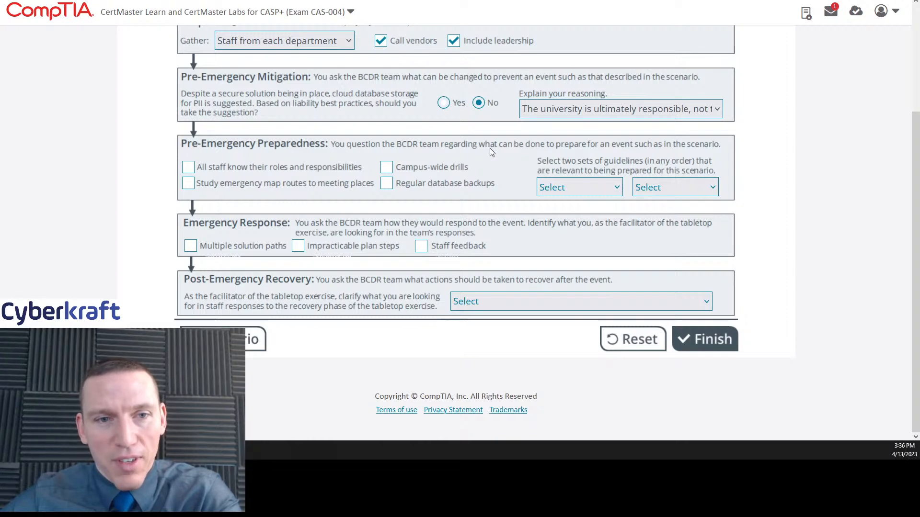
mouse_move(403, 193)
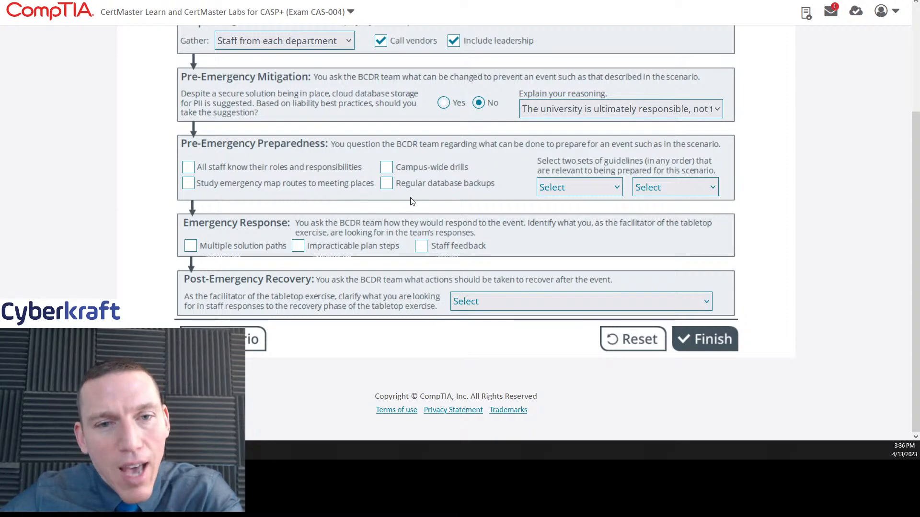
mouse_move(228, 176)
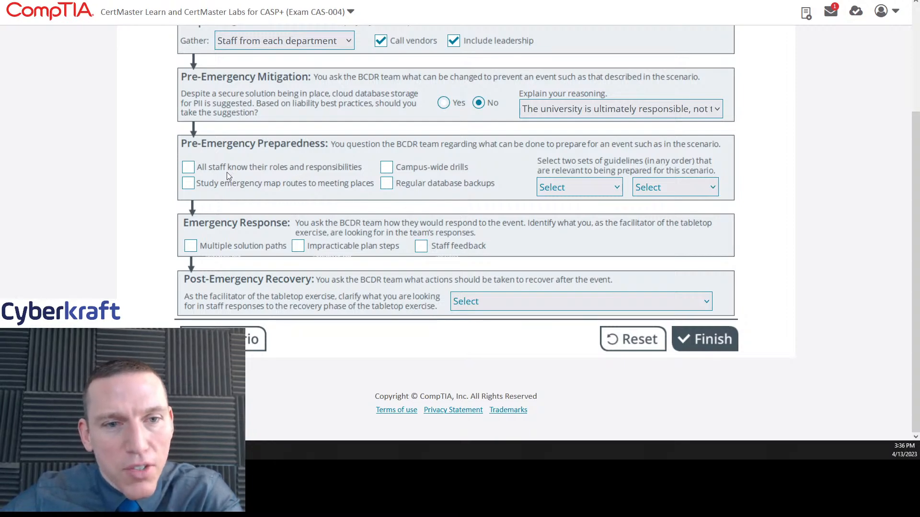
mouse_move(473, 180)
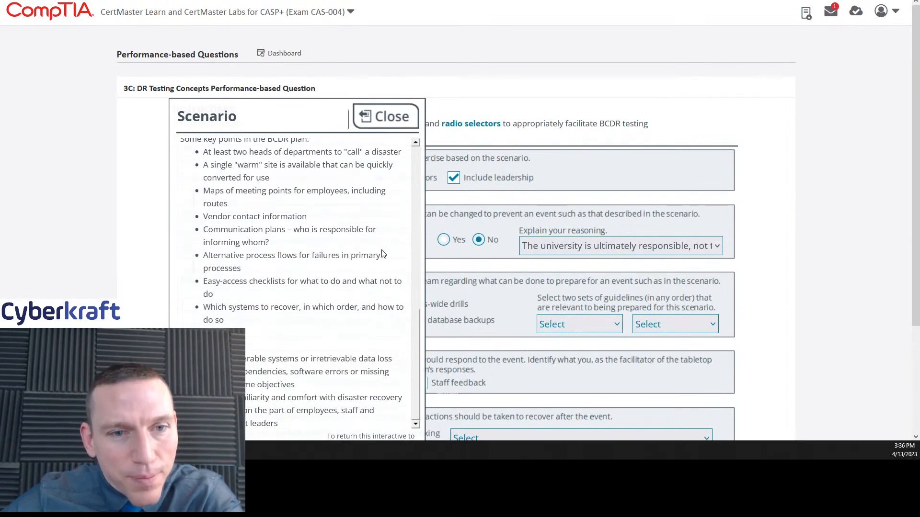
- Scroll down and back up through the Scenario panel text
scroll("down", 3)
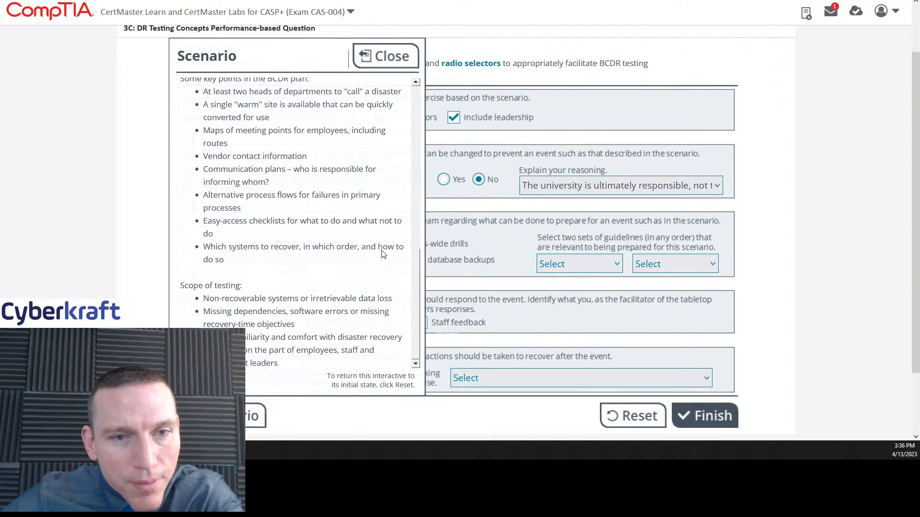
mouse_move(403, 265)
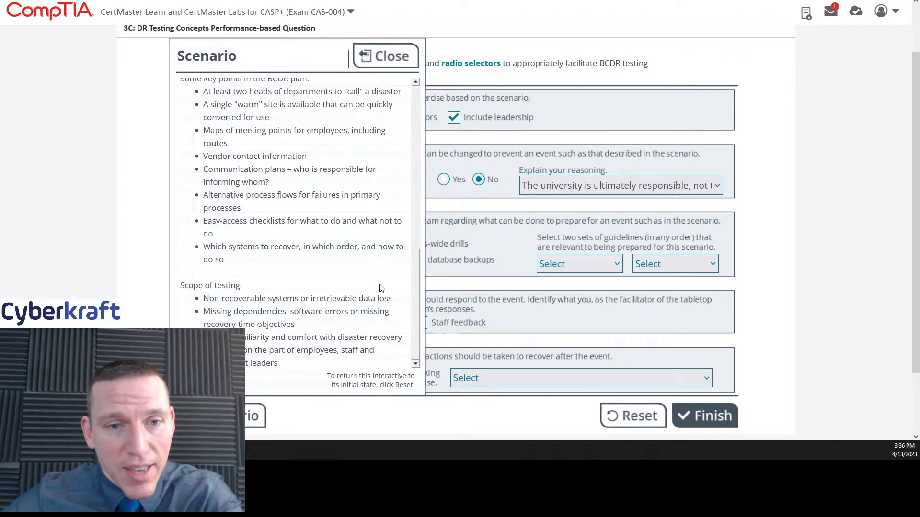
scroll("down", 3)
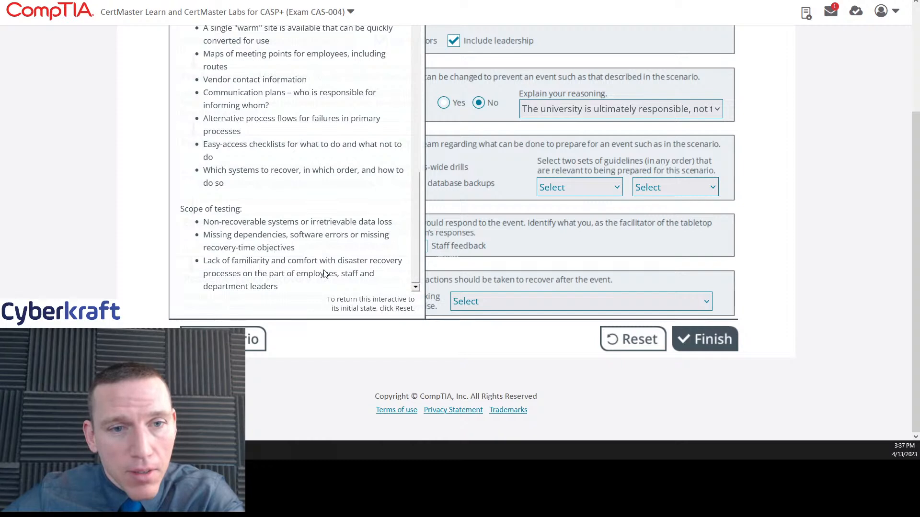
mouse_move(332, 287)
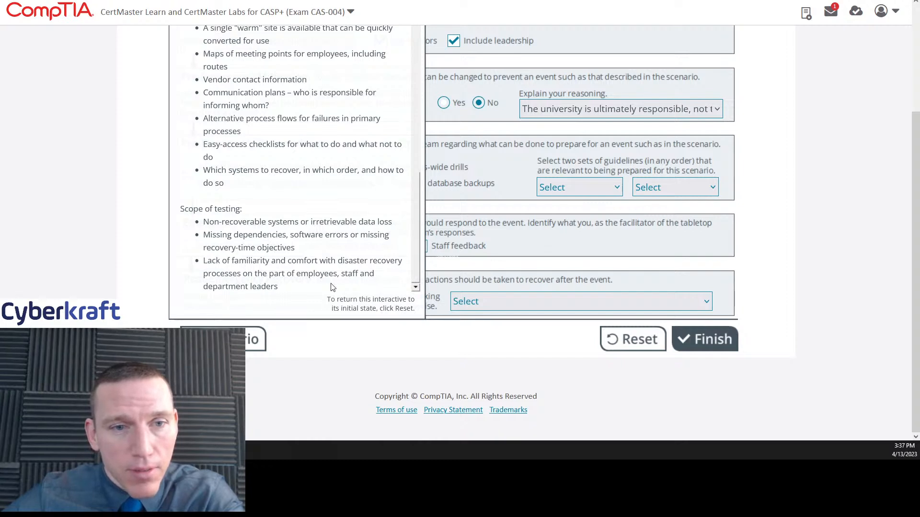
mouse_move(463, 246)
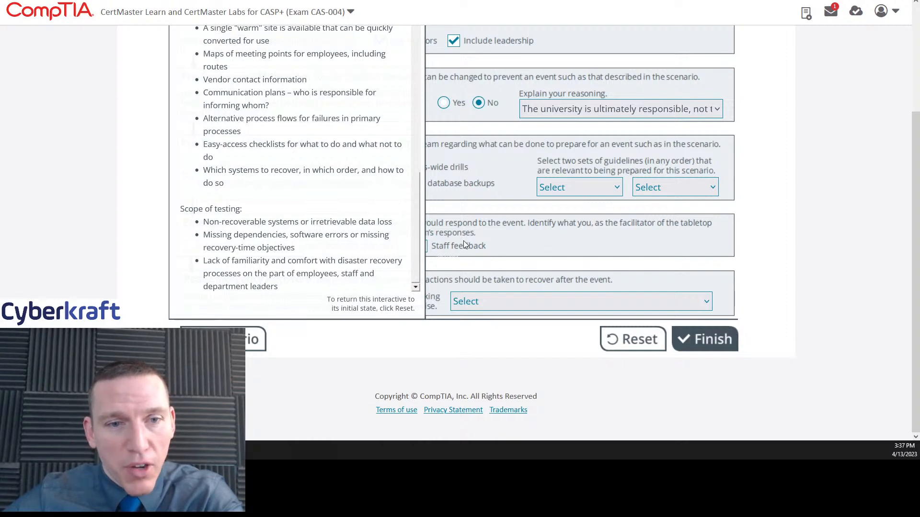
scroll("up", 3)
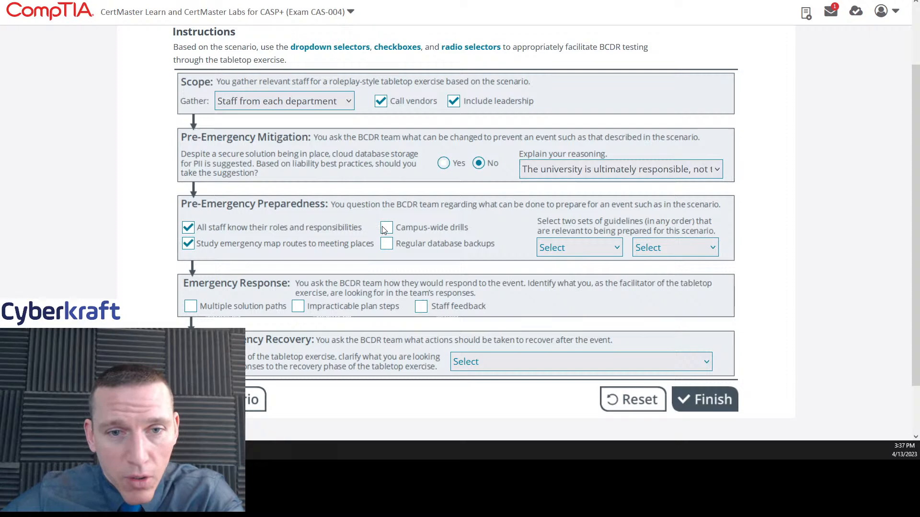
- Check Campus-wide drills and Regular database backups under Pre-Emergency Preparedness
left_click(386, 227)
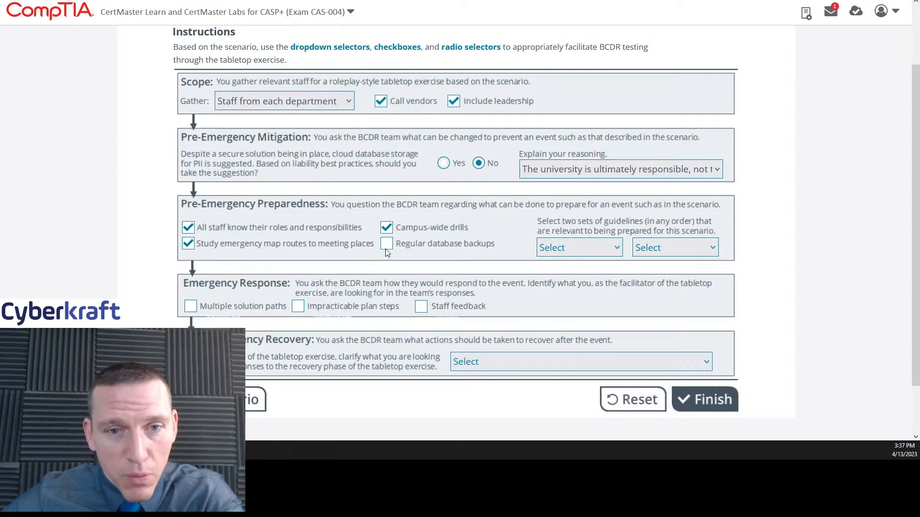
left_click(386, 243)
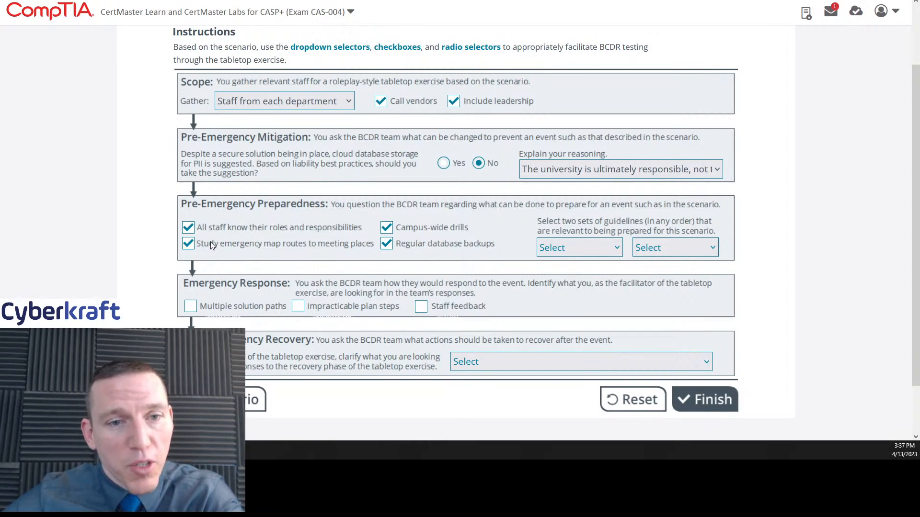
mouse_move(239, 253)
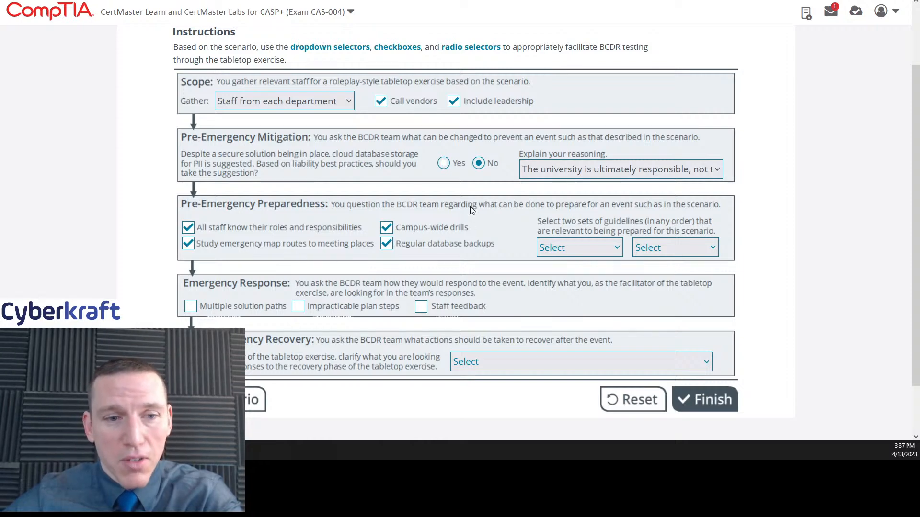
mouse_move(564, 227)
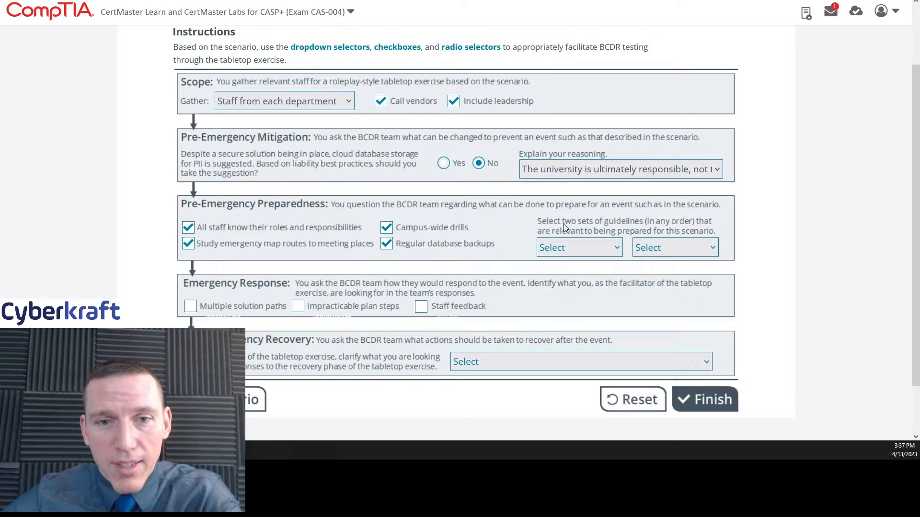
mouse_move(714, 229)
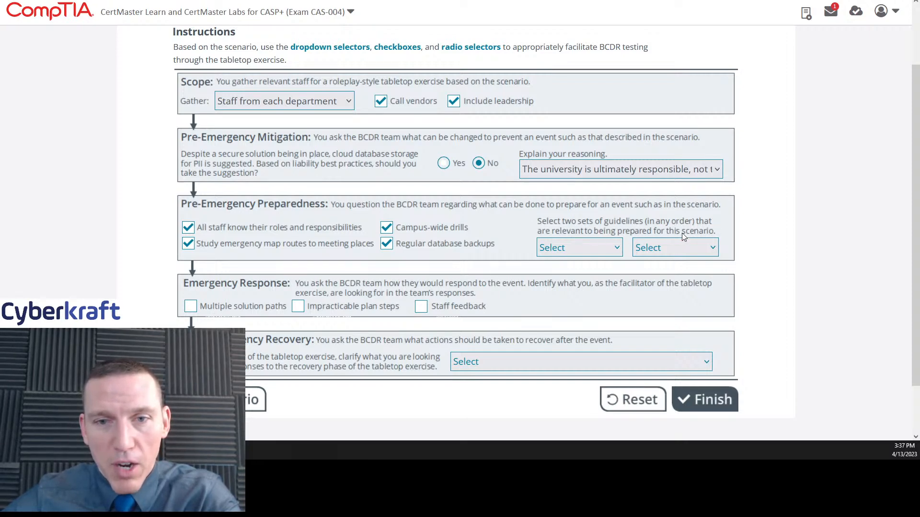
- Select HIPAA as the first preparedness guideline and NIST SP 800-122 as the second
left_click(578, 248)
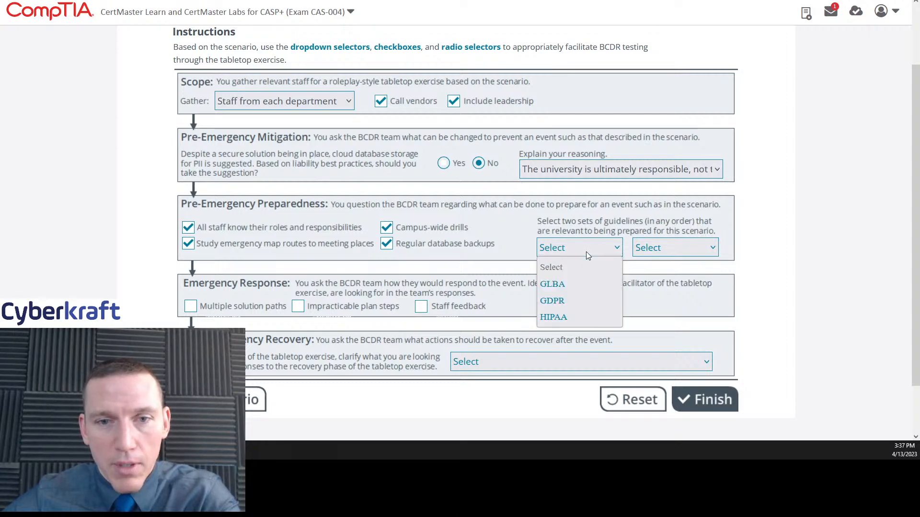
mouse_move(552, 317)
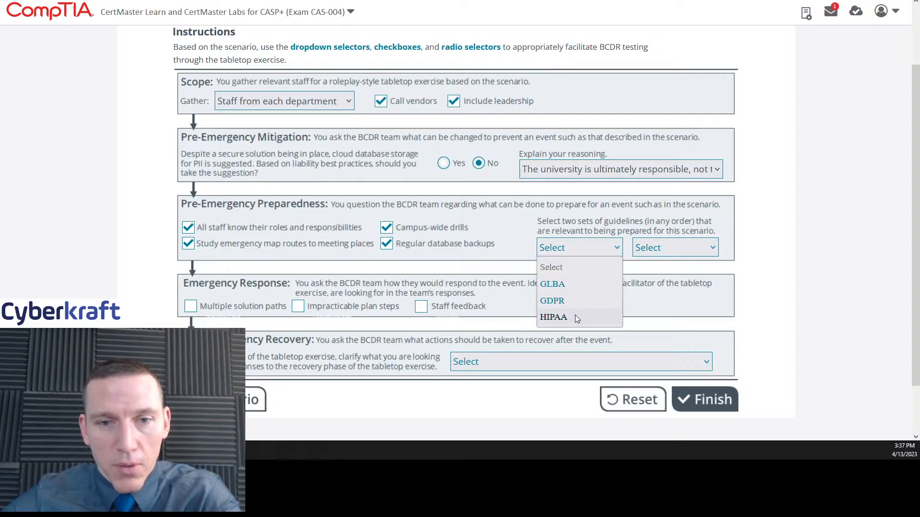
mouse_move(575, 287)
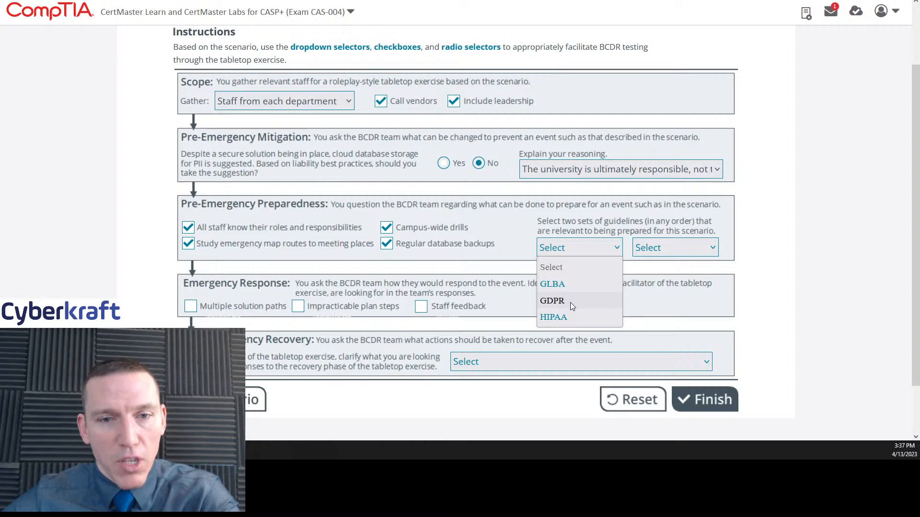
mouse_move(553, 316)
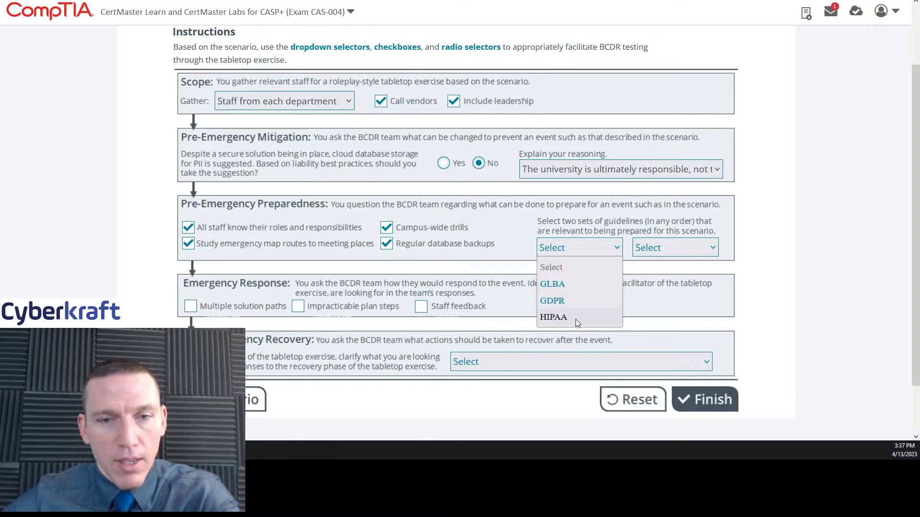
mouse_move(312, 397)
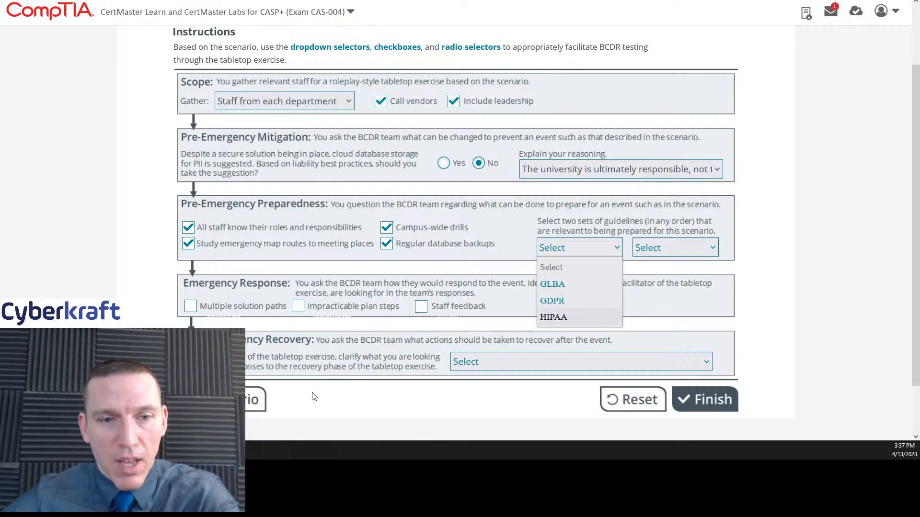
left_click(552, 316)
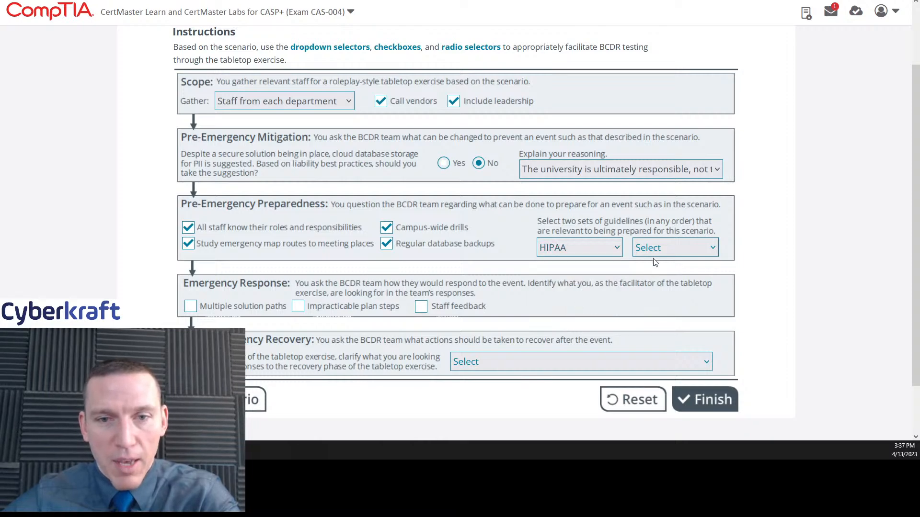
left_click(675, 247)
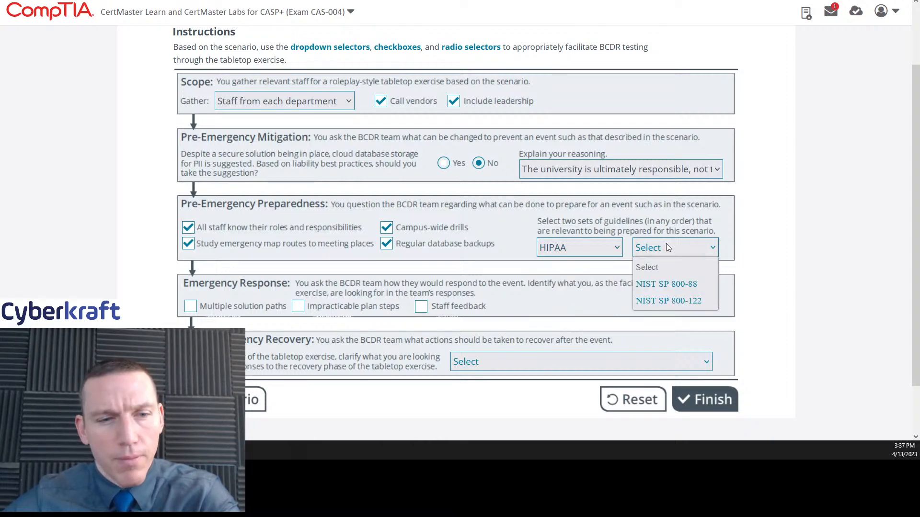
mouse_move(629, 229)
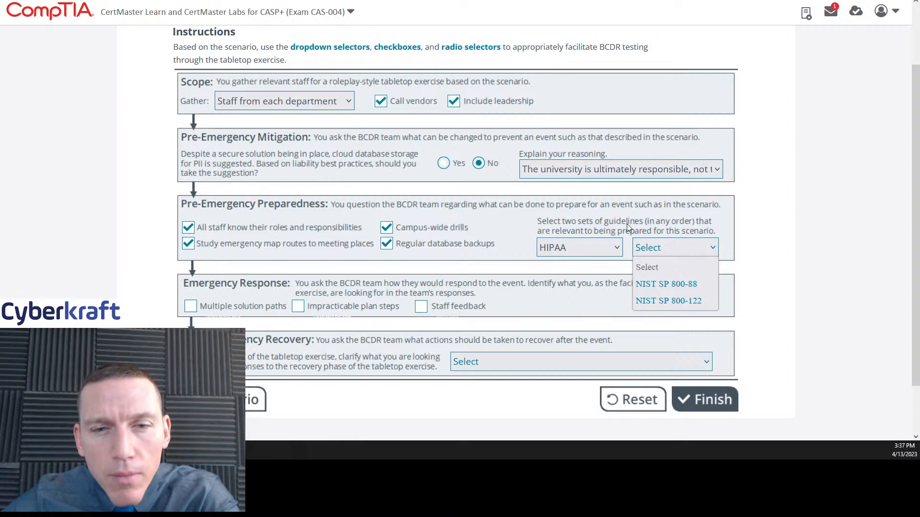
left_click(578, 247)
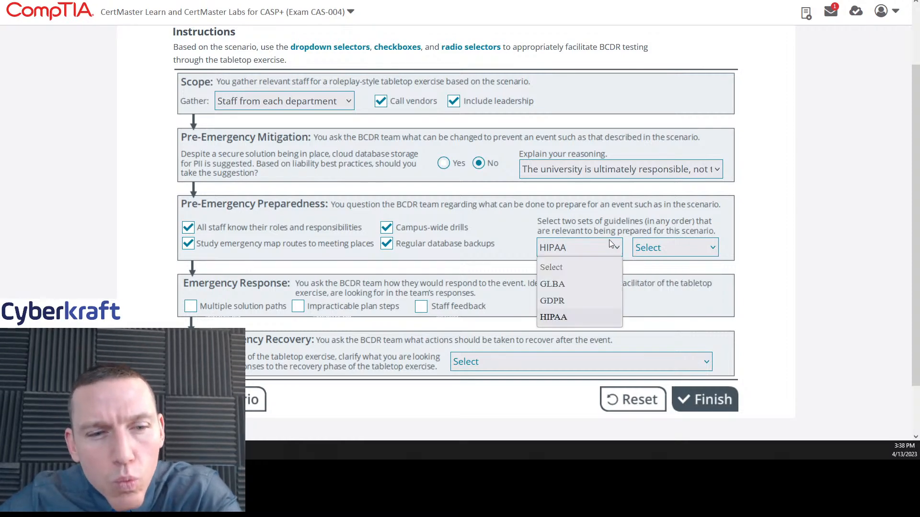
left_click(552, 317)
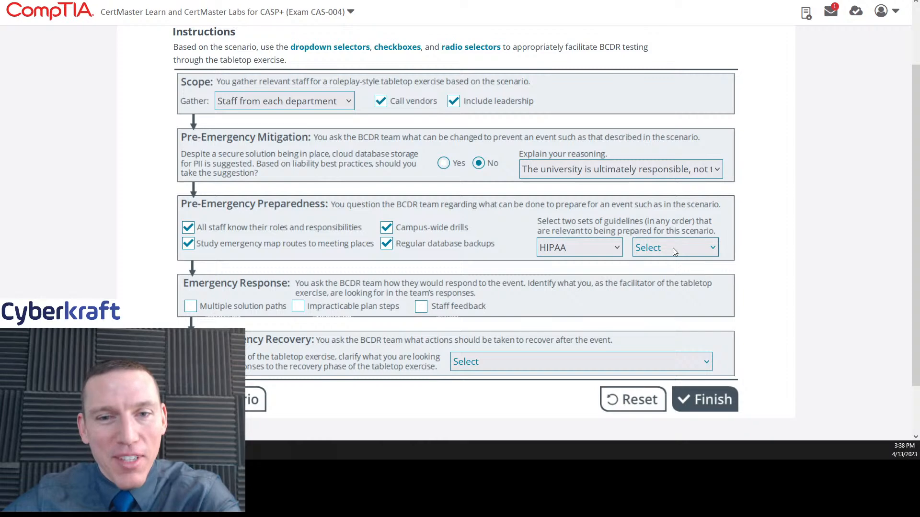
left_click(578, 248)
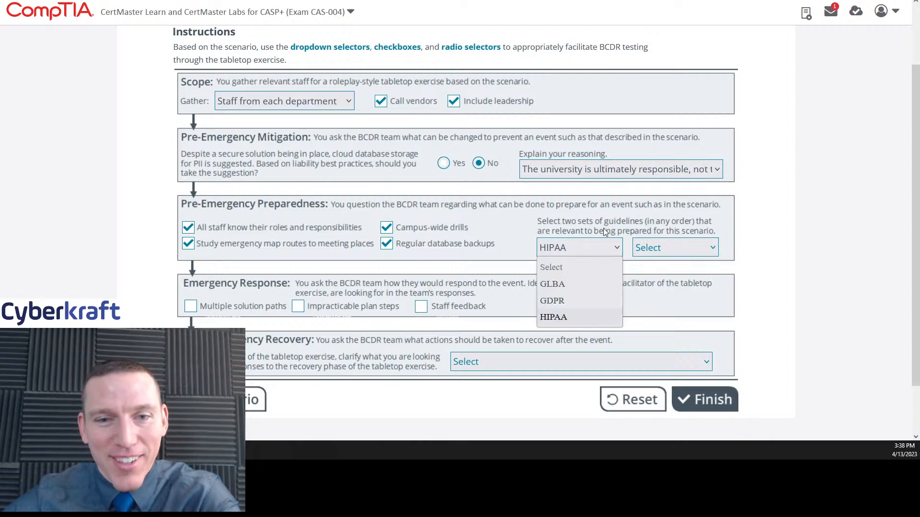
left_click(553, 317)
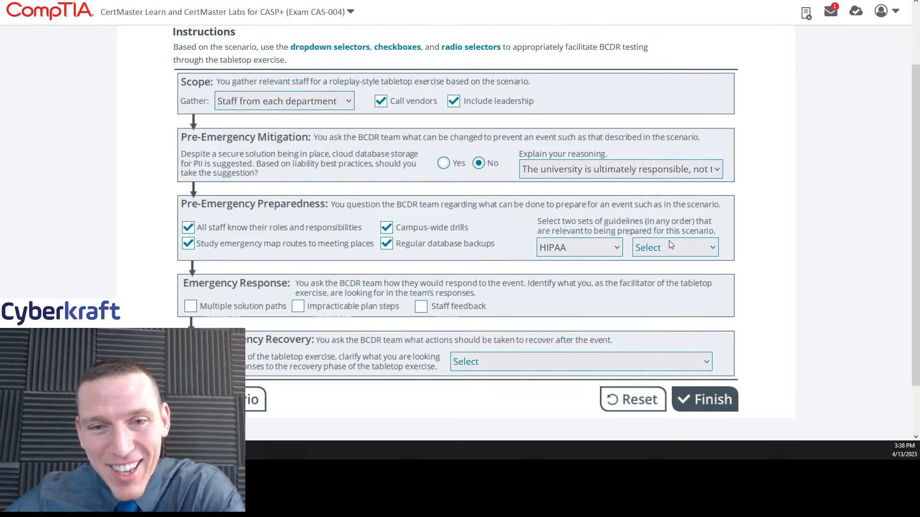
left_click(674, 247)
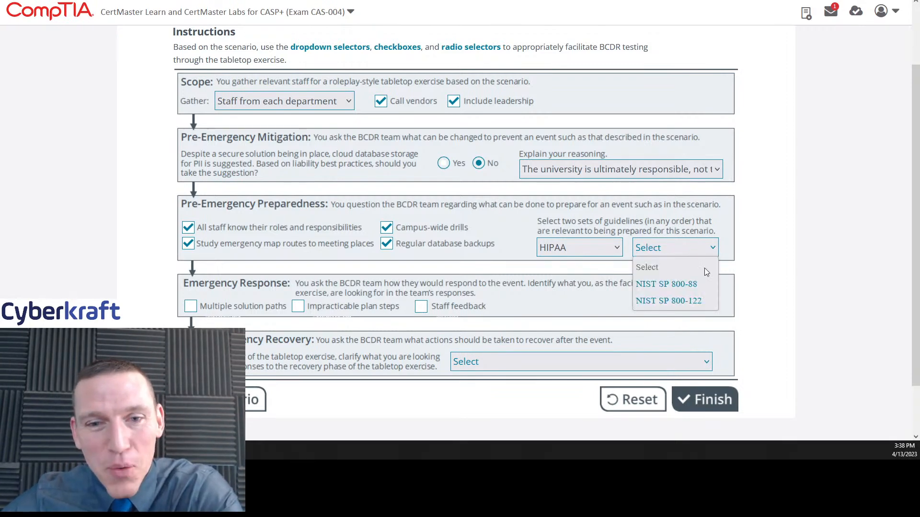
mouse_move(666, 287)
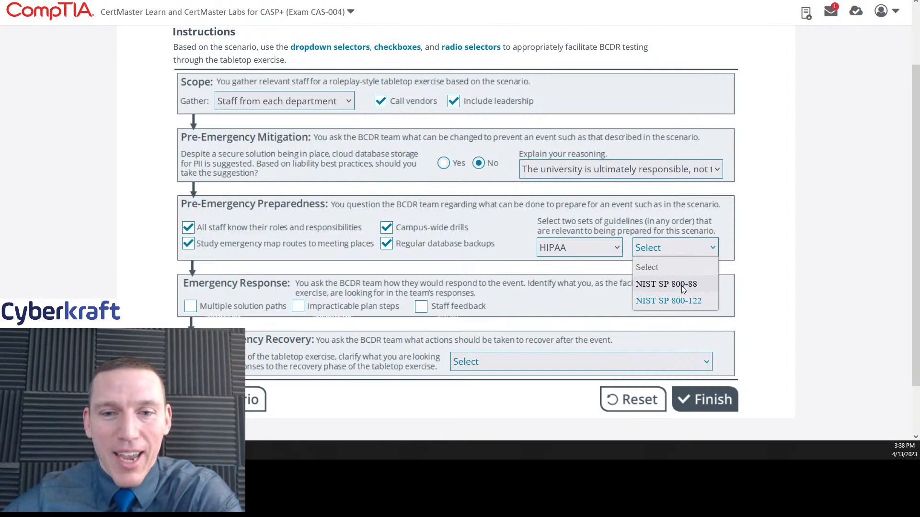
mouse_move(692, 289)
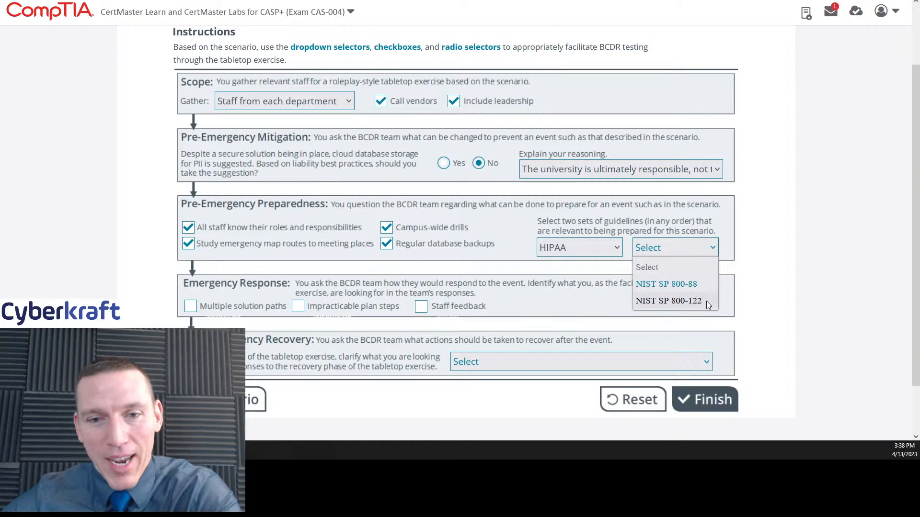
left_click(668, 300)
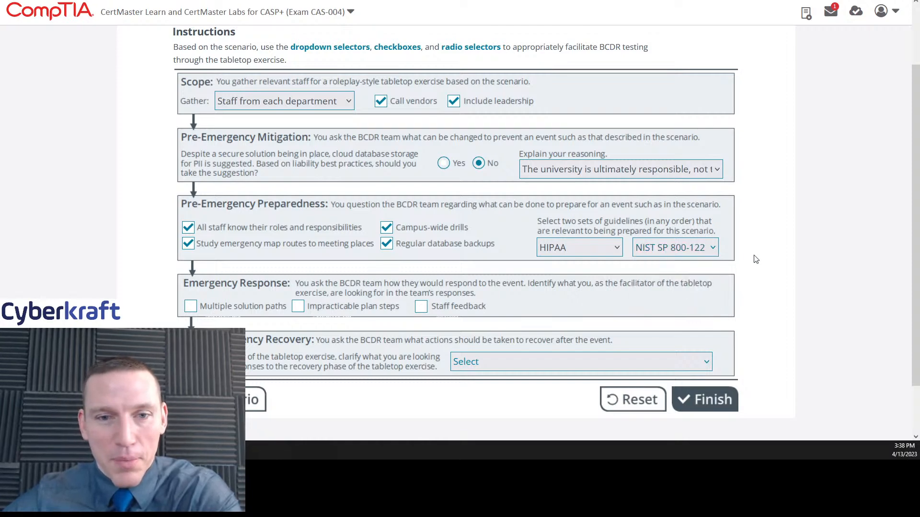
scroll("down", 3)
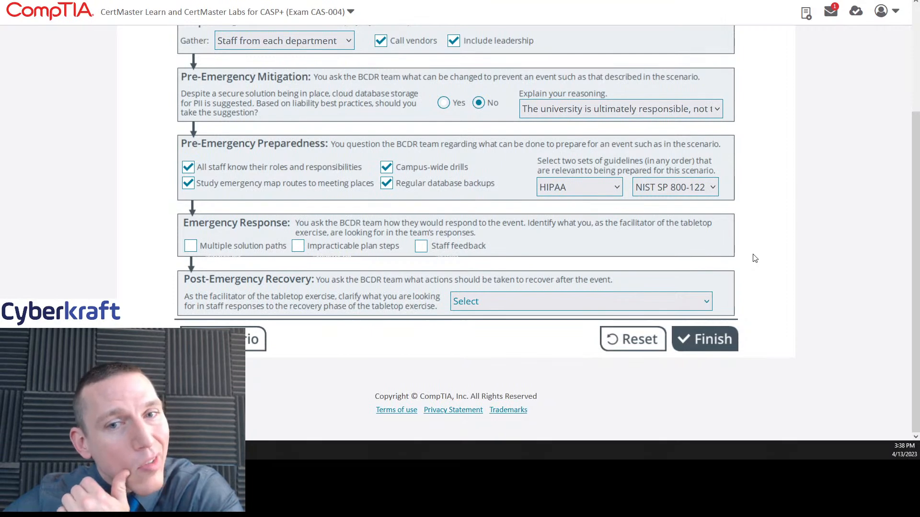
left_click(579, 186)
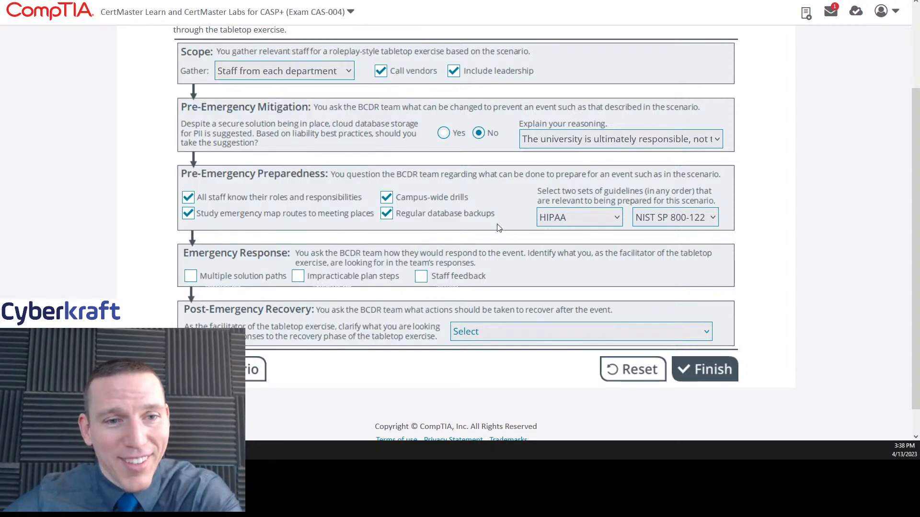
scroll("down", 3)
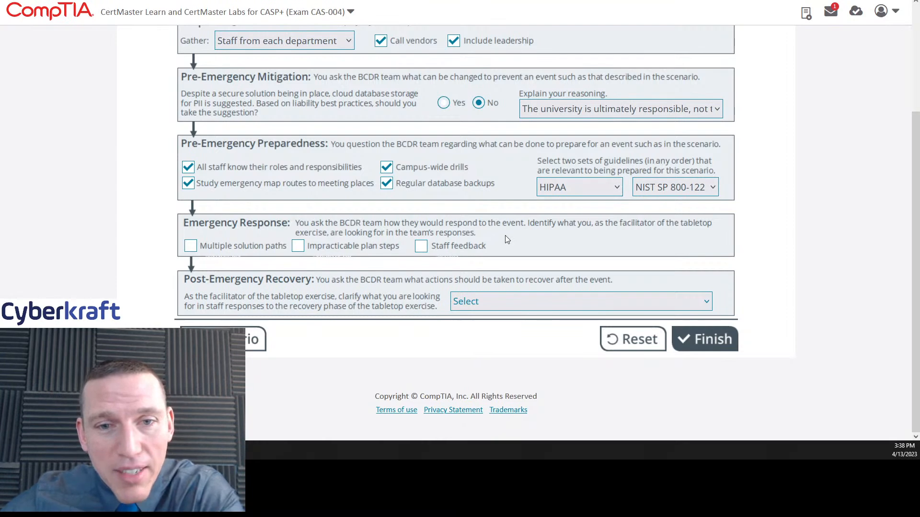
mouse_move(545, 242)
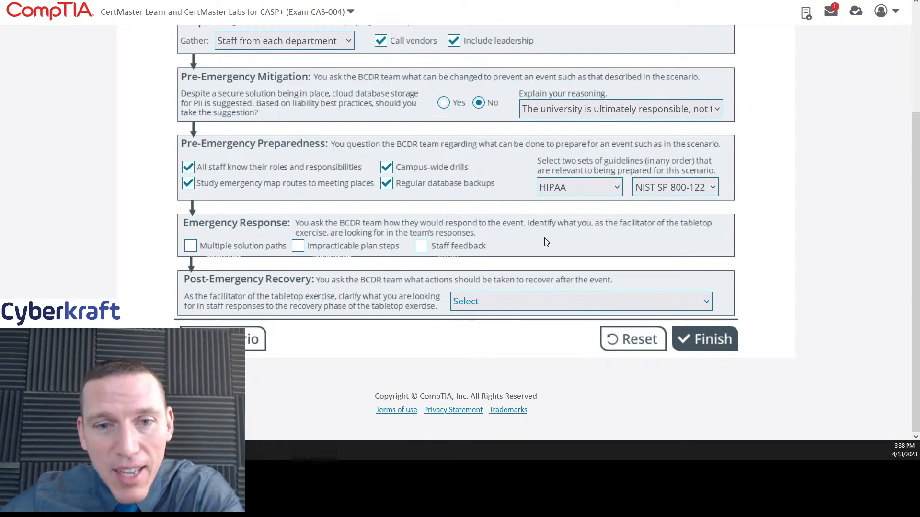
mouse_move(692, 237)
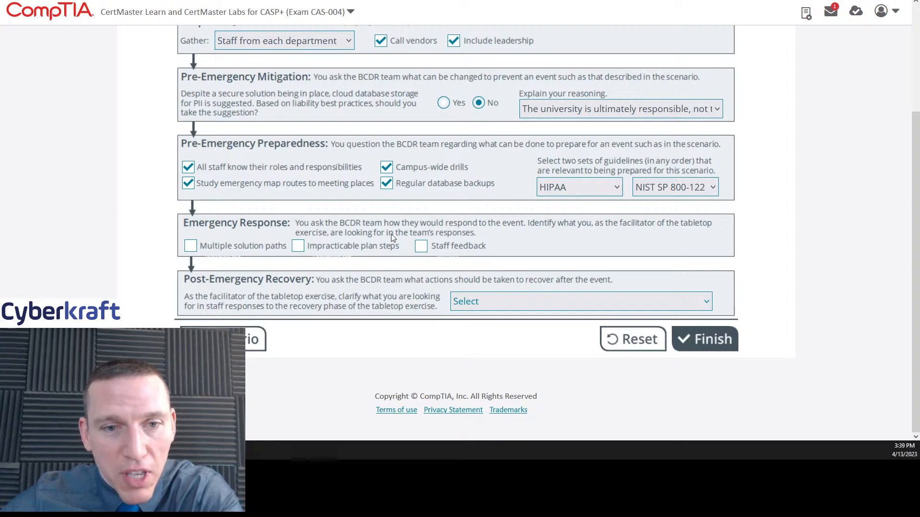
mouse_move(495, 242)
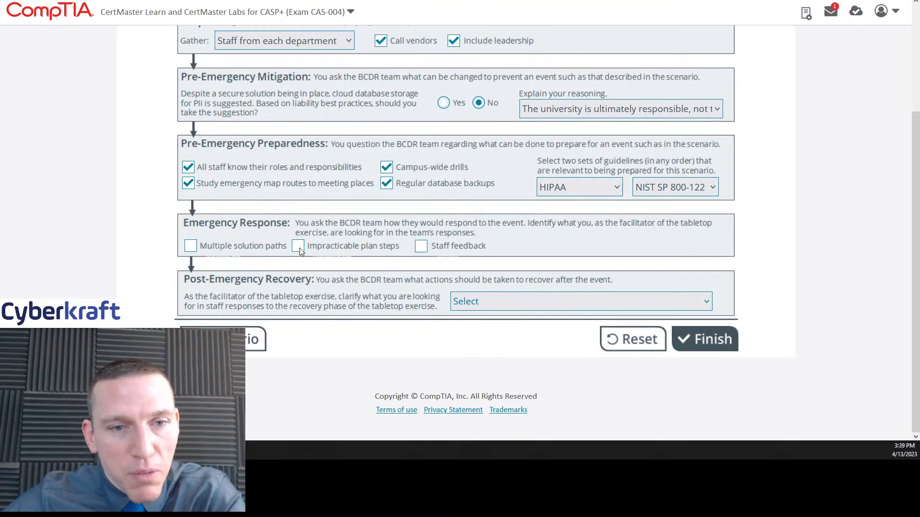
mouse_move(326, 256)
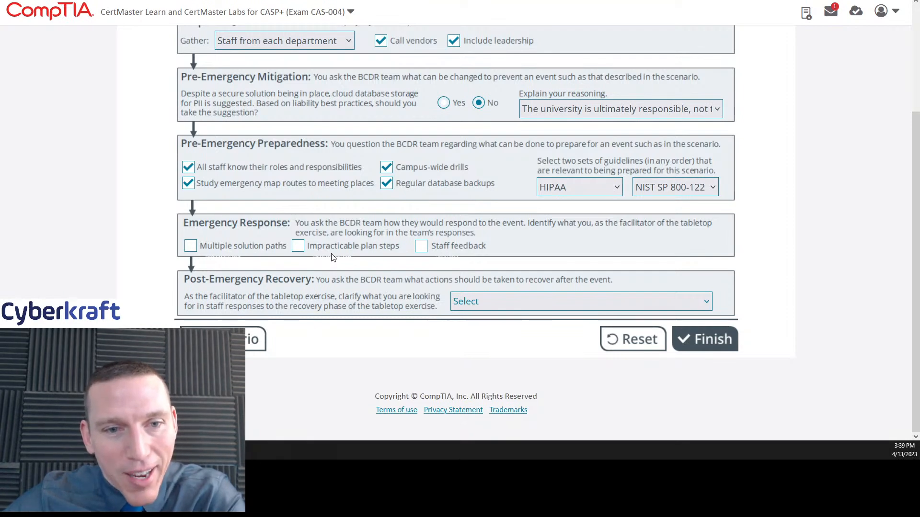
mouse_move(352, 254)
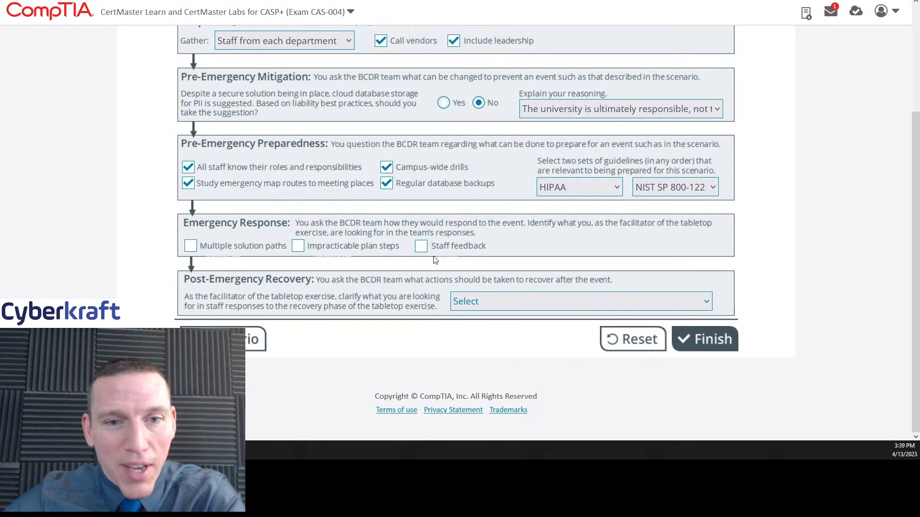
mouse_move(418, 252)
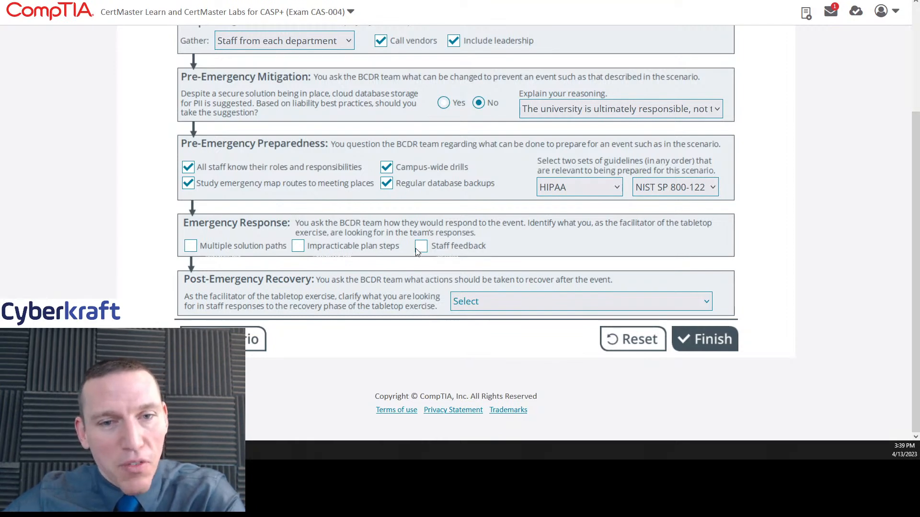
left_click(421, 246)
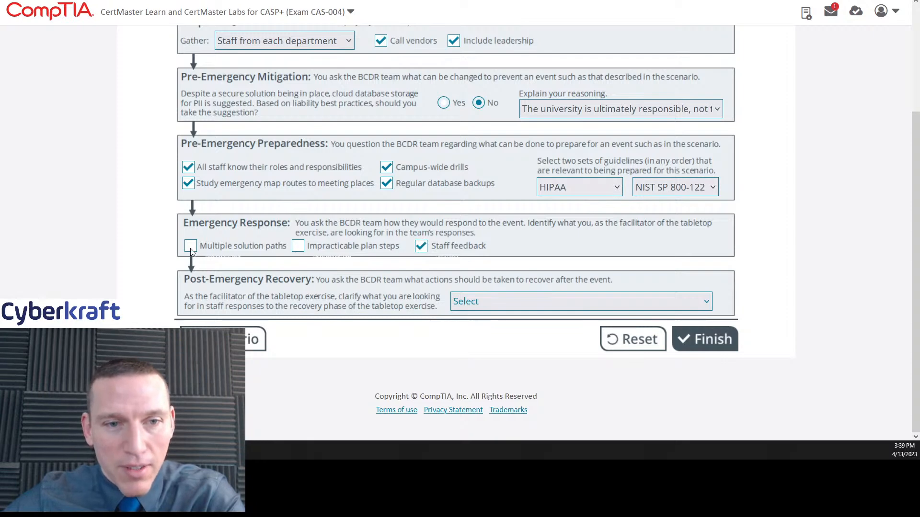
- Check Multiple solution paths and Impracticable plan steps under Emergency Response
left_click(190, 246)
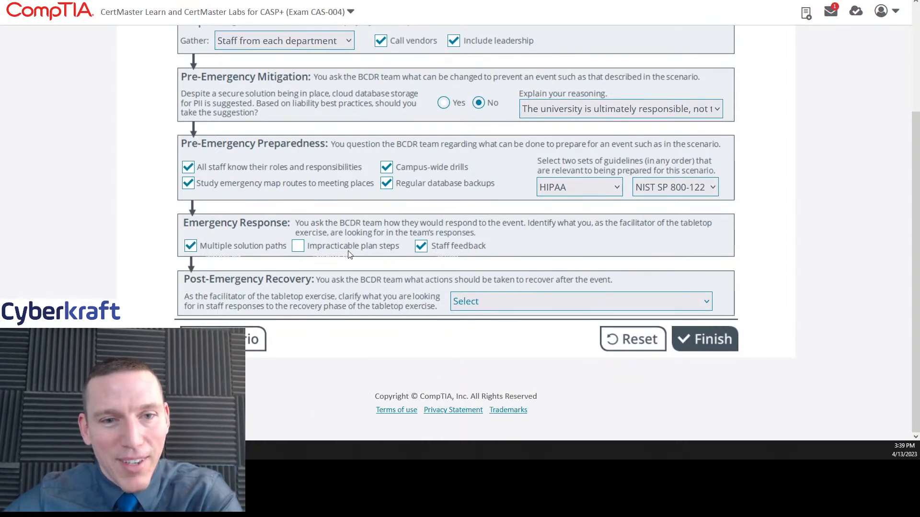
mouse_move(365, 259)
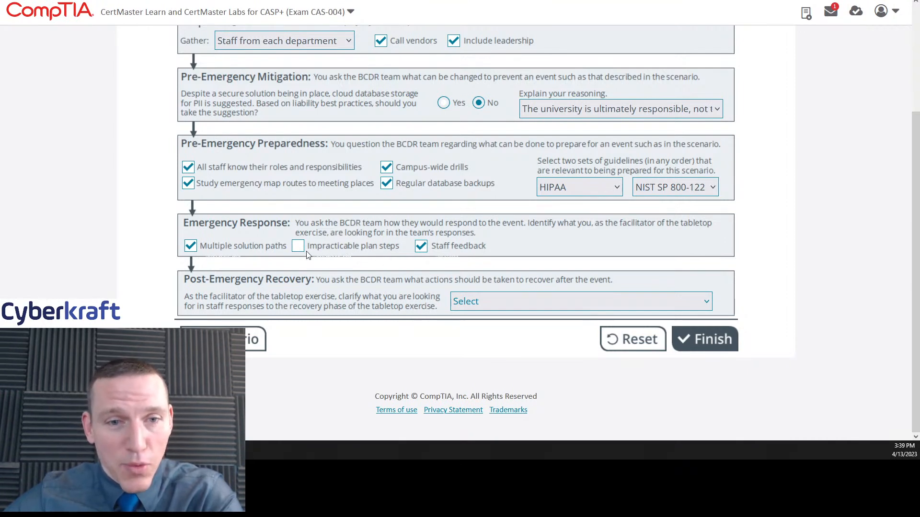
left_click(298, 245)
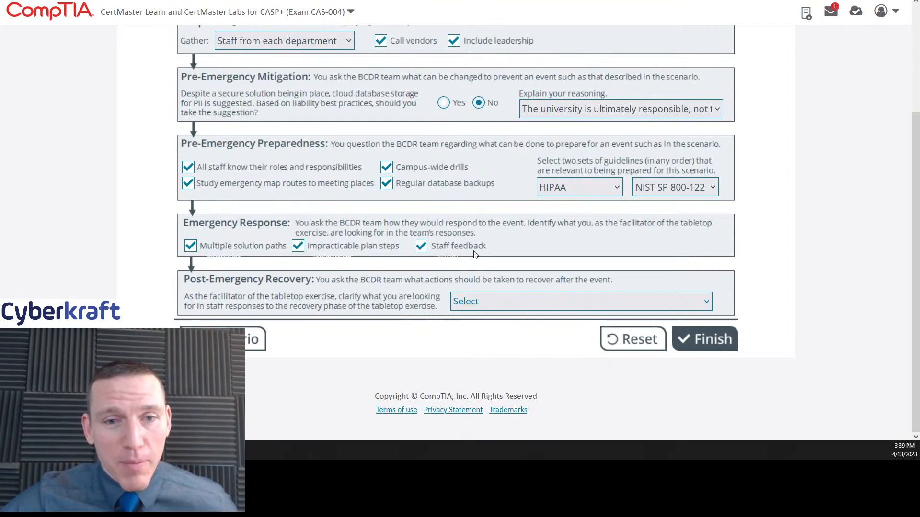
mouse_move(507, 238)
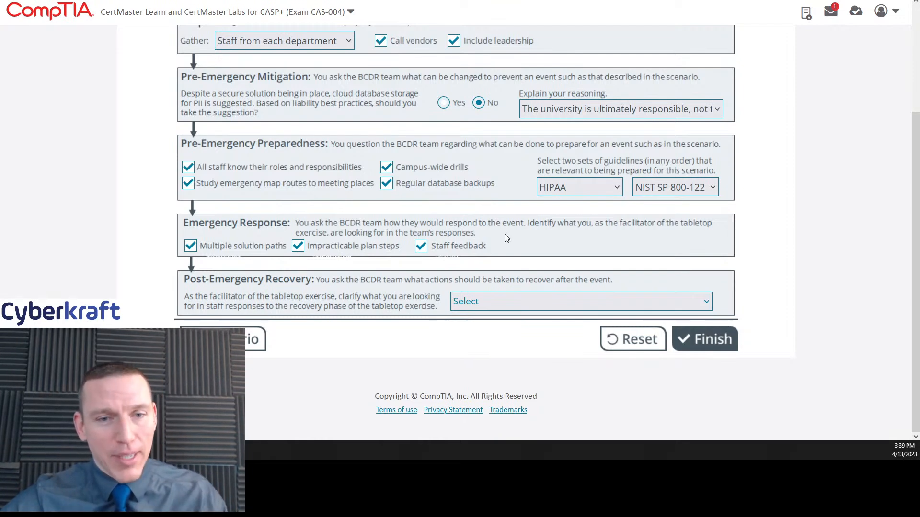
mouse_move(650, 235)
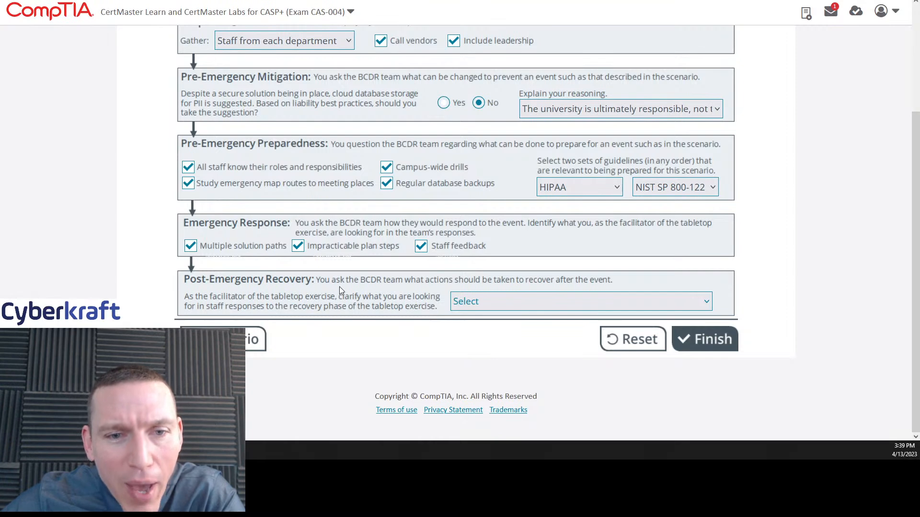
mouse_move(504, 290)
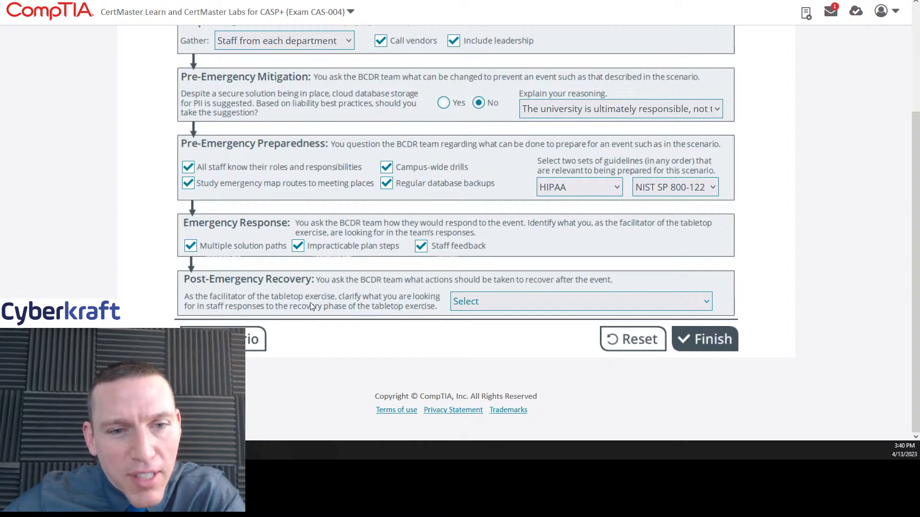
mouse_move(439, 308)
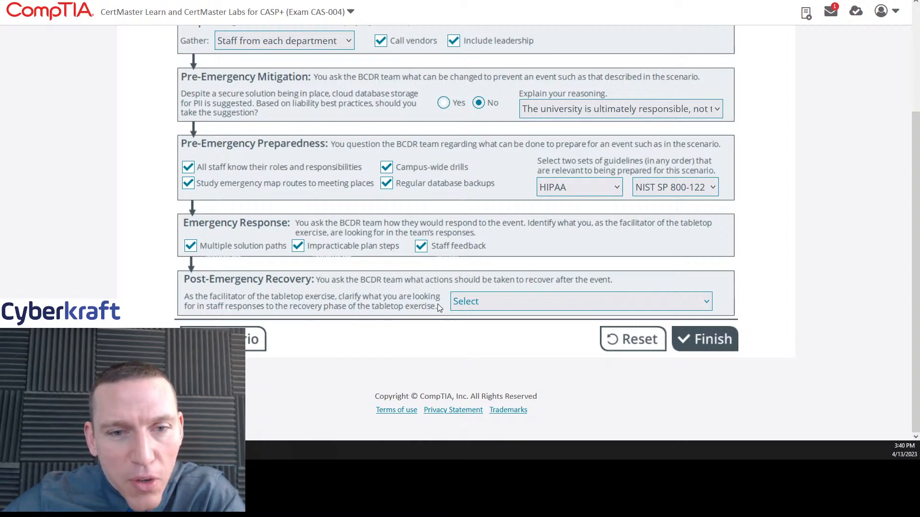
mouse_move(296, 317)
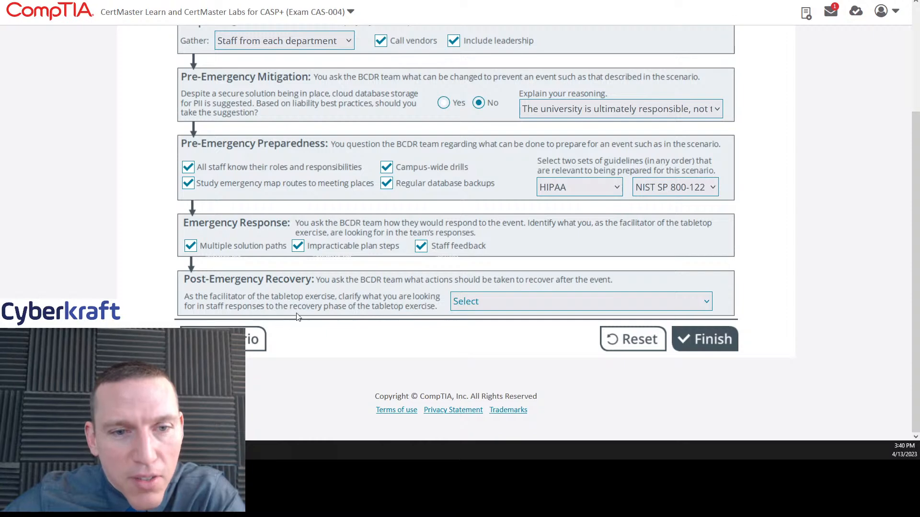
mouse_move(420, 319)
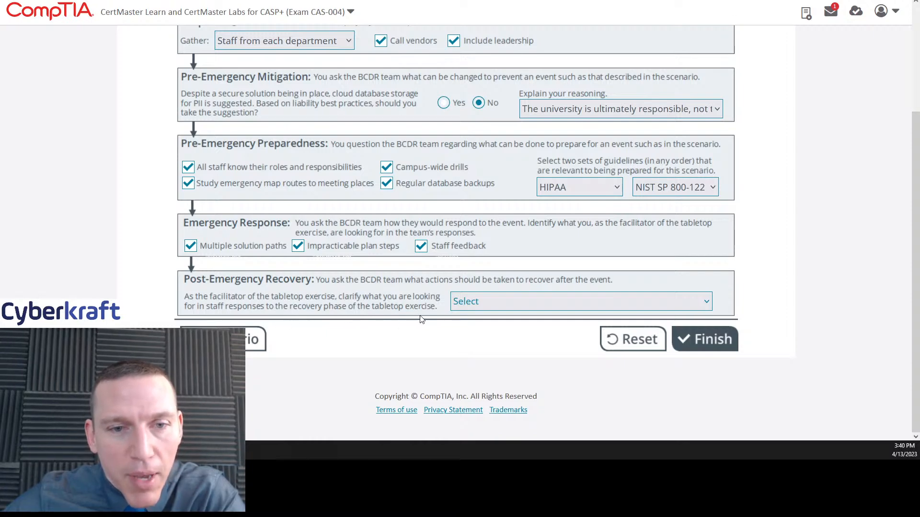
- Pick 'Staff knowledge of recovery steps' from the Post-Emergency Recovery dropdown
left_click(579, 301)
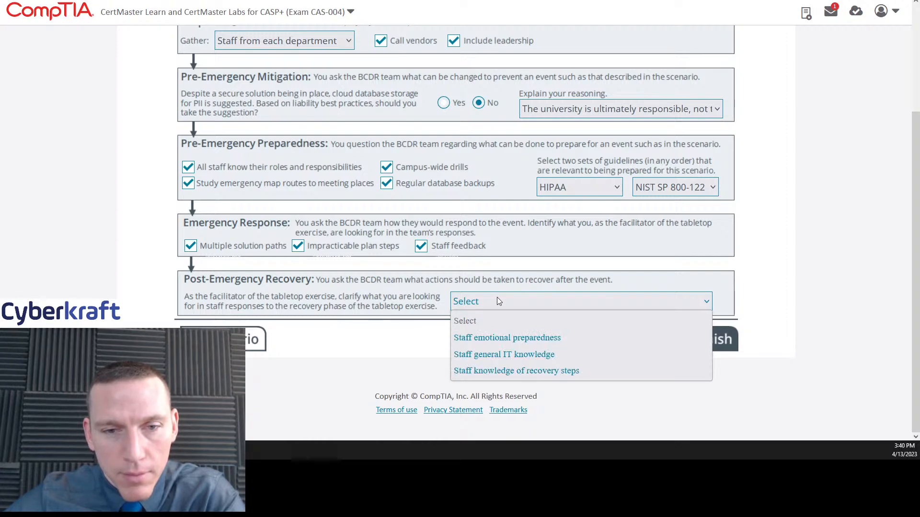
mouse_move(579, 361)
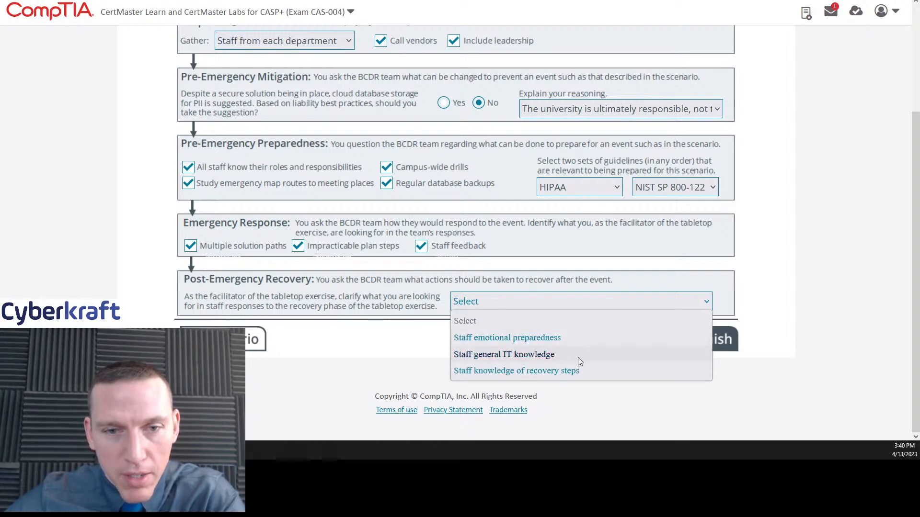
mouse_move(590, 378)
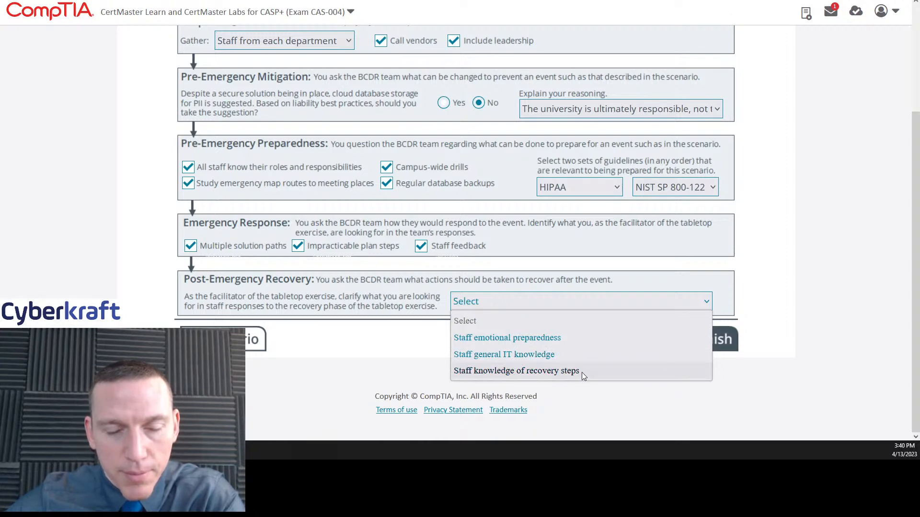
mouse_move(572, 368)
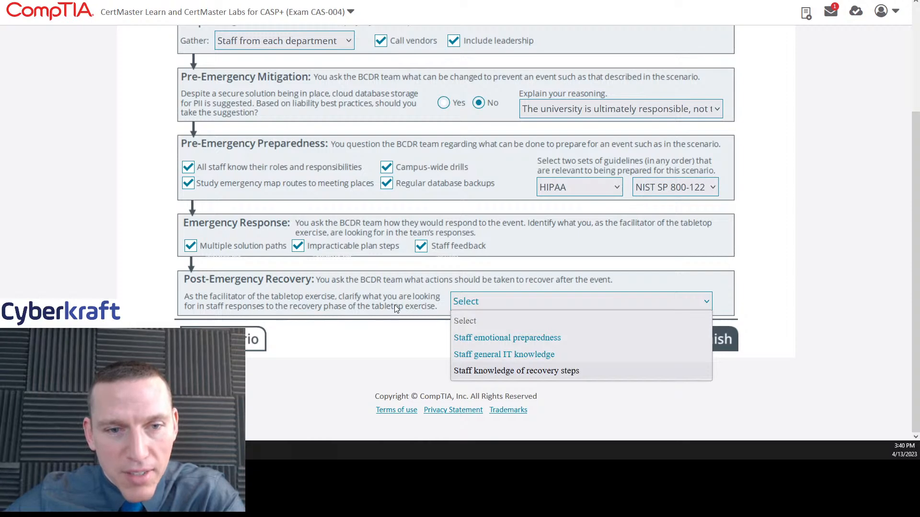
mouse_move(269, 316)
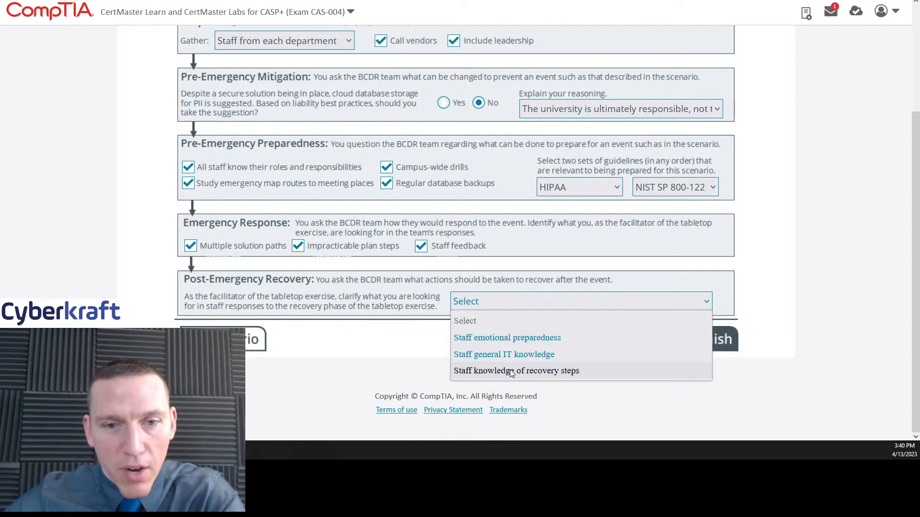
left_click(515, 370)
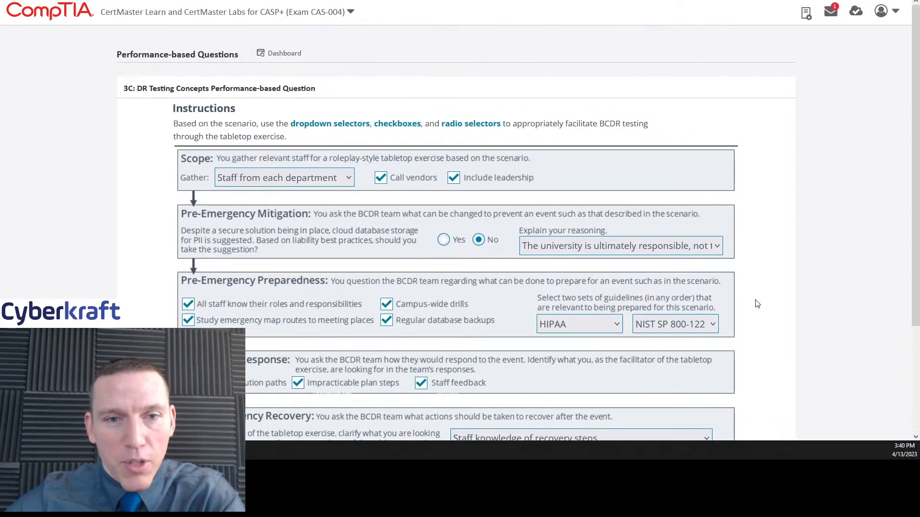
scroll("down", 3)
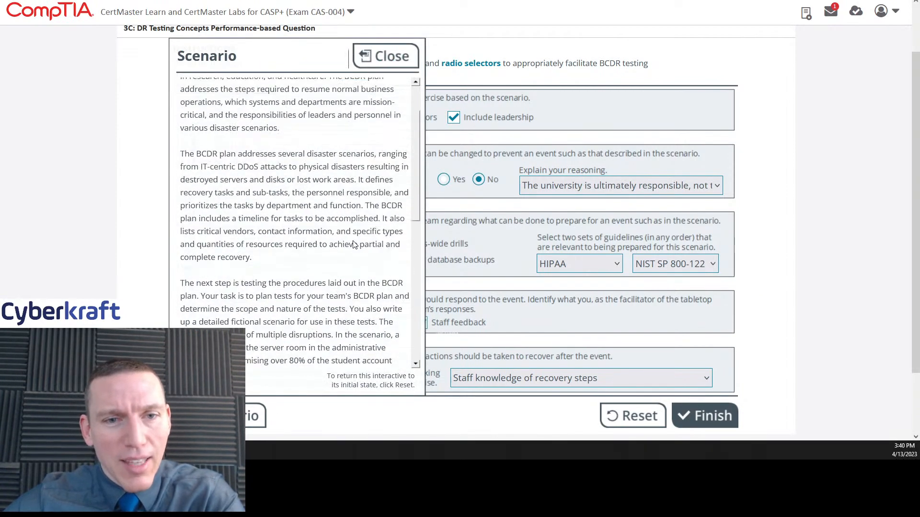
scroll("down", 3)
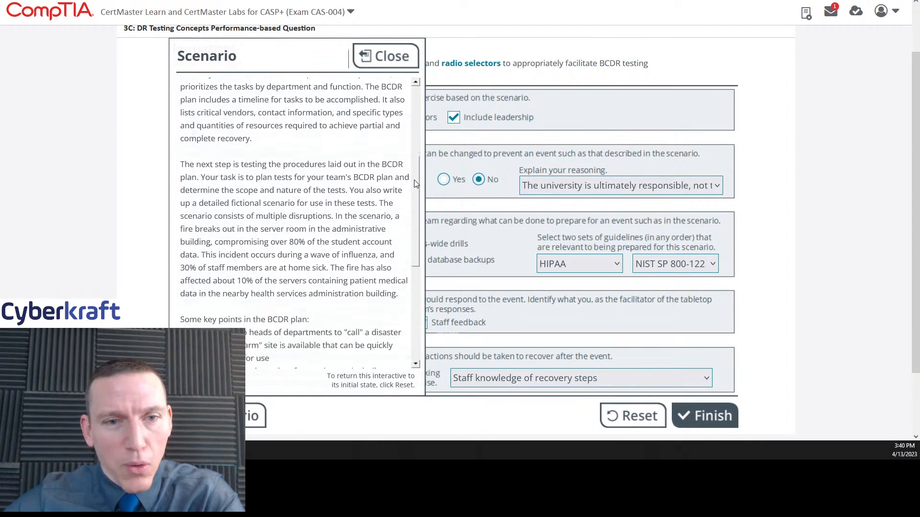
scroll("down", 3)
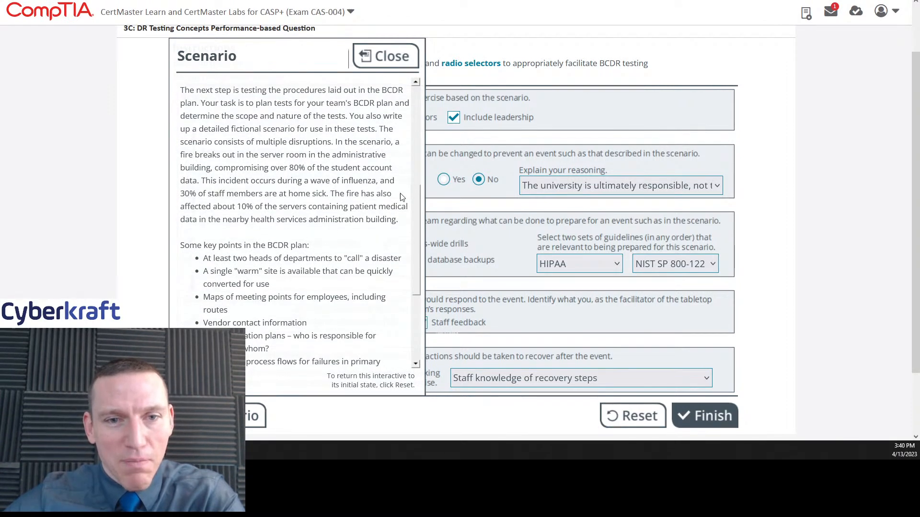
scroll("down", 3)
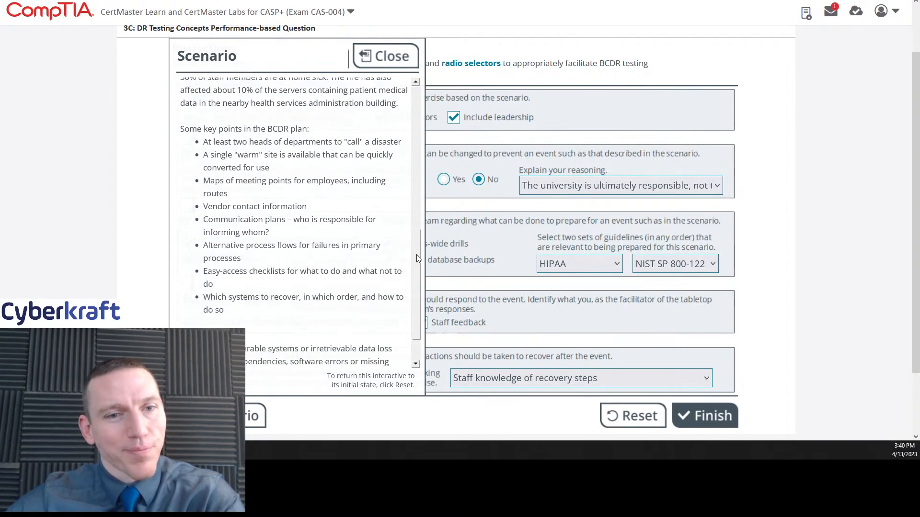
mouse_move(418, 260)
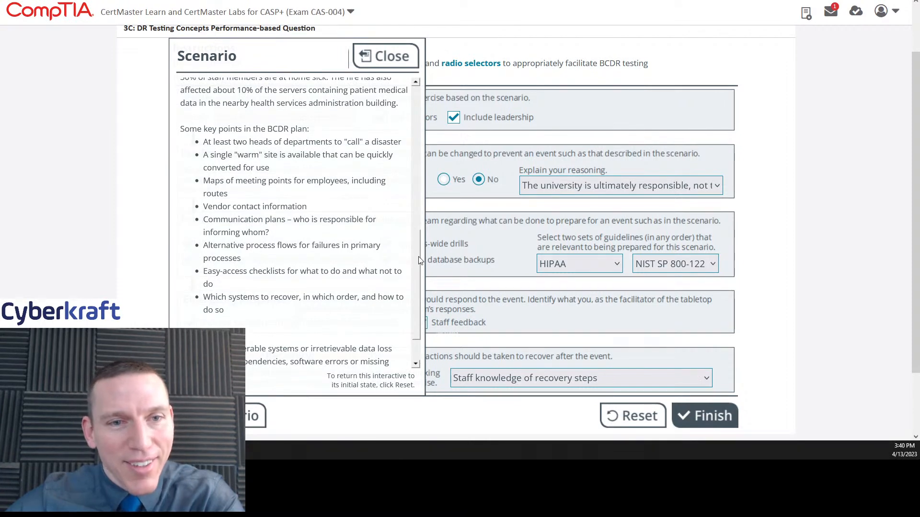
mouse_move(388, 190)
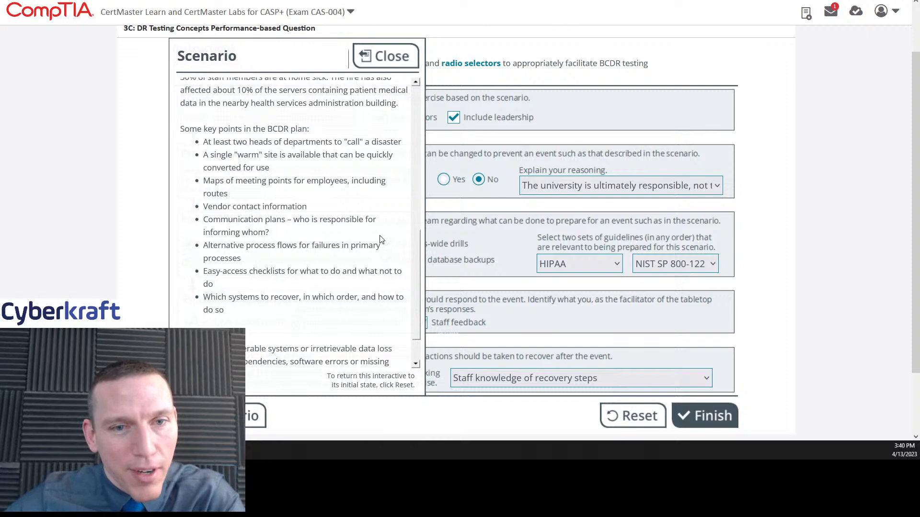
scroll("down", 3)
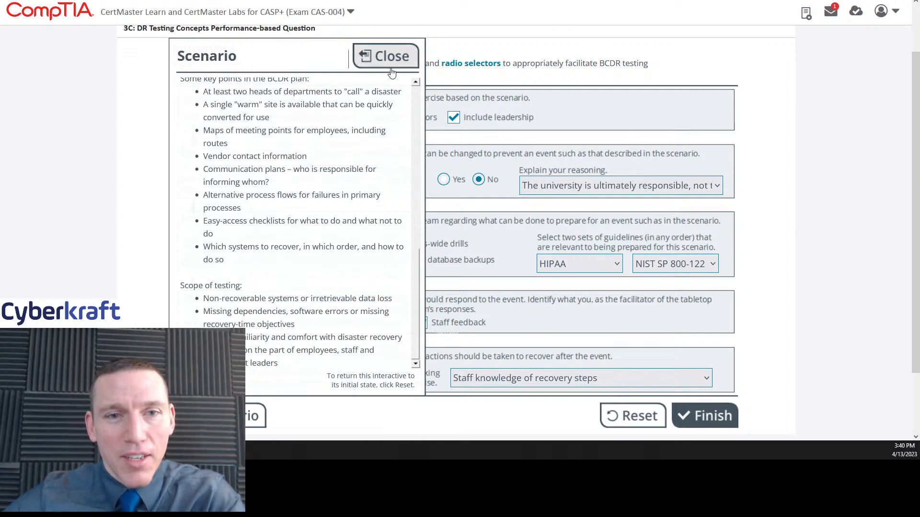
left_click(385, 55)
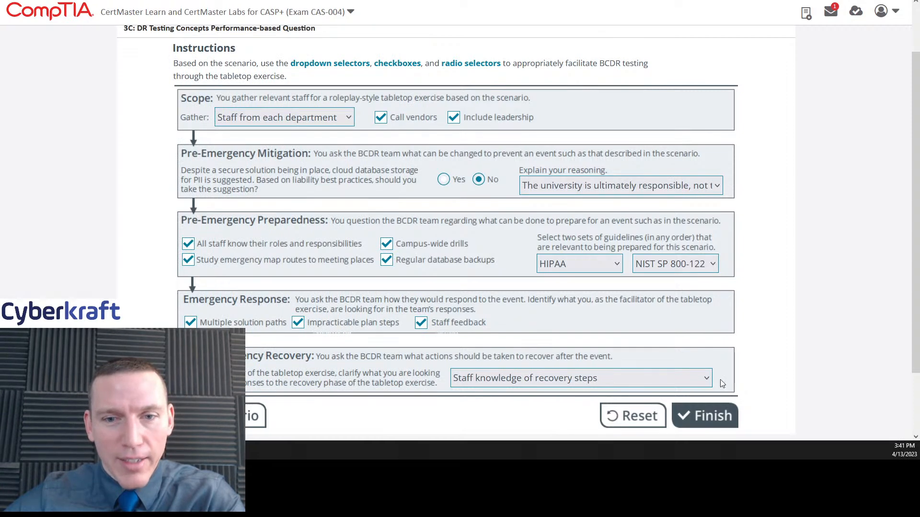
- Submit the answers with Finish and read the feedback explaining the 15/15 score
left_click(703, 416)
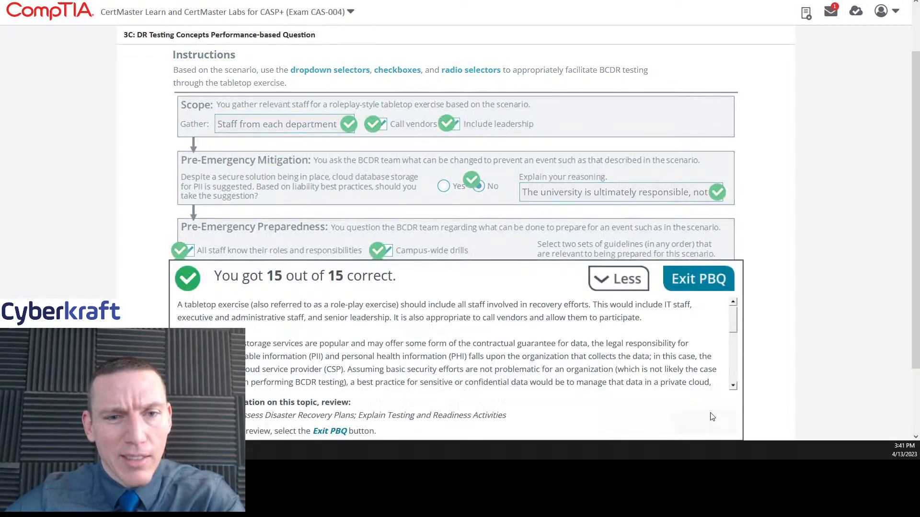
mouse_move(583, 347)
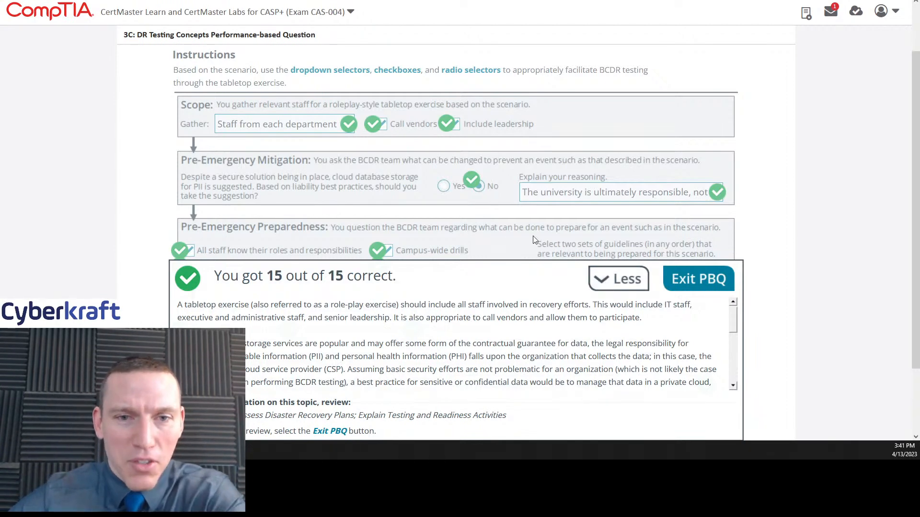
scroll("down", 3)
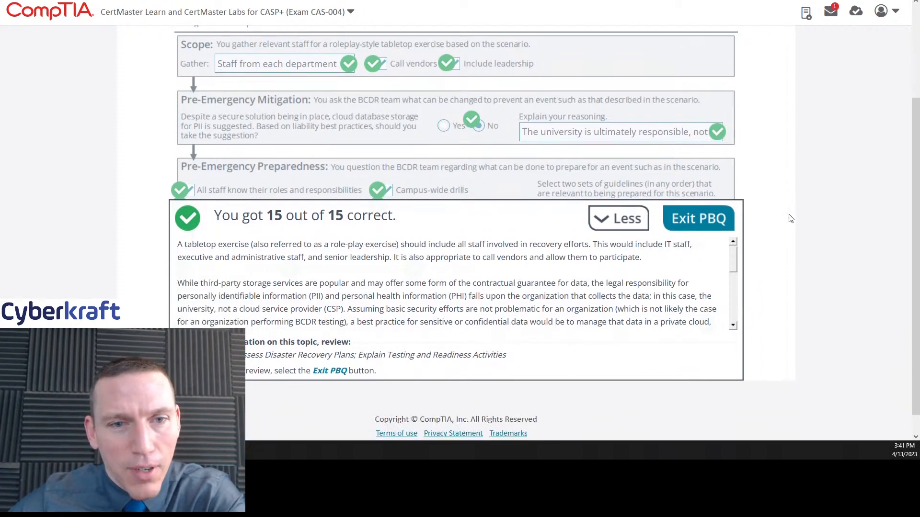
mouse_move(780, 245)
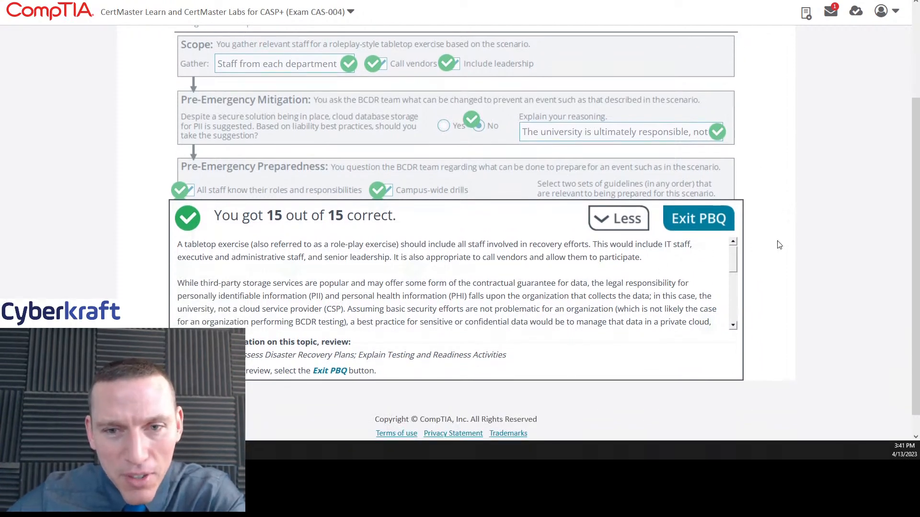
scroll("down", 3)
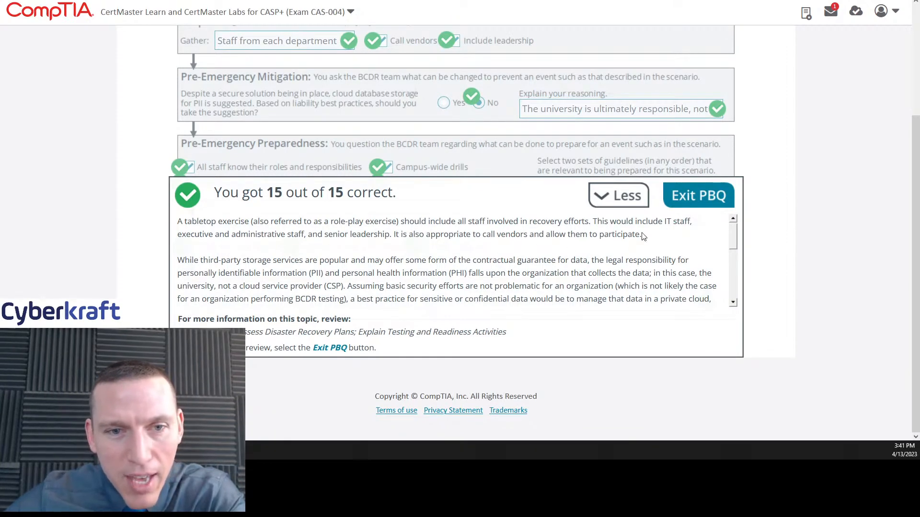
scroll("down", 3)
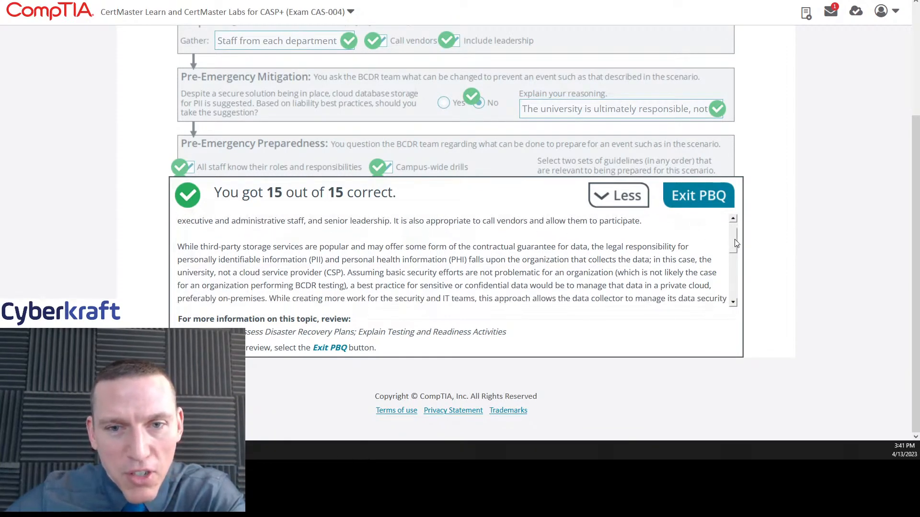
scroll("down", 3)
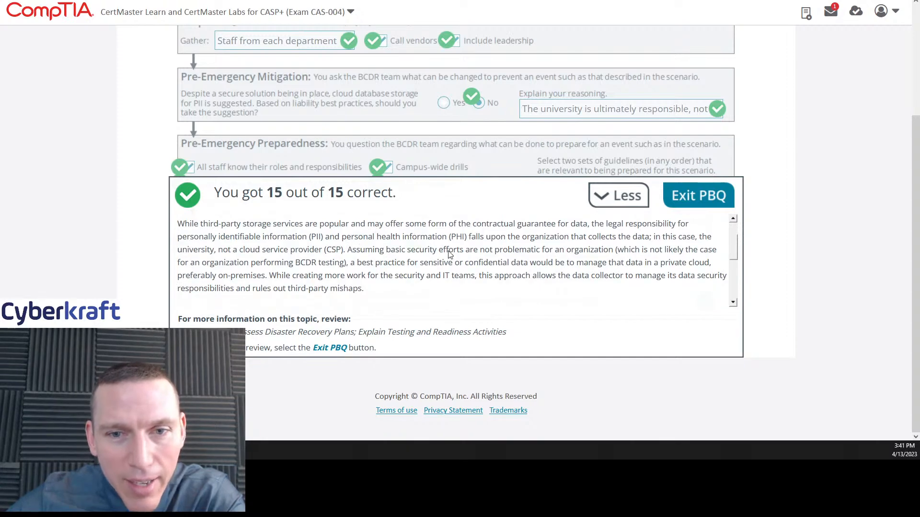
mouse_move(475, 243)
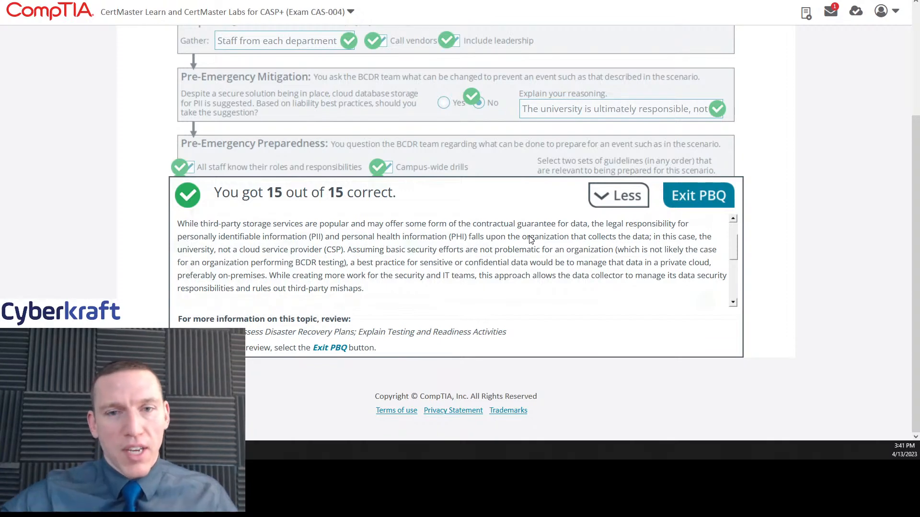
mouse_move(661, 150)
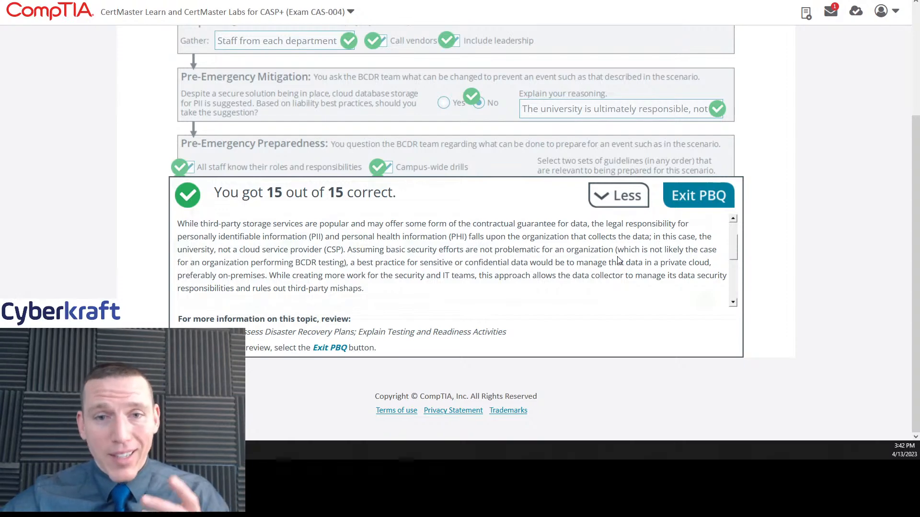
mouse_move(497, 173)
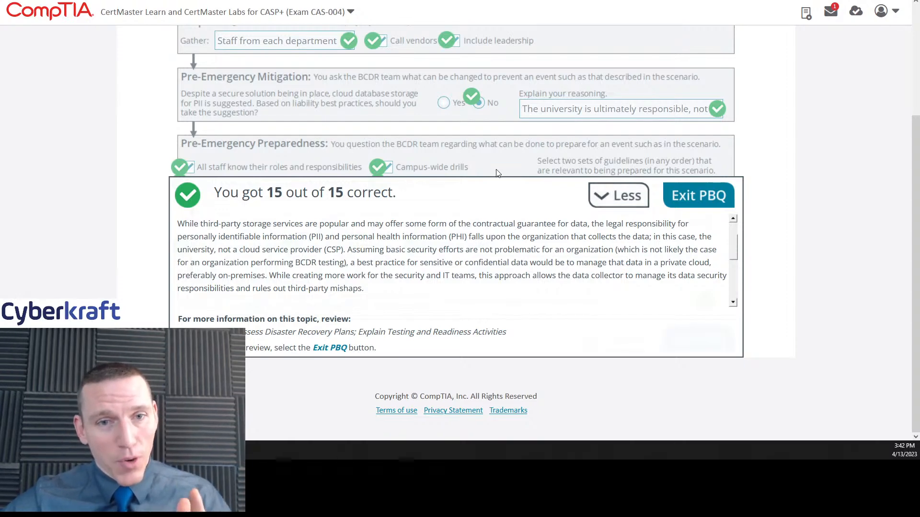
- Collapse the explanation to view every green-checked answer, then expand it back to the cloud storage explanation
left_click(618, 195)
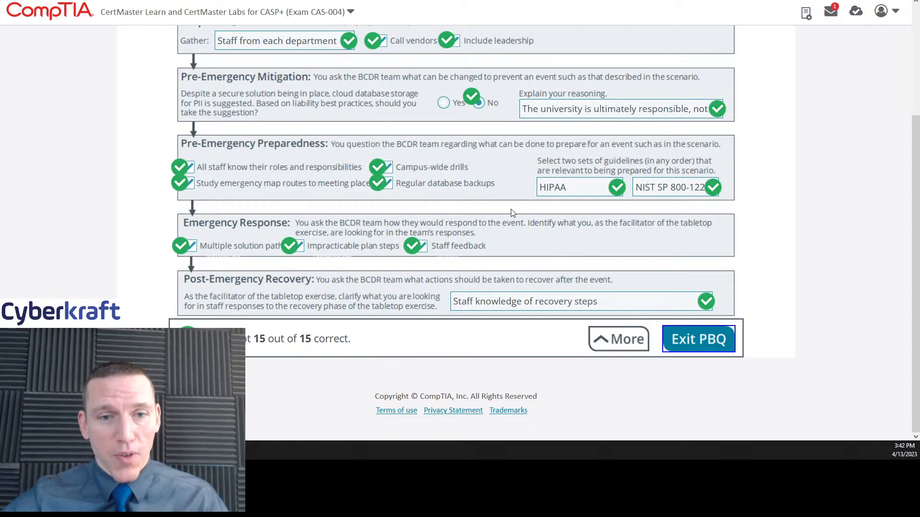
mouse_move(362, 198)
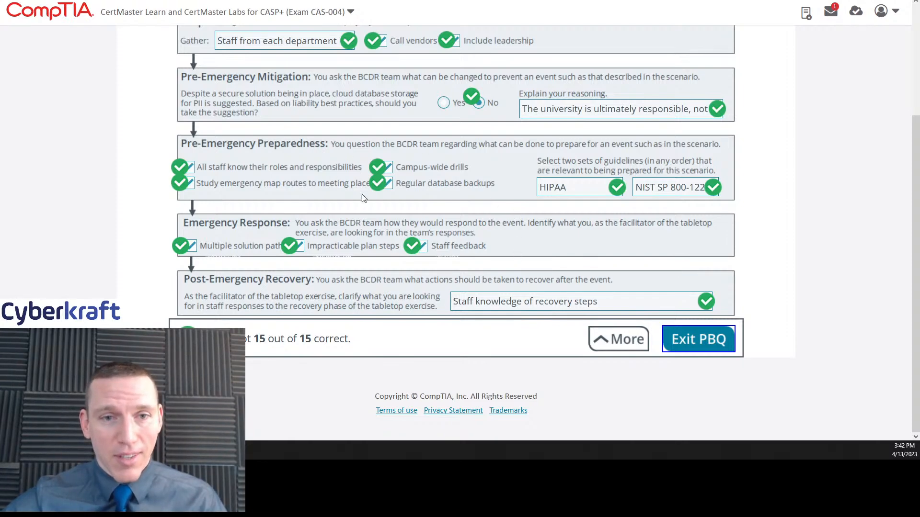
mouse_move(474, 165)
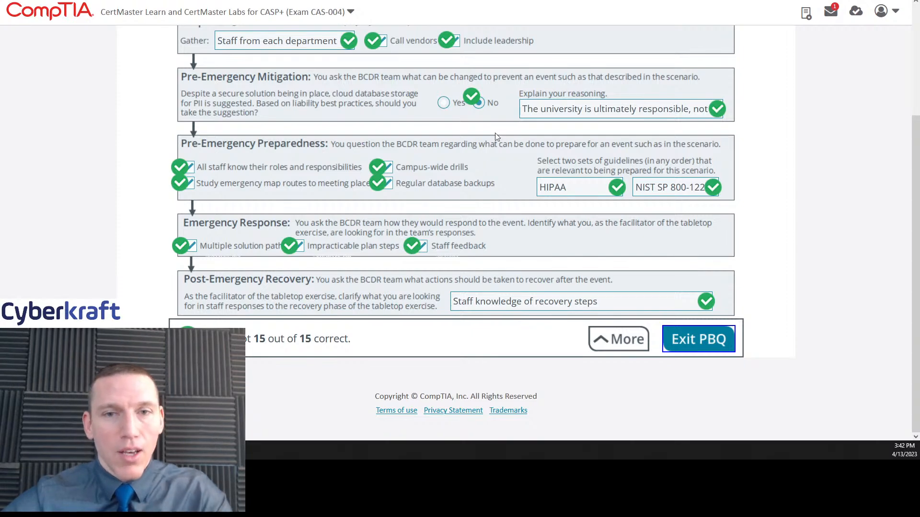
mouse_move(455, 90)
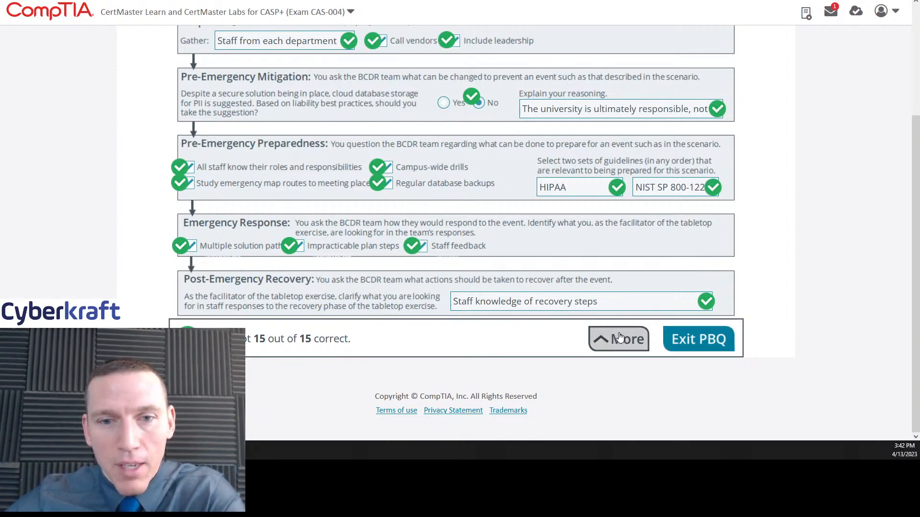
left_click(618, 338)
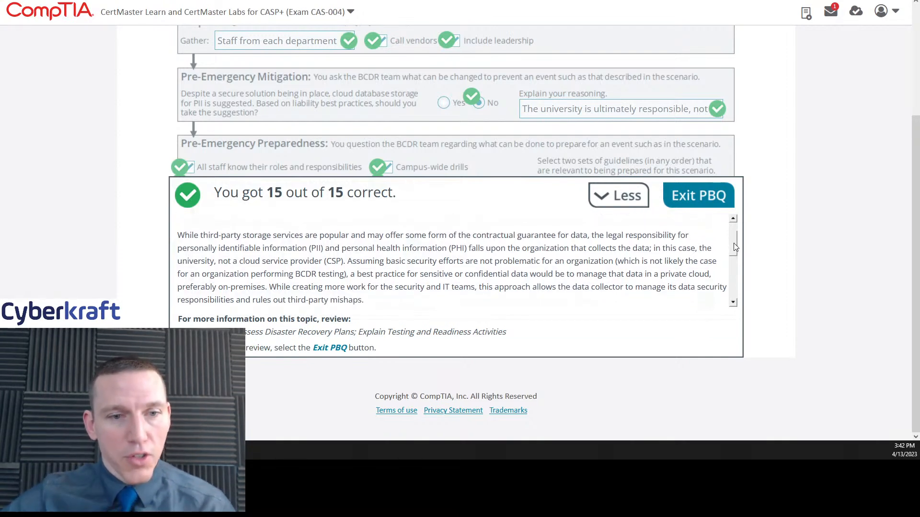
mouse_move(656, 262)
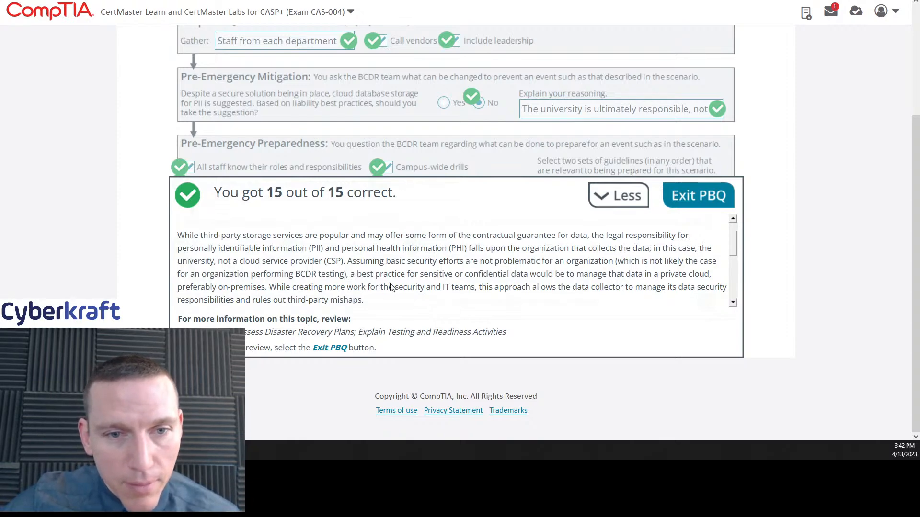
mouse_move(459, 294)
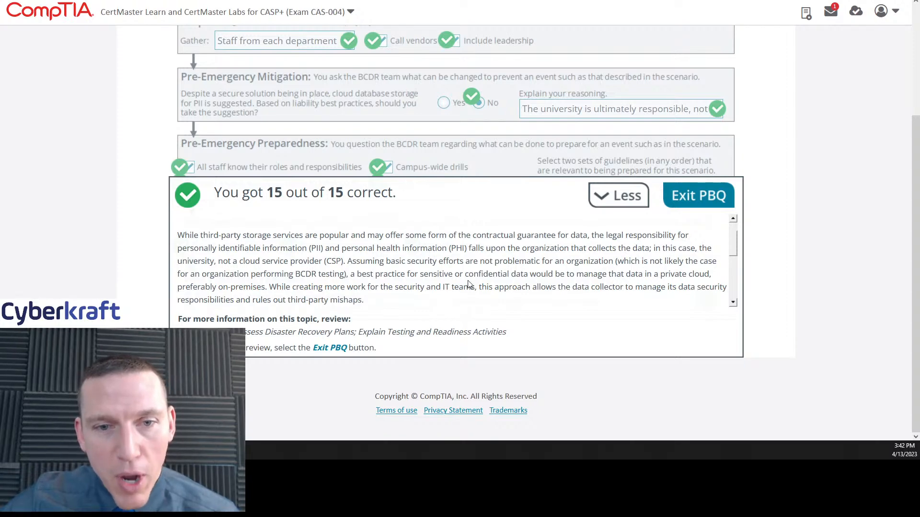
mouse_move(541, 287)
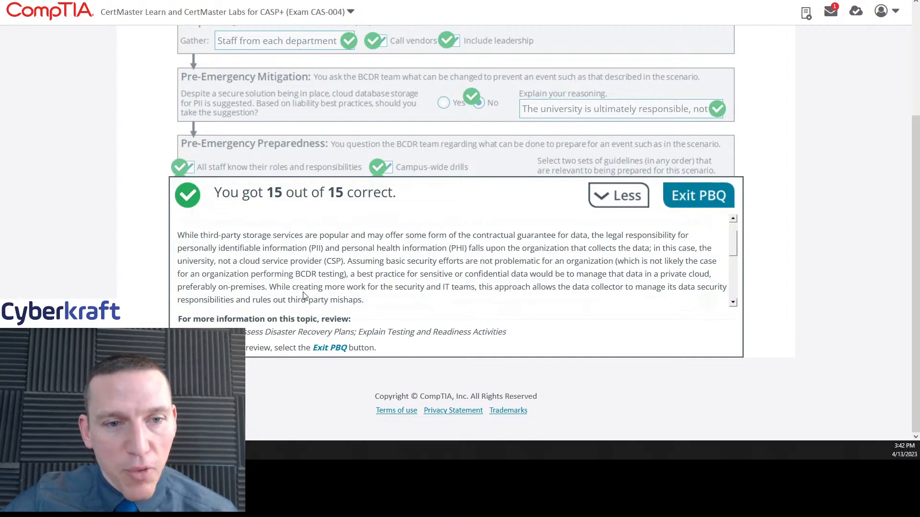
mouse_move(403, 295)
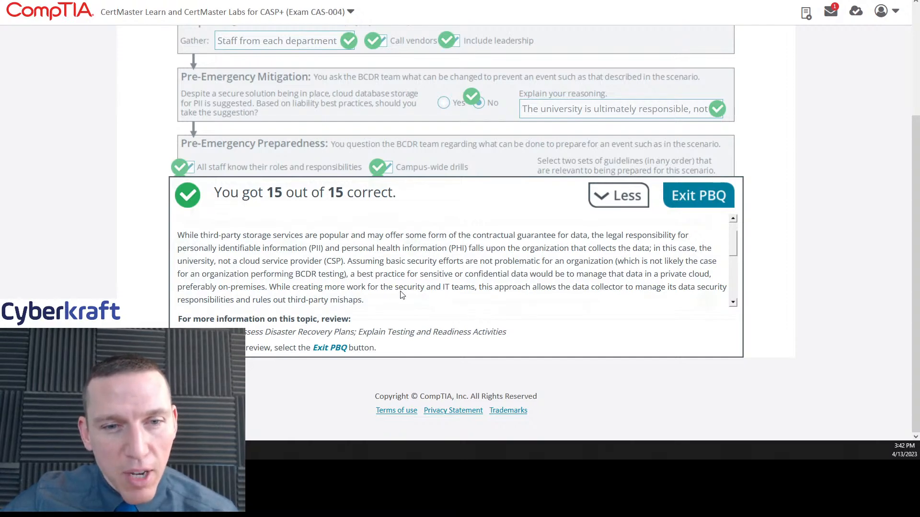
mouse_move(578, 294)
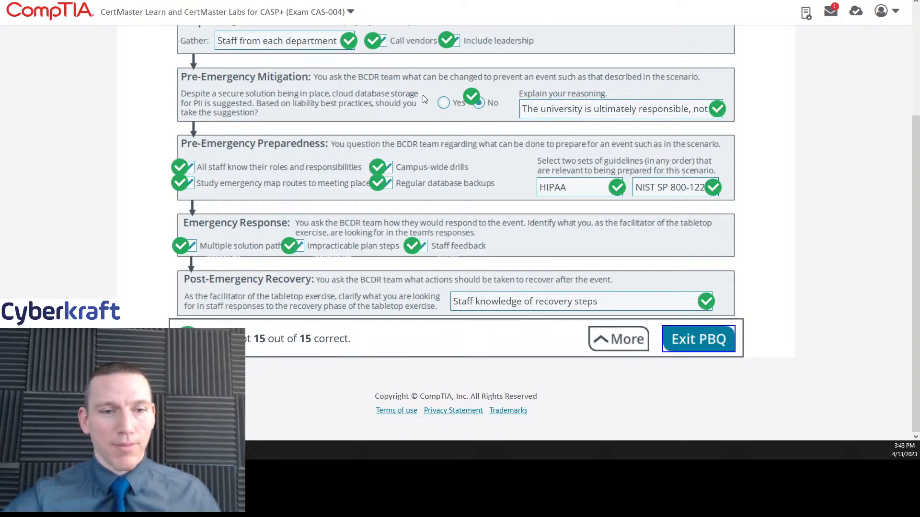
mouse_move(630, 352)
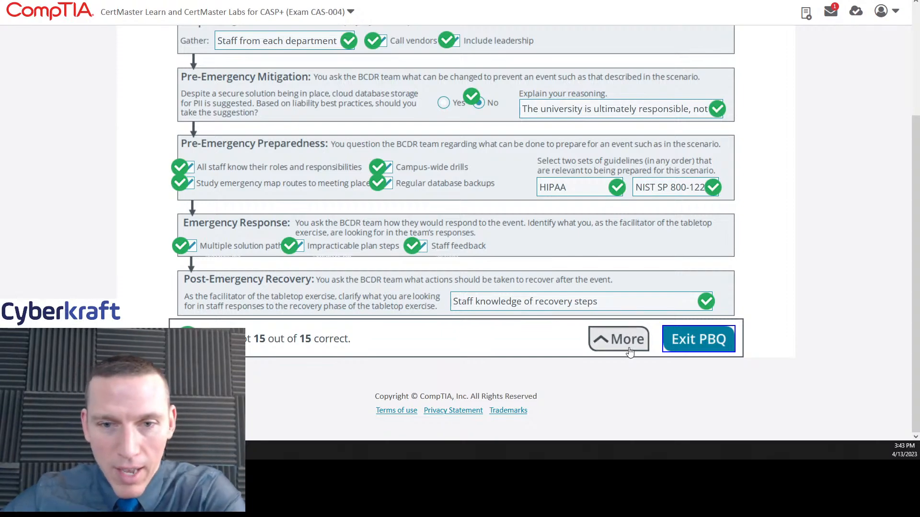
- Read through the explanation, briefly recheck the graded answers, and reach the post-incident recovery paragraph
left_click(617, 339)
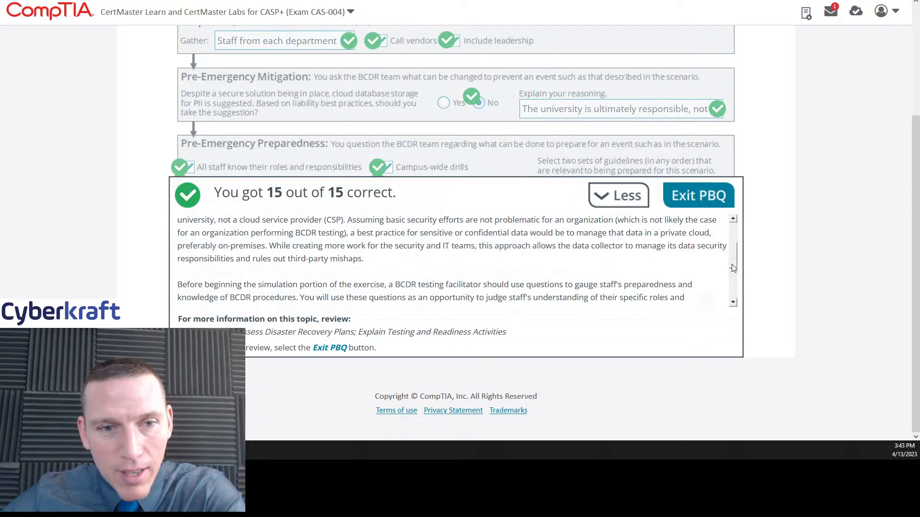
scroll("down", 3)
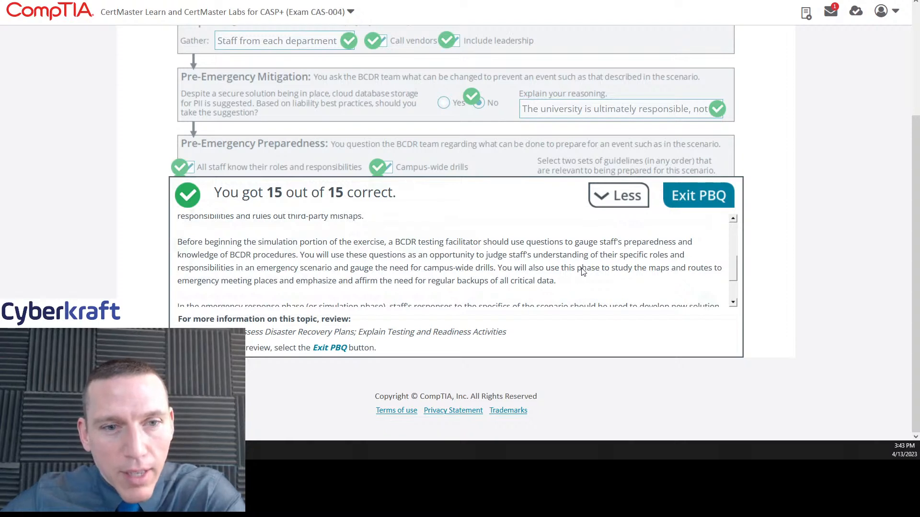
mouse_move(646, 273)
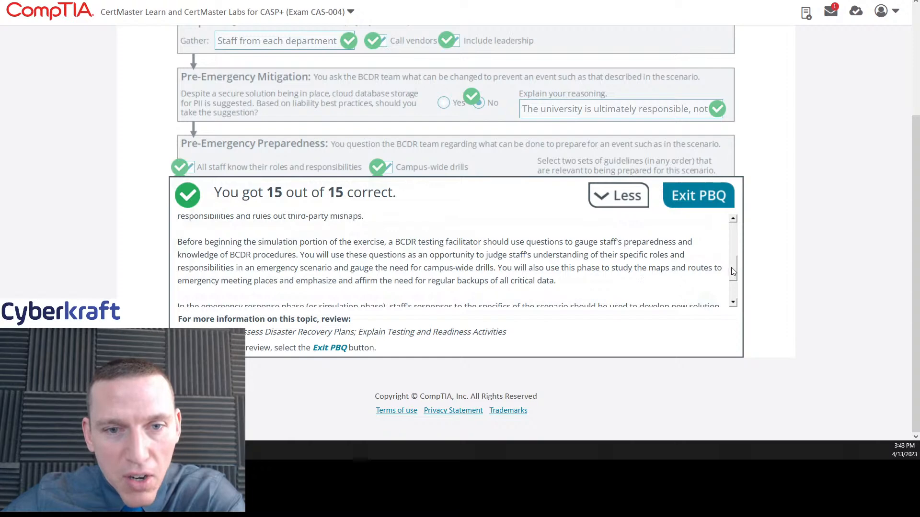
mouse_move(731, 287)
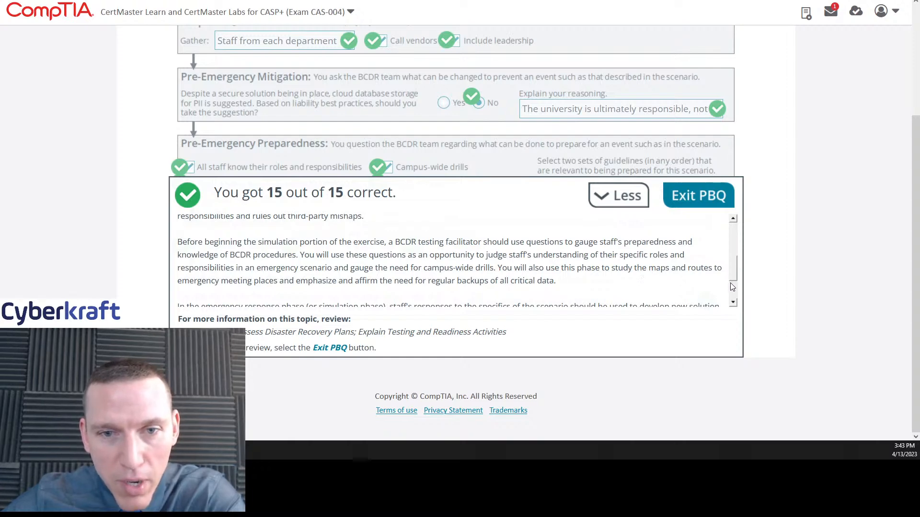
mouse_move(735, 279)
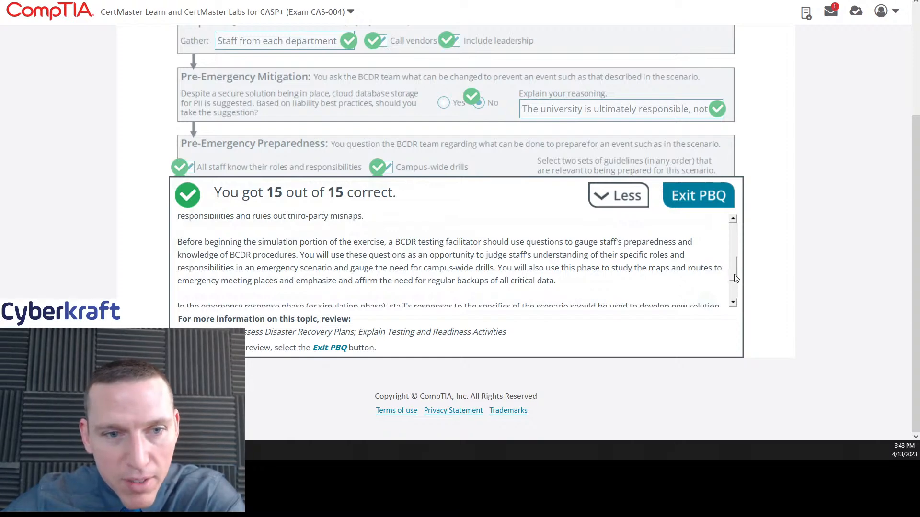
scroll("down", 3)
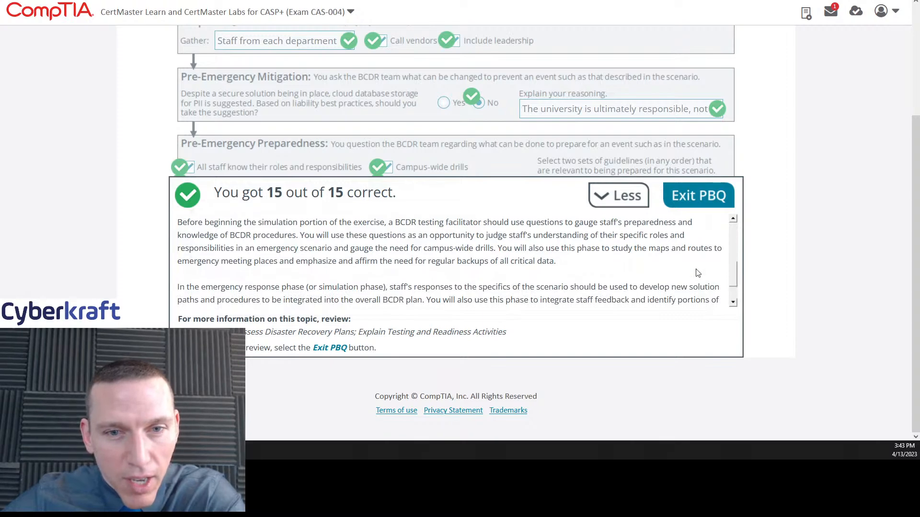
left_click(617, 196)
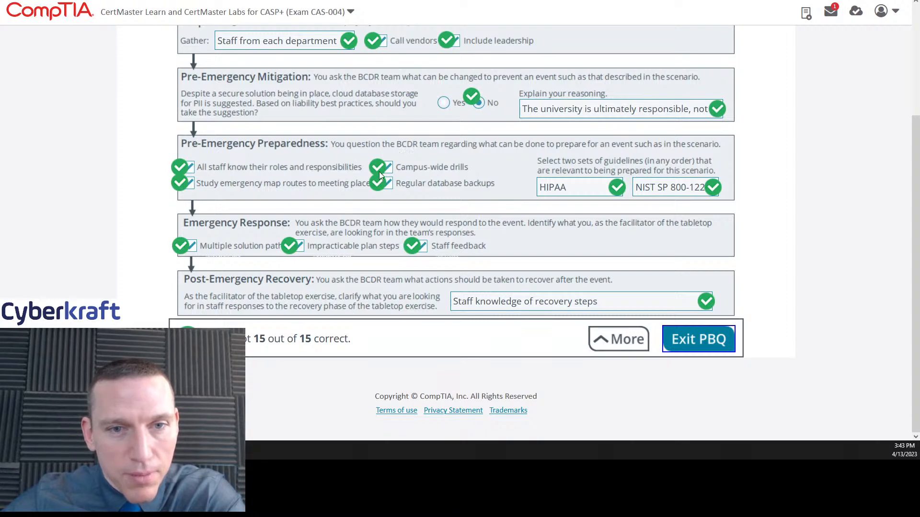
mouse_move(309, 182)
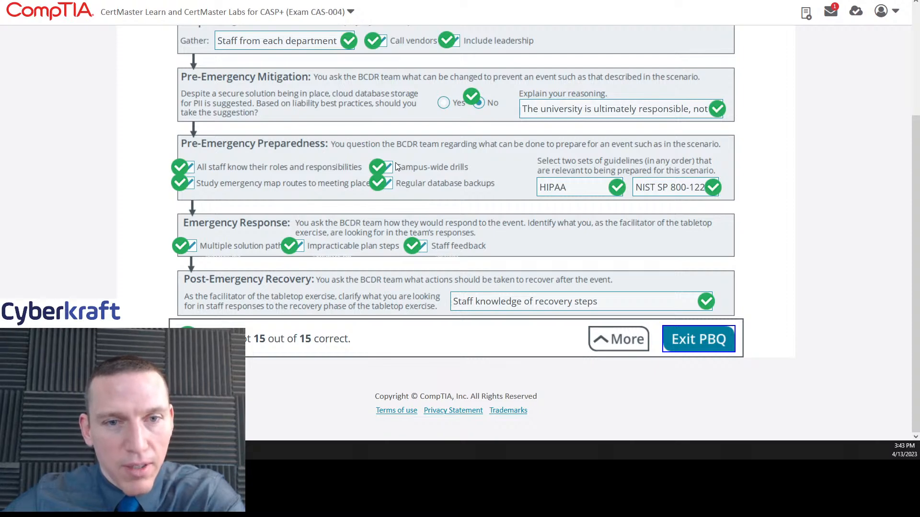
mouse_move(510, 207)
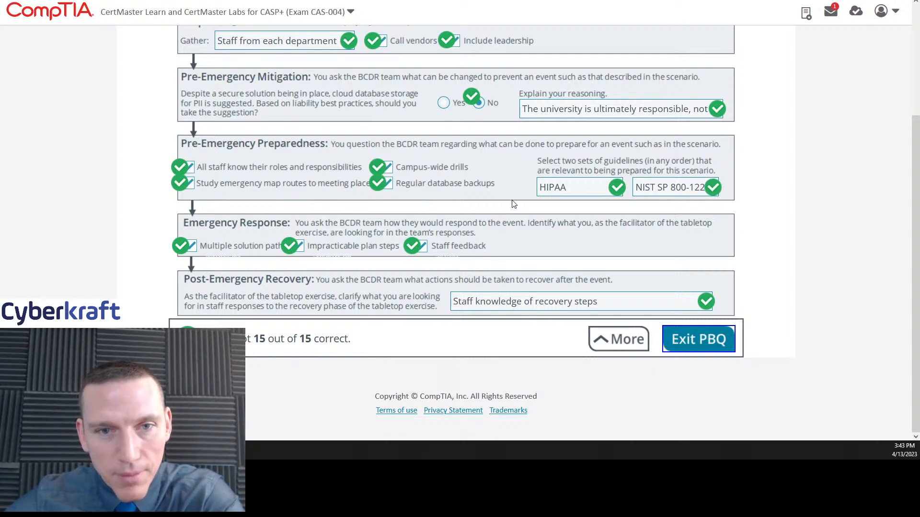
mouse_move(558, 148)
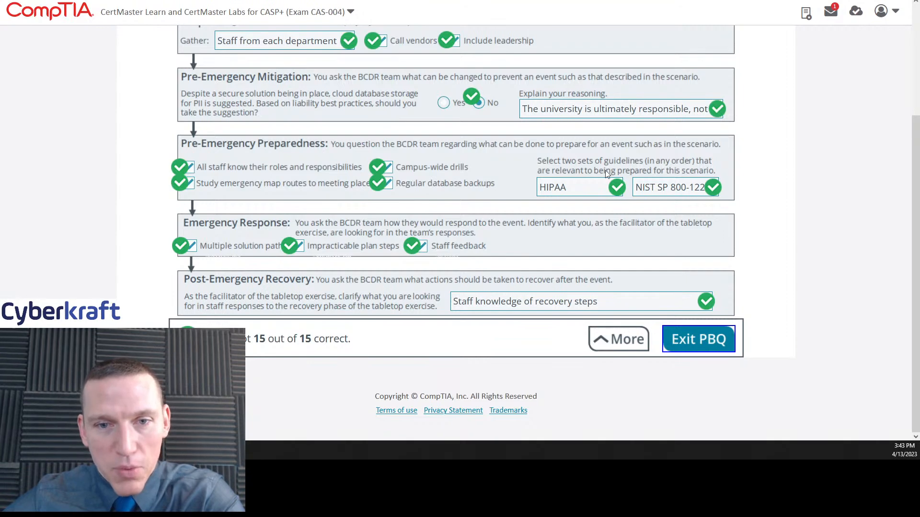
left_click(618, 338)
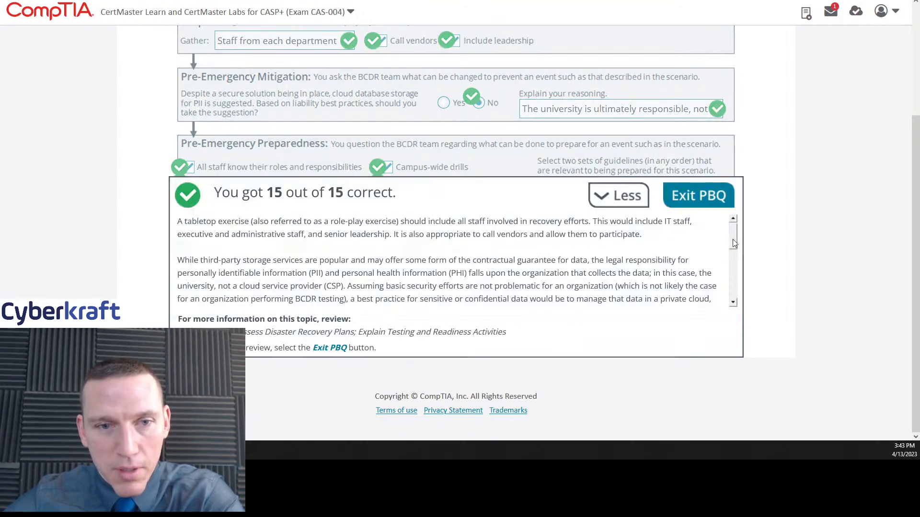
scroll("down", 3)
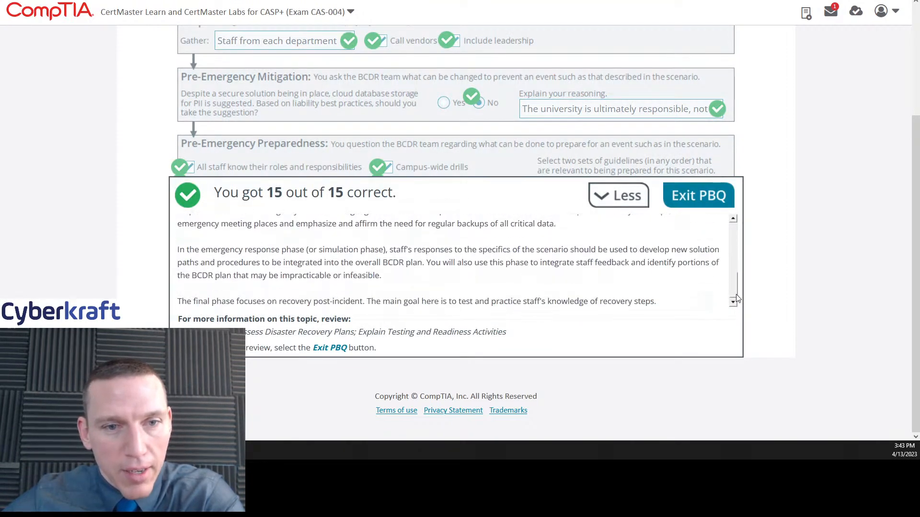
mouse_move(594, 288)
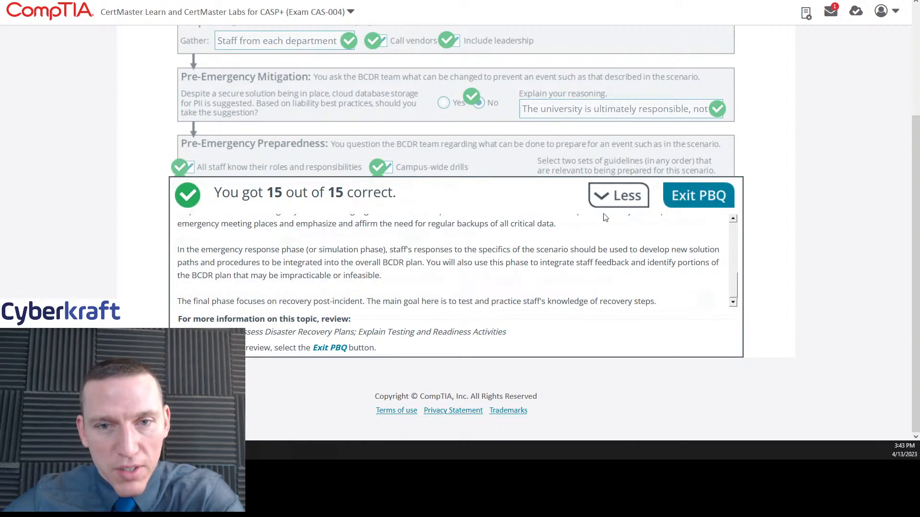
- Collapse the explanation and scroll through each graded section, confirming all 15 answers are correct
left_click(617, 196)
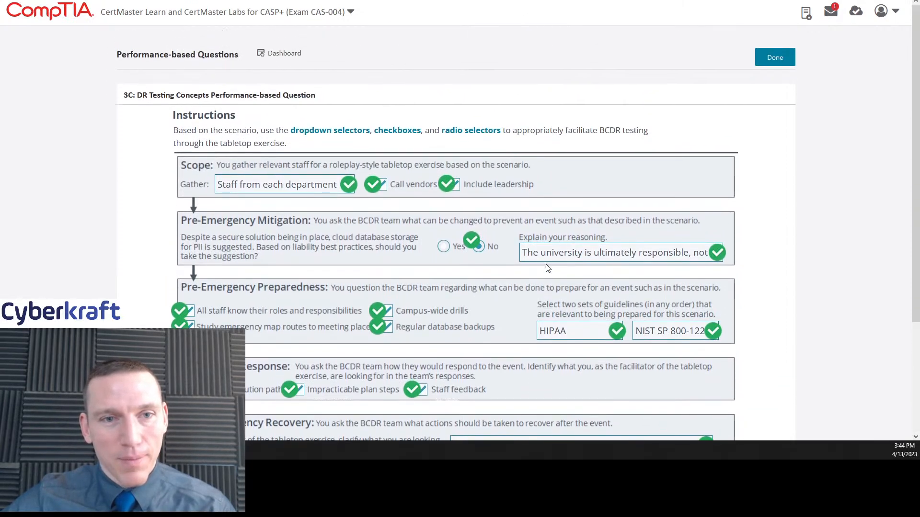
scroll("down", 3)
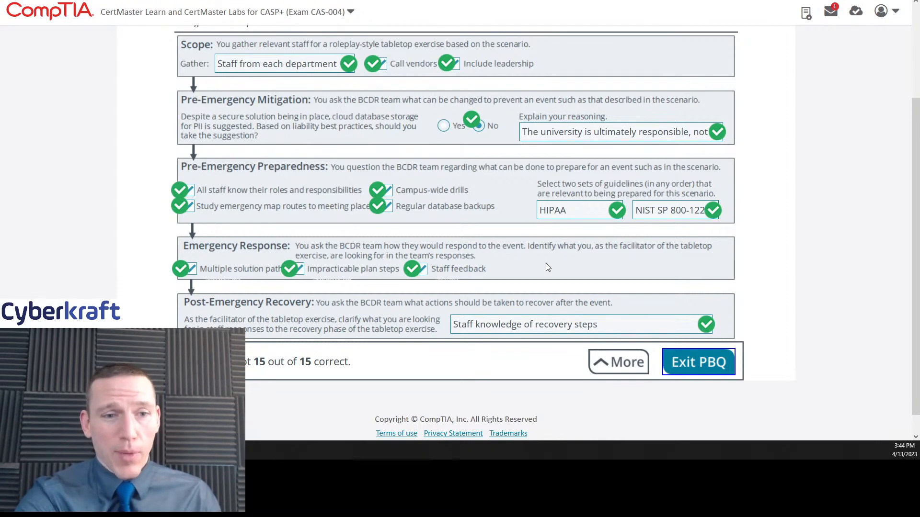
mouse_move(606, 281)
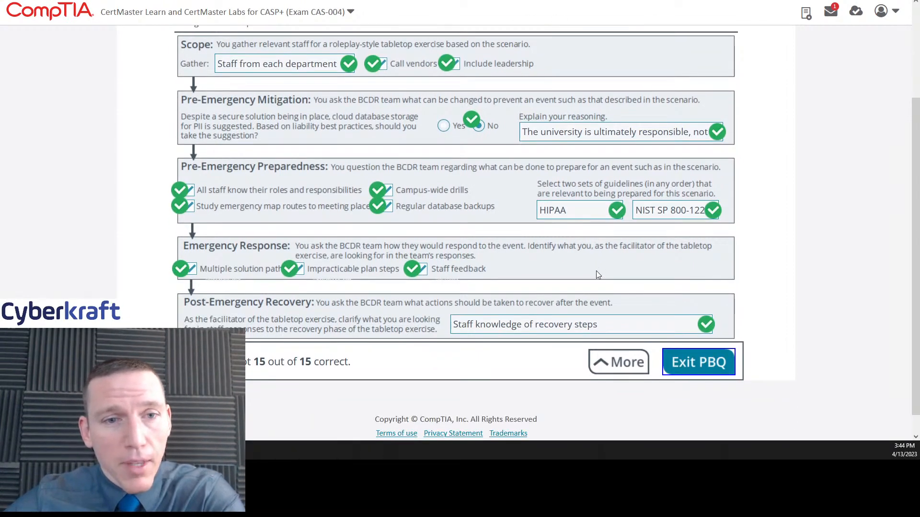
mouse_move(582, 292)
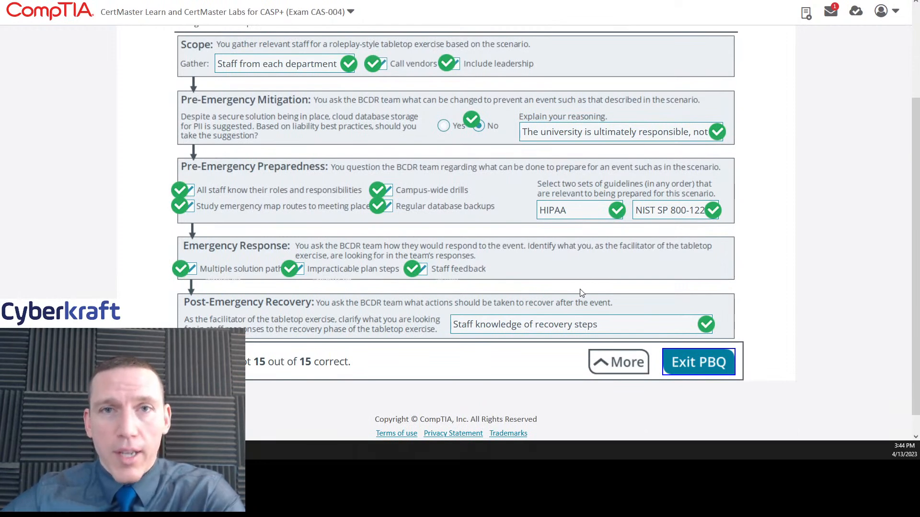
mouse_move(584, 277)
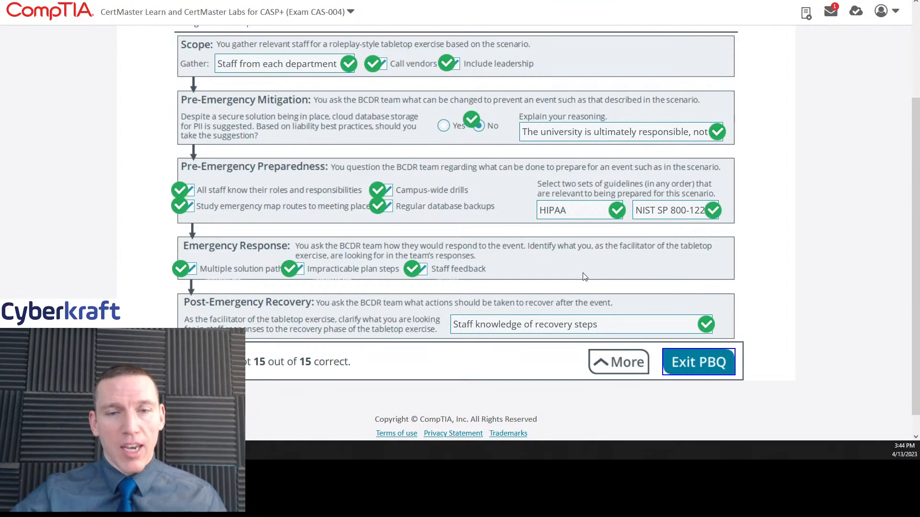
mouse_move(626, 167)
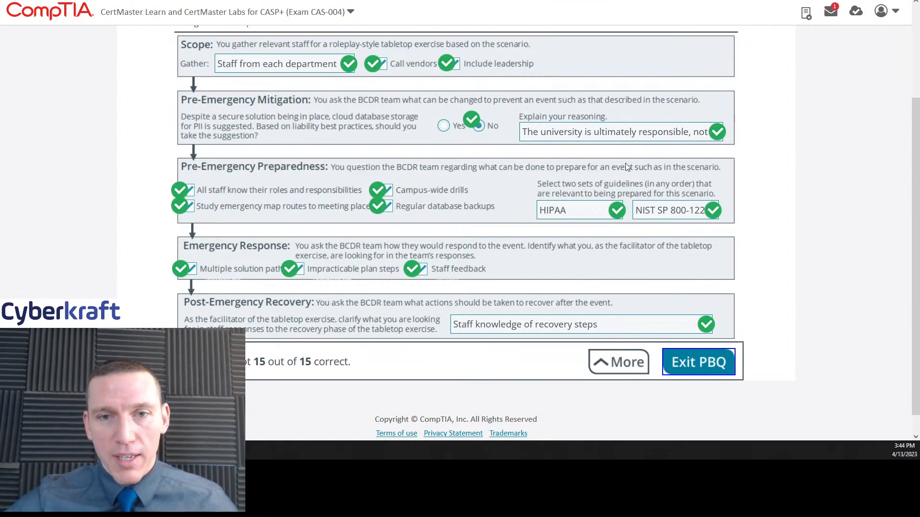
mouse_move(548, 247)
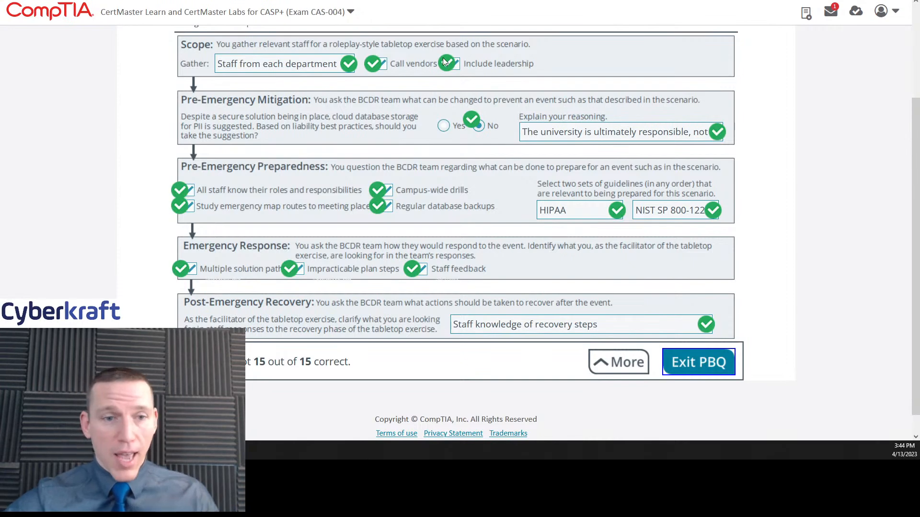
mouse_move(538, 266)
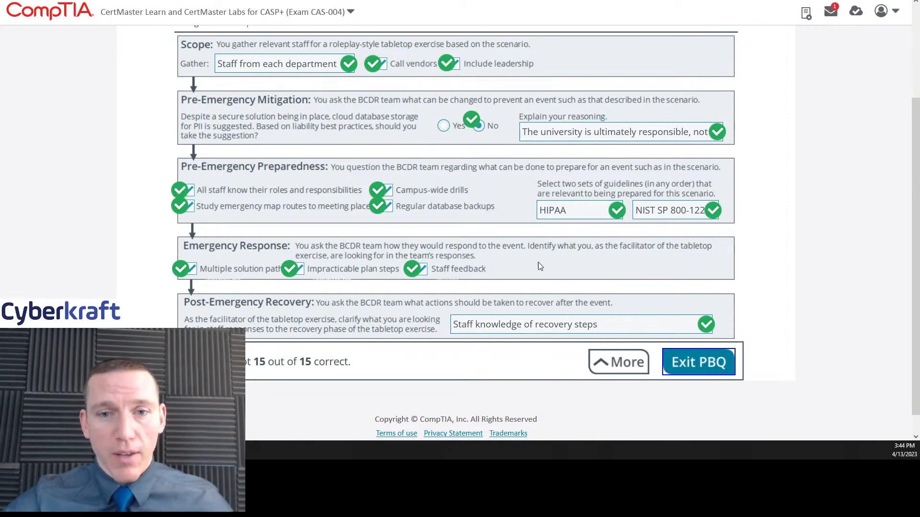
mouse_move(558, 269)
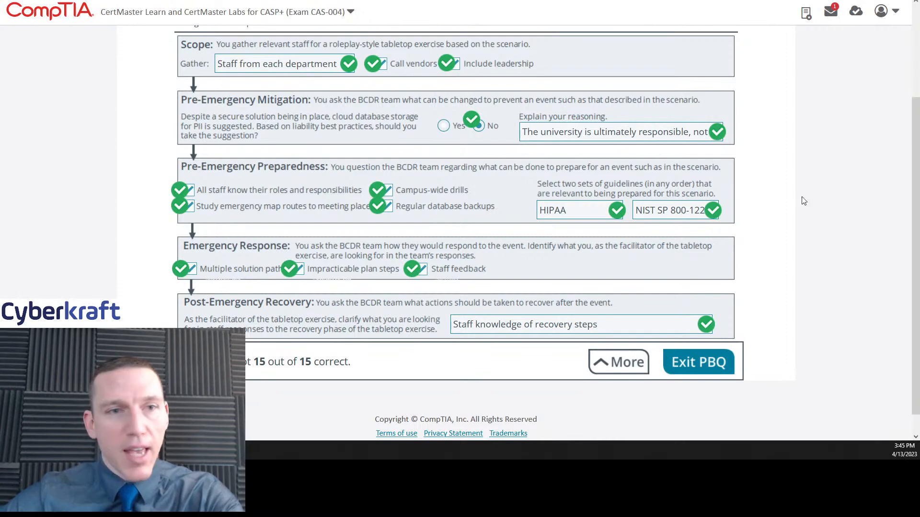
mouse_move(301, 121)
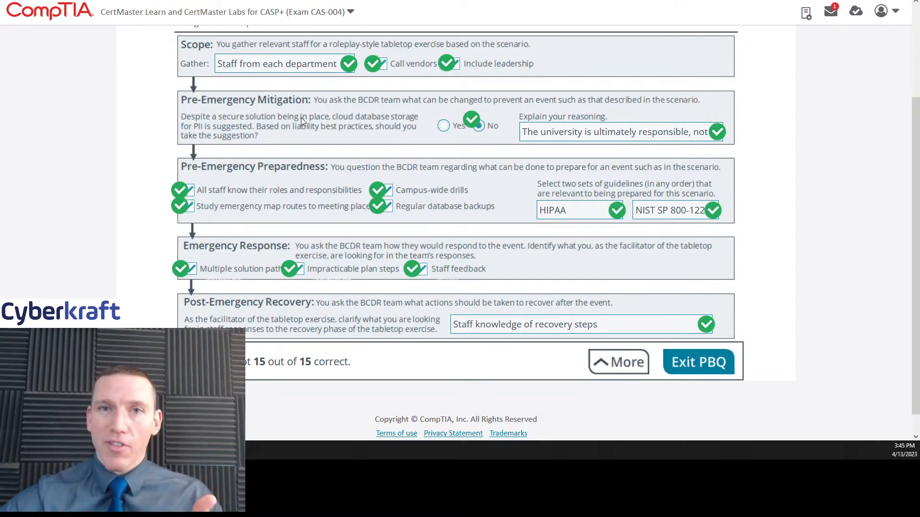